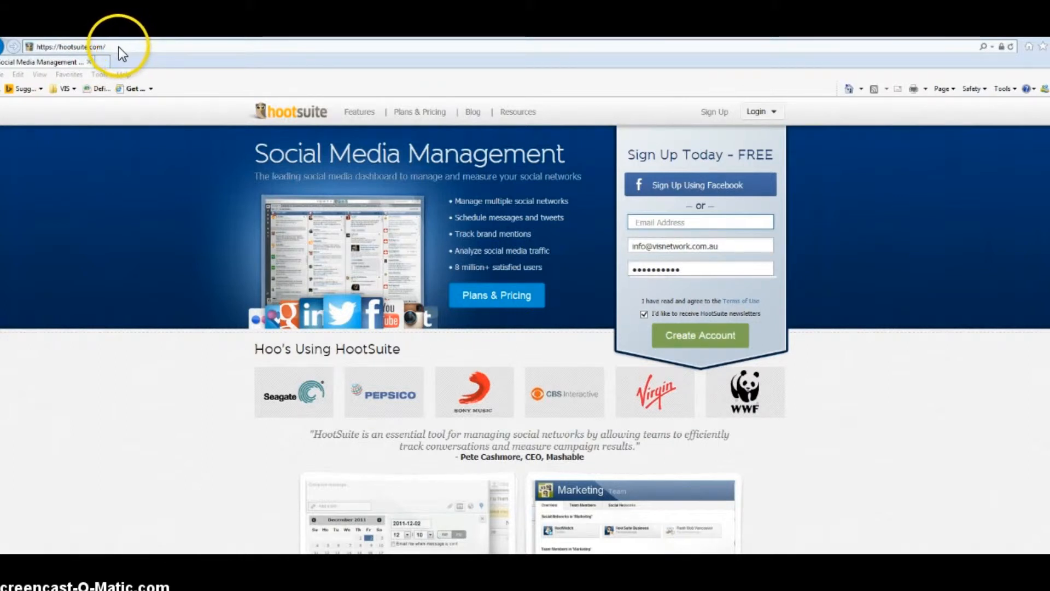
mouse_move(784, 139)
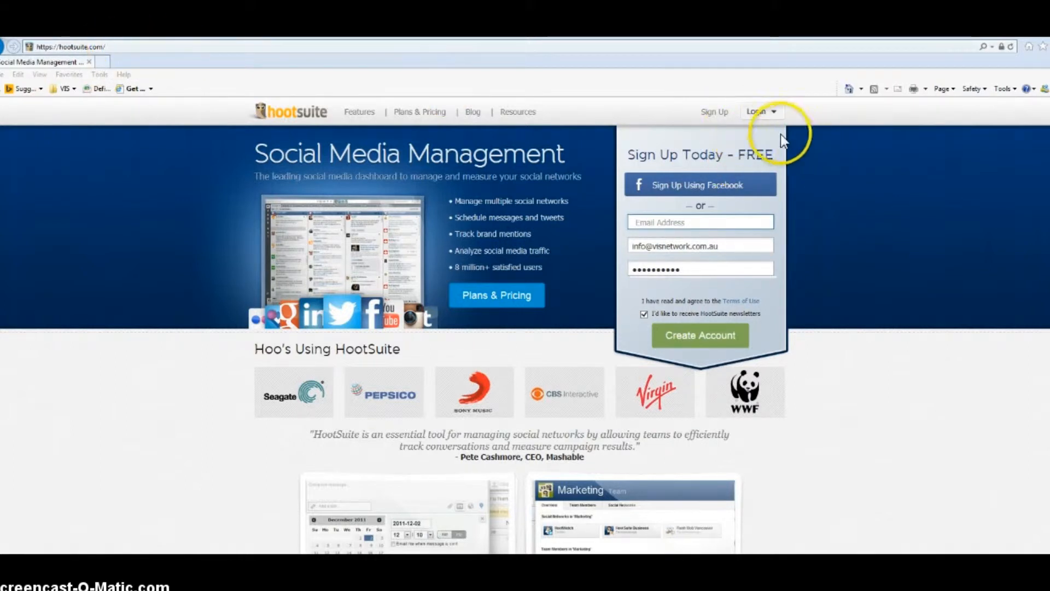
mouse_move(928, 274)
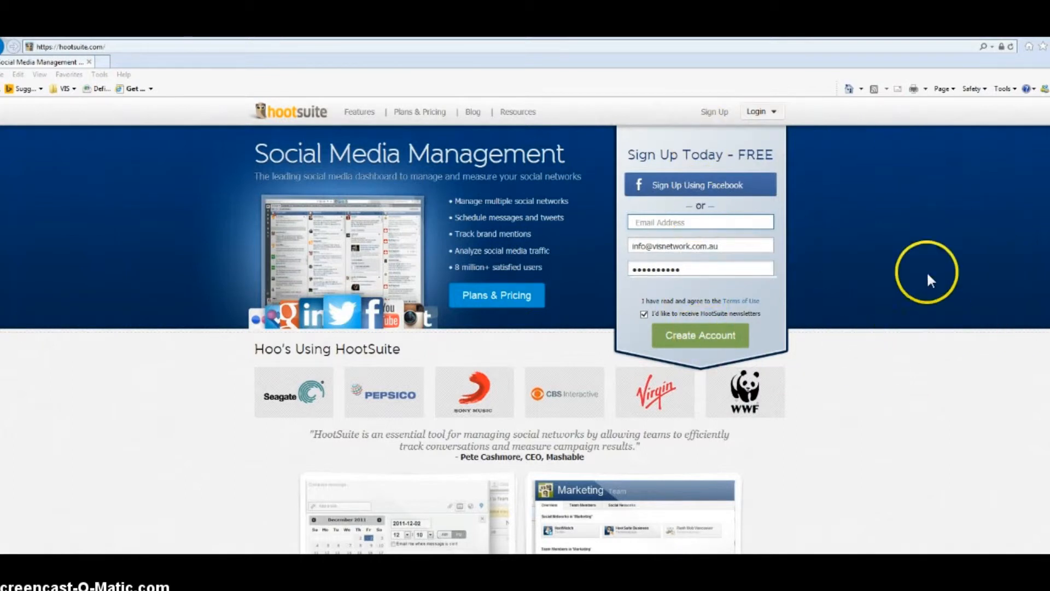
mouse_move(757, 111)
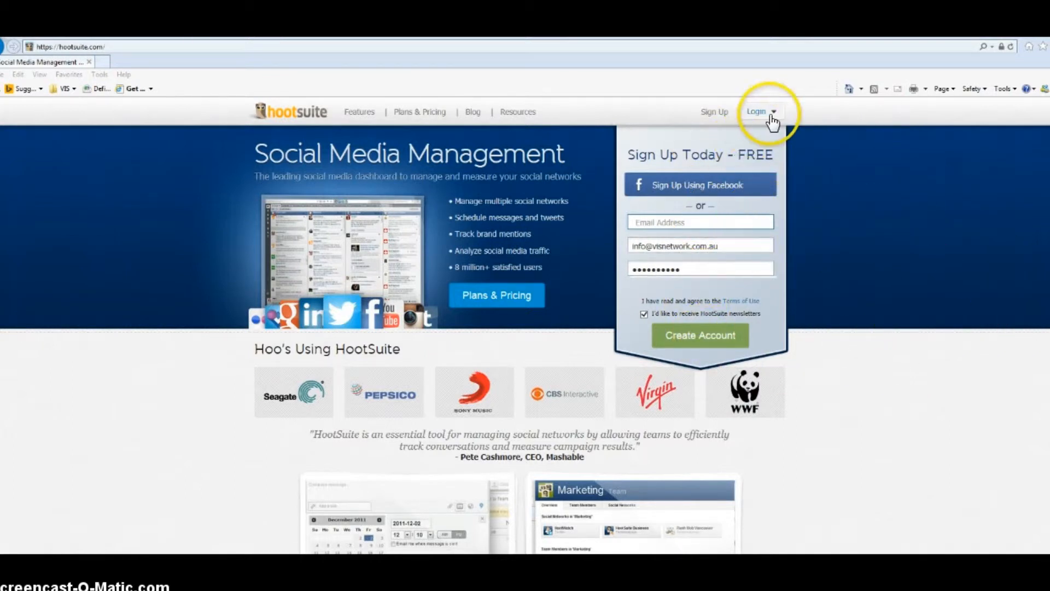
Sign in to HootSuite via Secure Login with the saved email and password
click(757, 112)
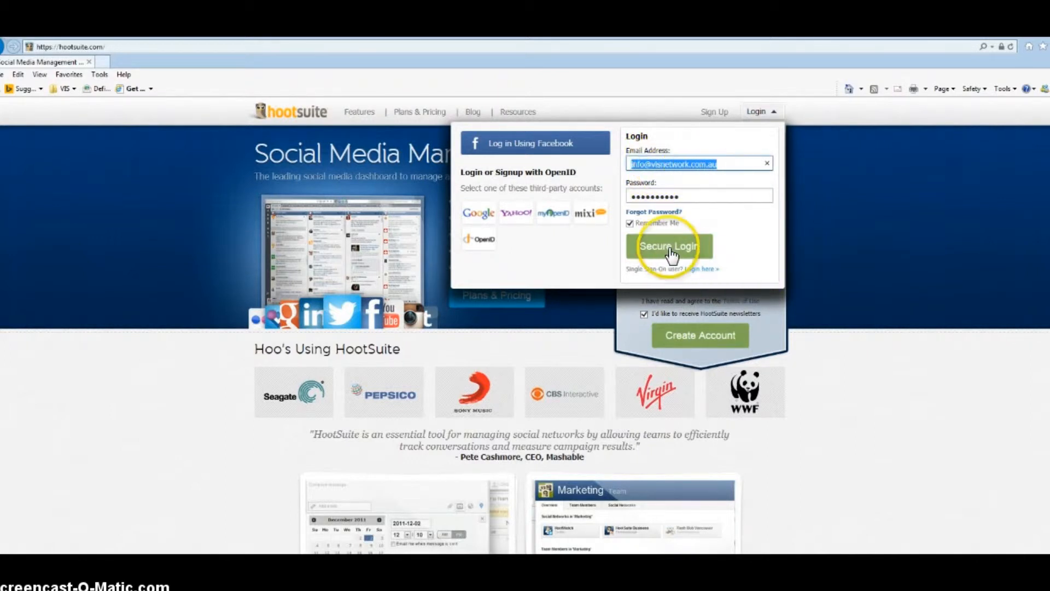
click(669, 246)
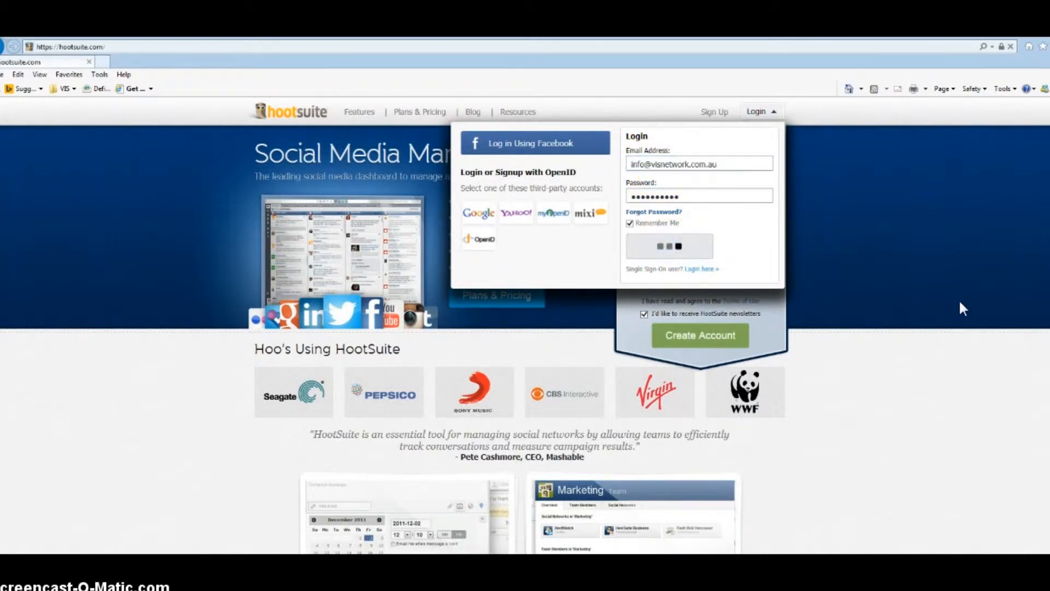
click(670, 245)
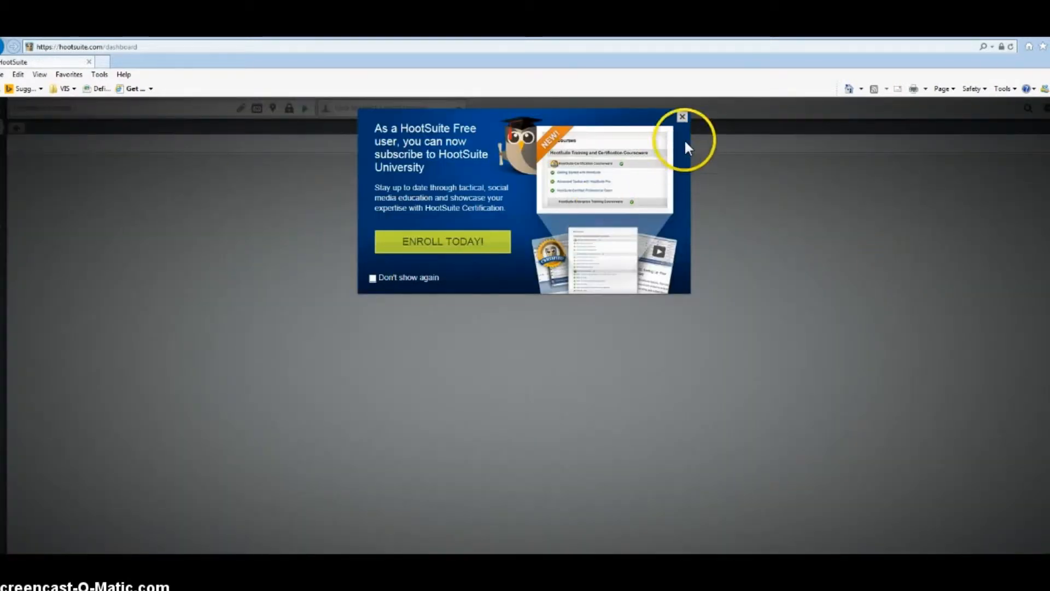
Dismiss the HootSuite University promo and go to the VIS Australia profile page
click(682, 118)
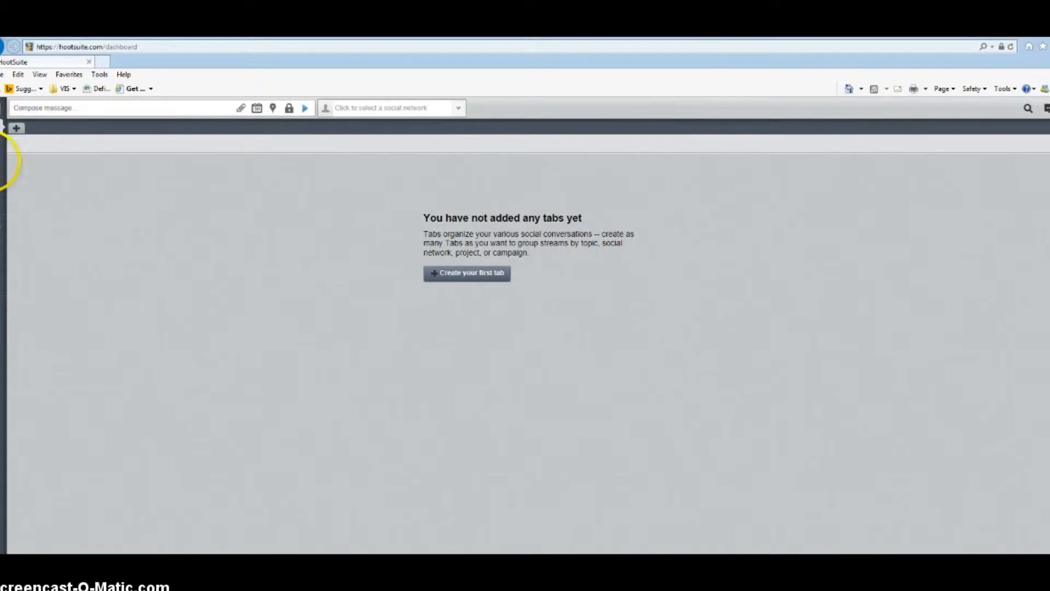
mouse_move(110, 299)
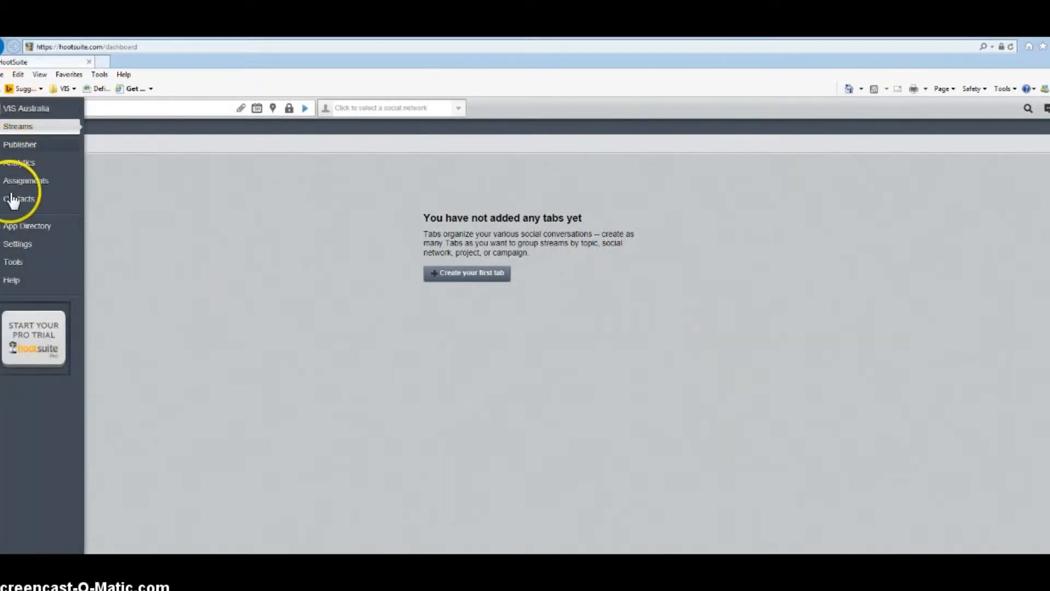
click(11, 279)
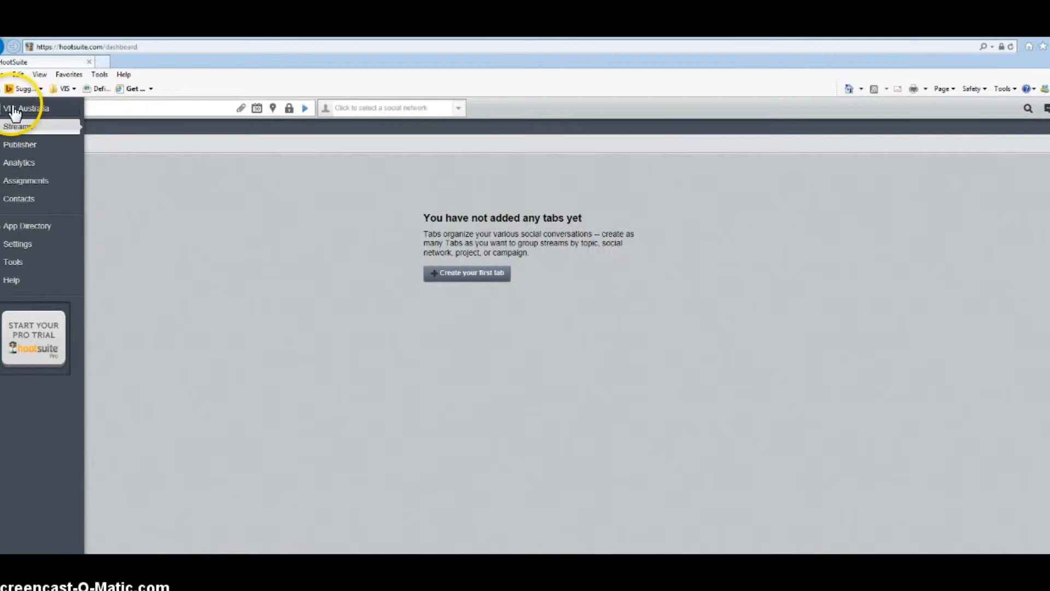
click(31, 108)
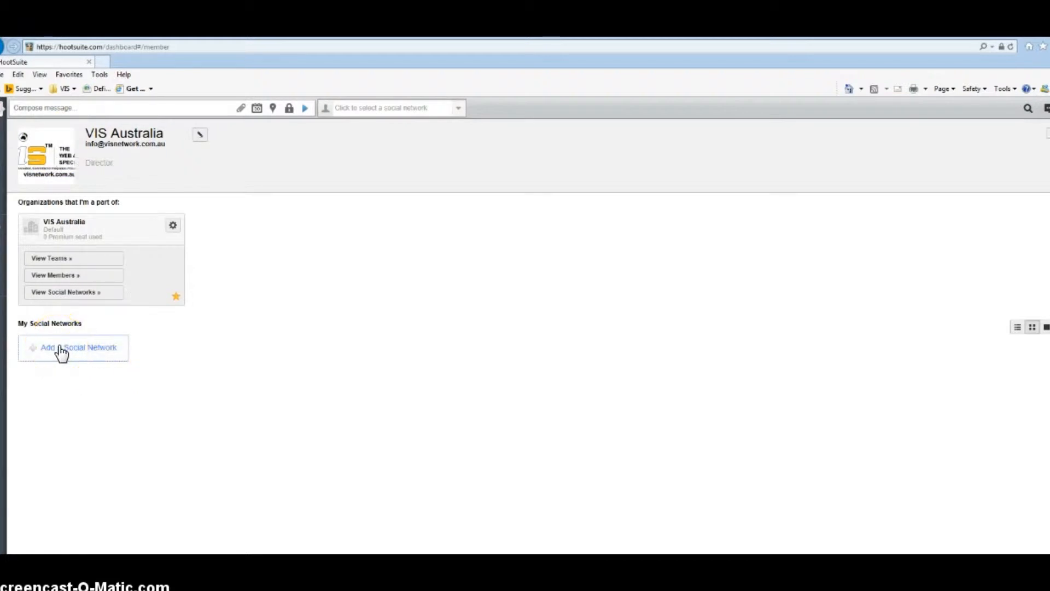
Add Twitter as a social network, authorizing the visnetwork account
click(74, 347)
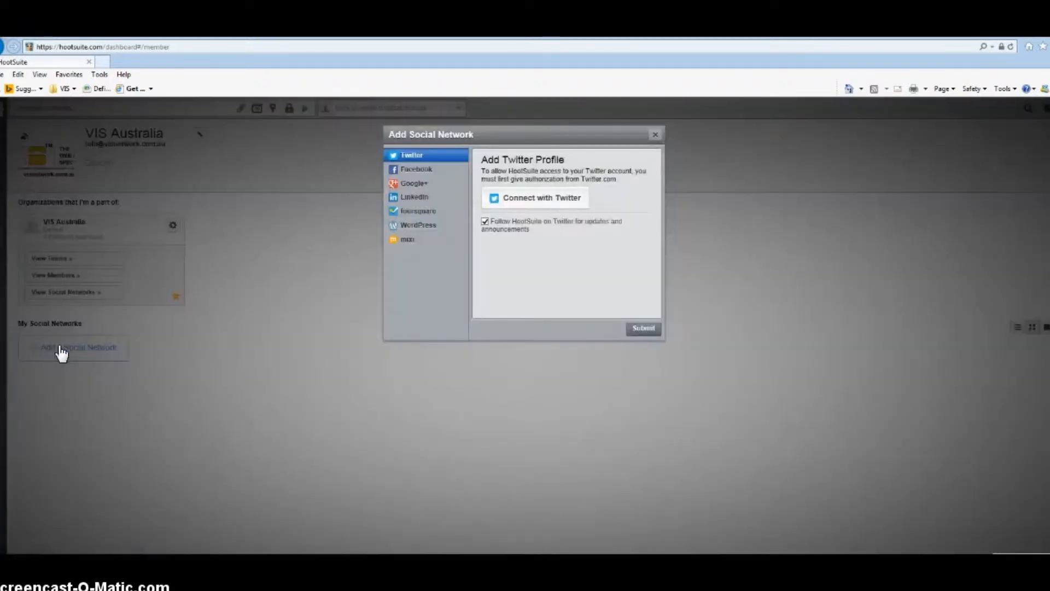
mouse_move(98, 385)
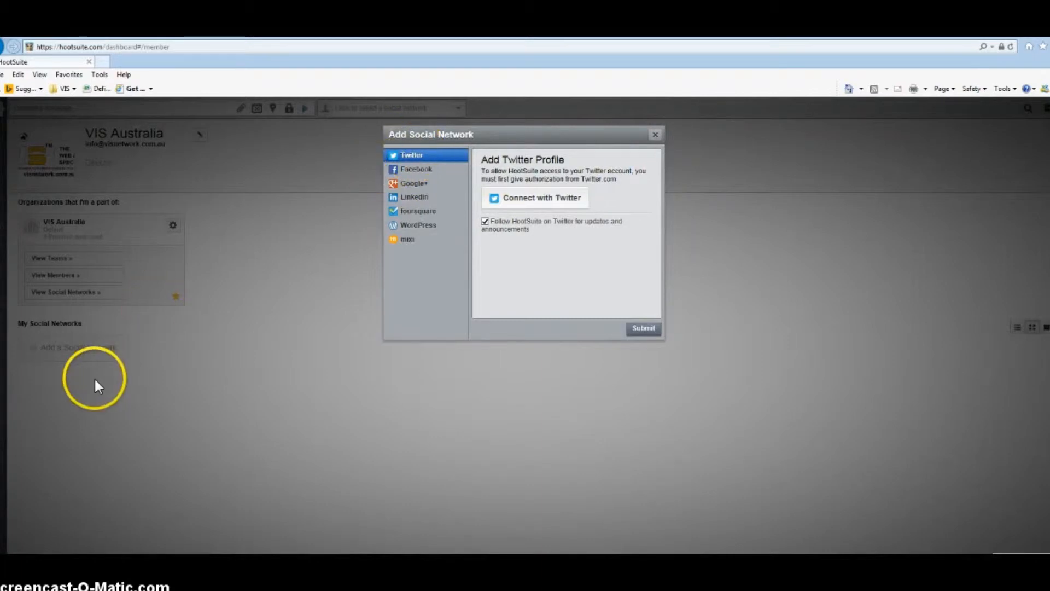
mouse_move(535, 201)
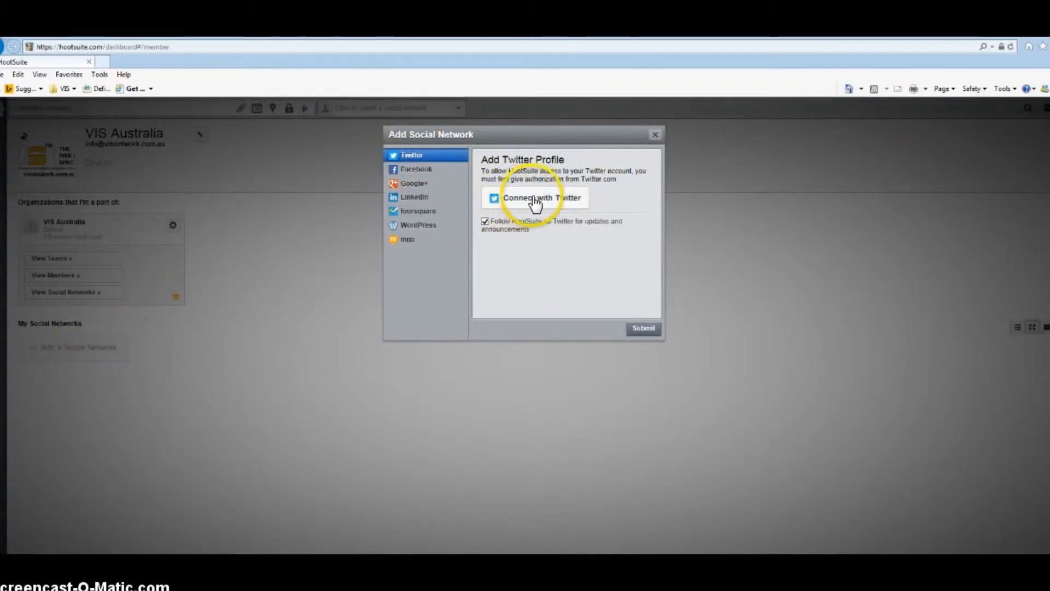
click(541, 198)
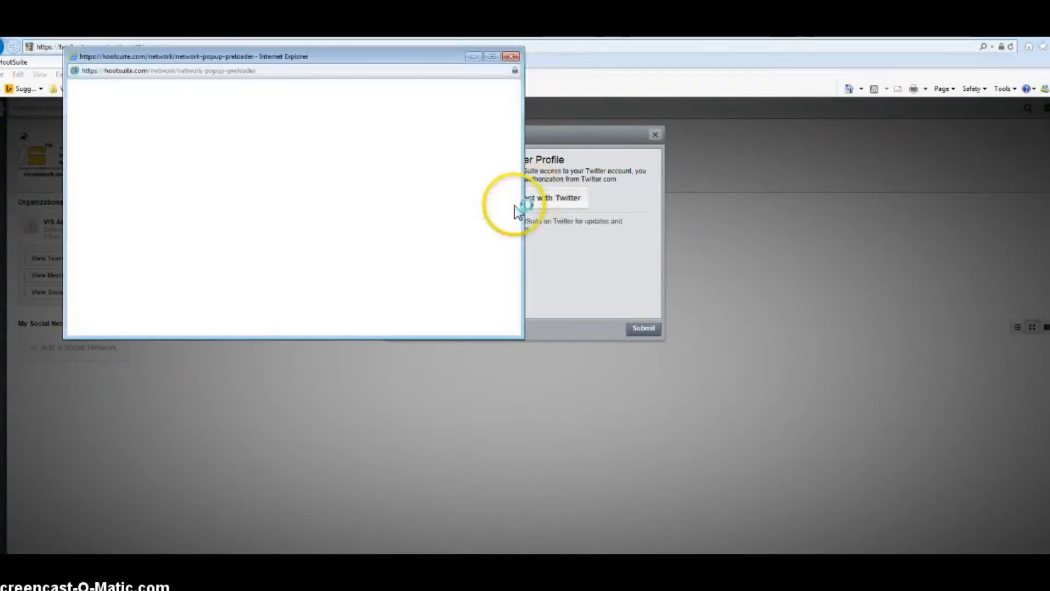
click(548, 198)
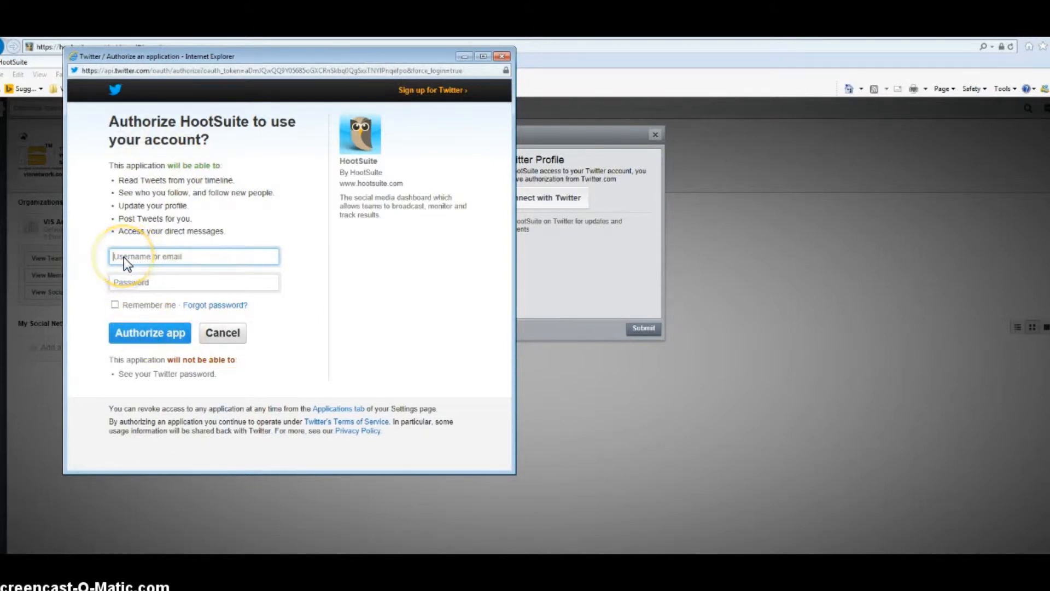
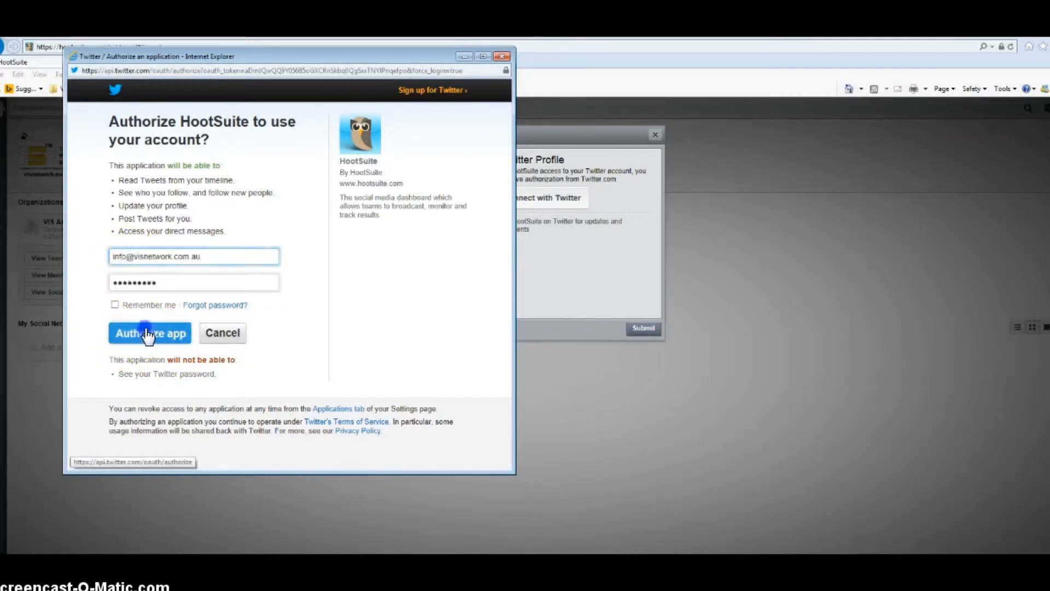
click(150, 332)
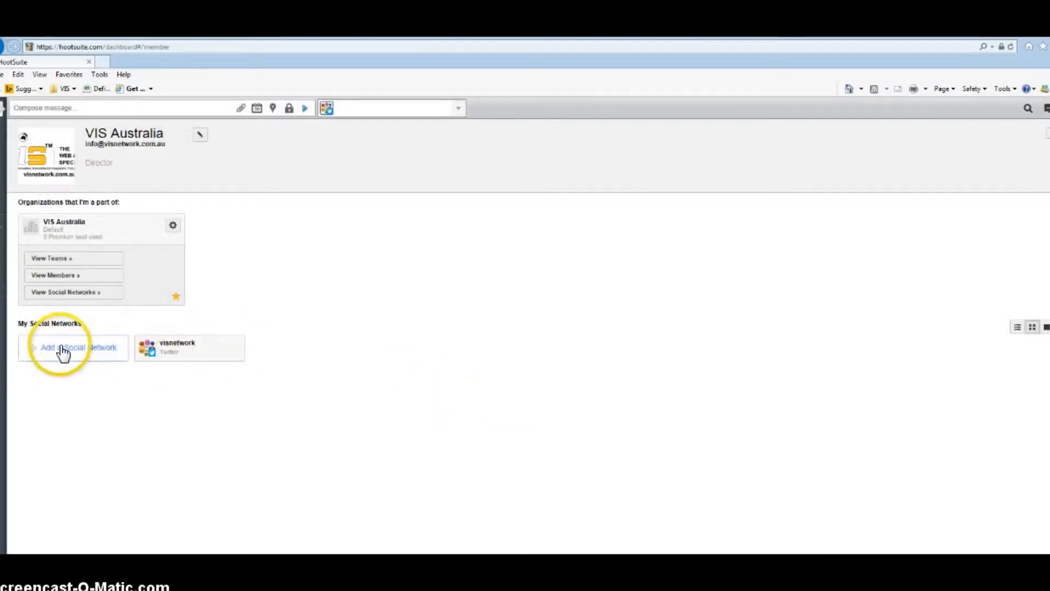
Add Facebook as a social network, logging in with the vis account credentials
click(73, 347)
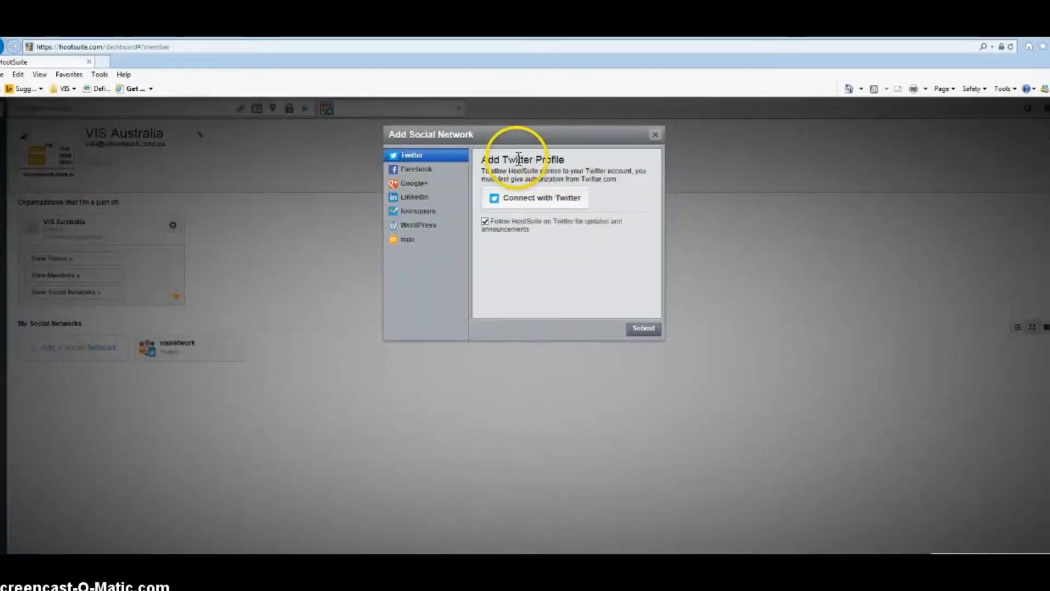
click(417, 168)
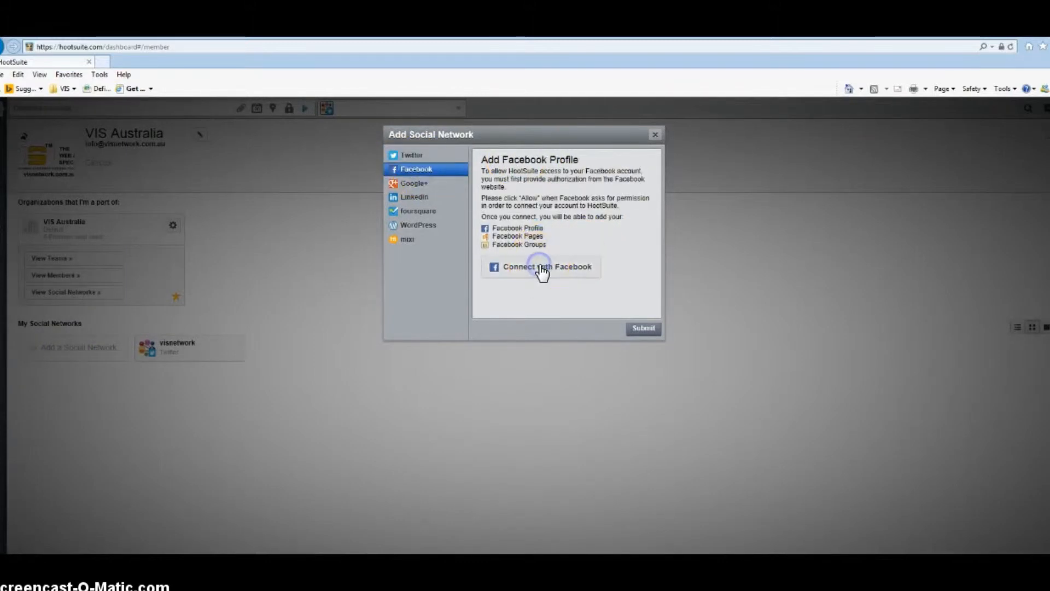
click(540, 265)
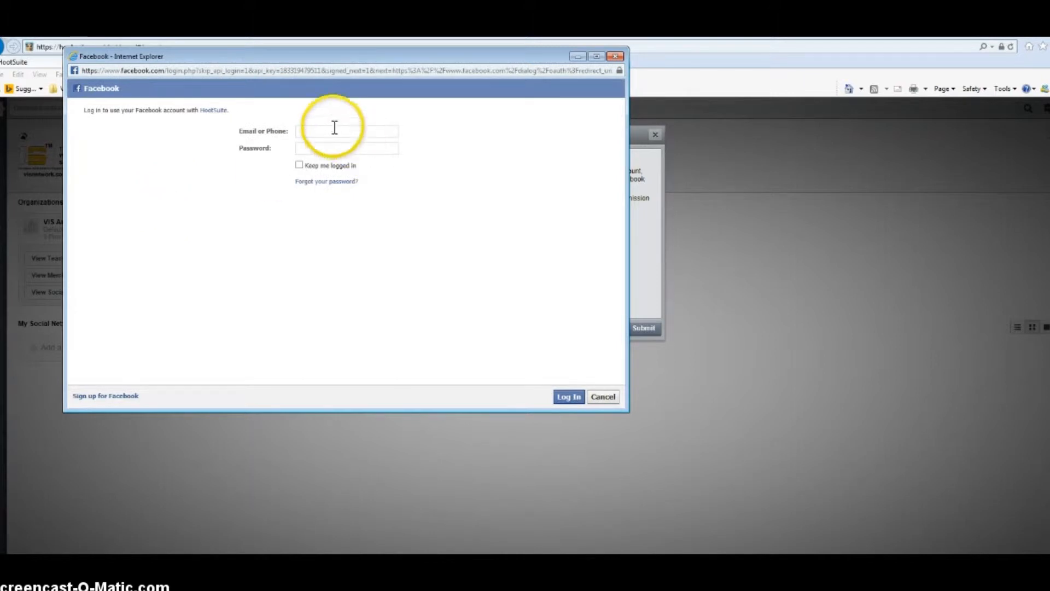
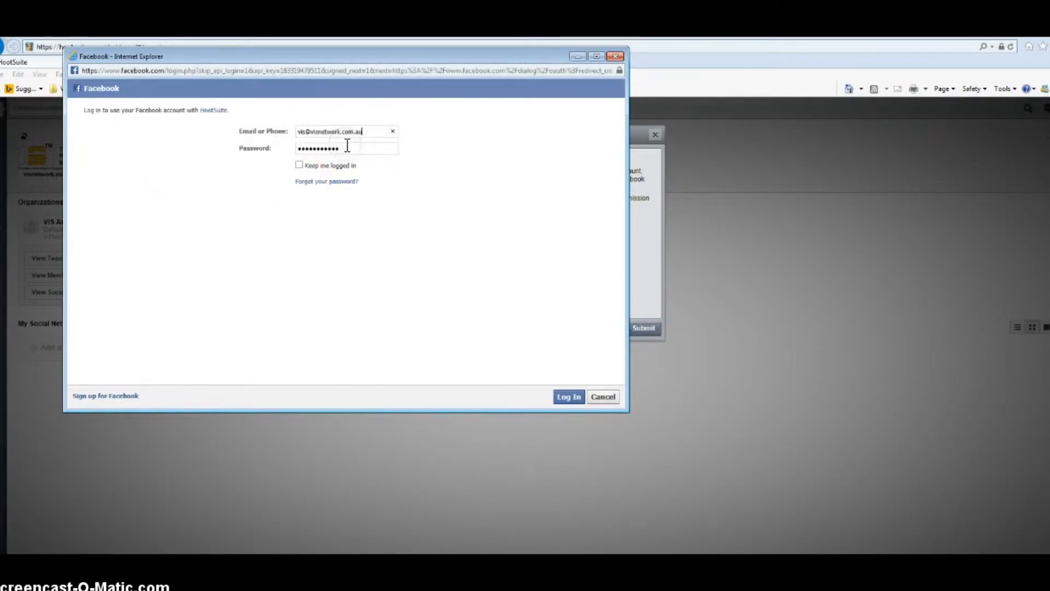
click(568, 396)
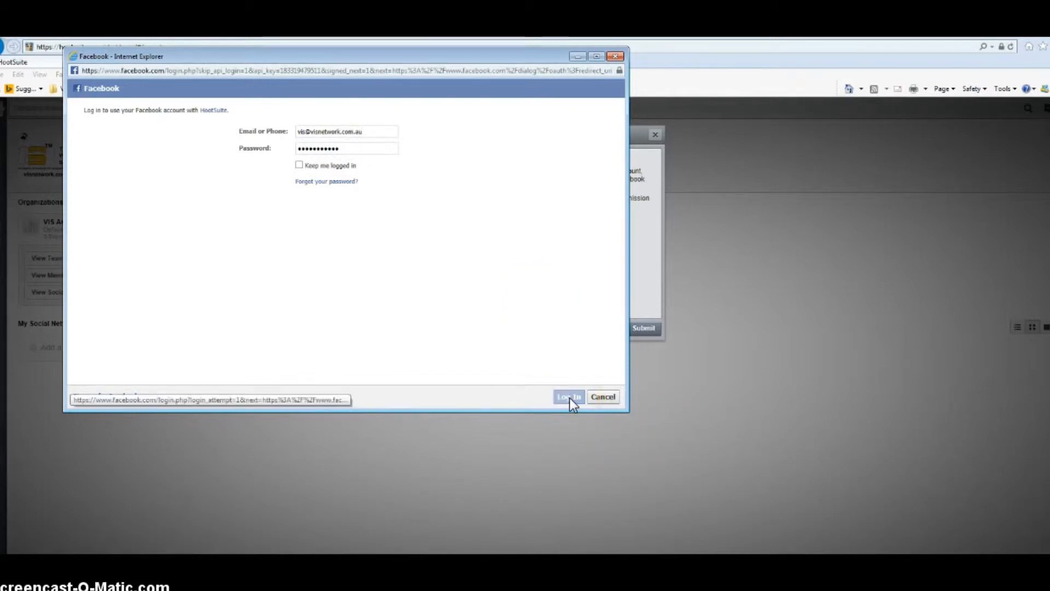
click(569, 396)
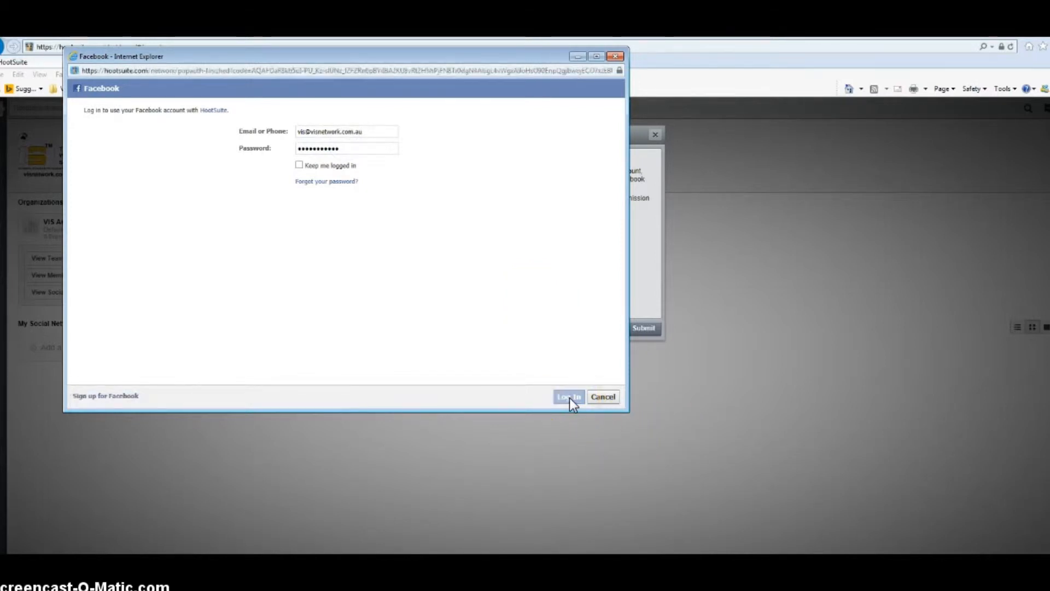
click(568, 396)
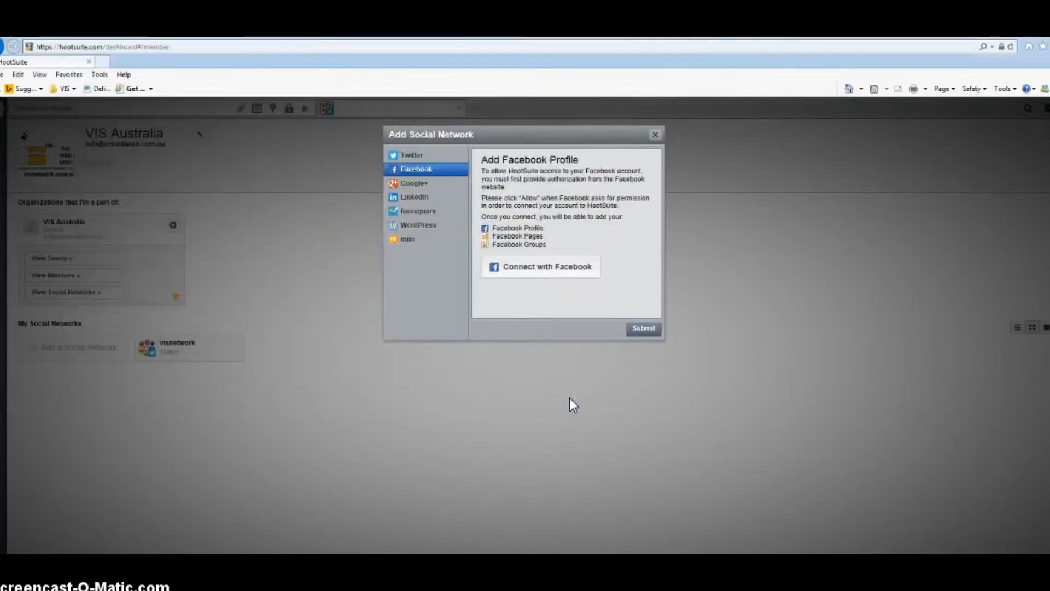
click(540, 265)
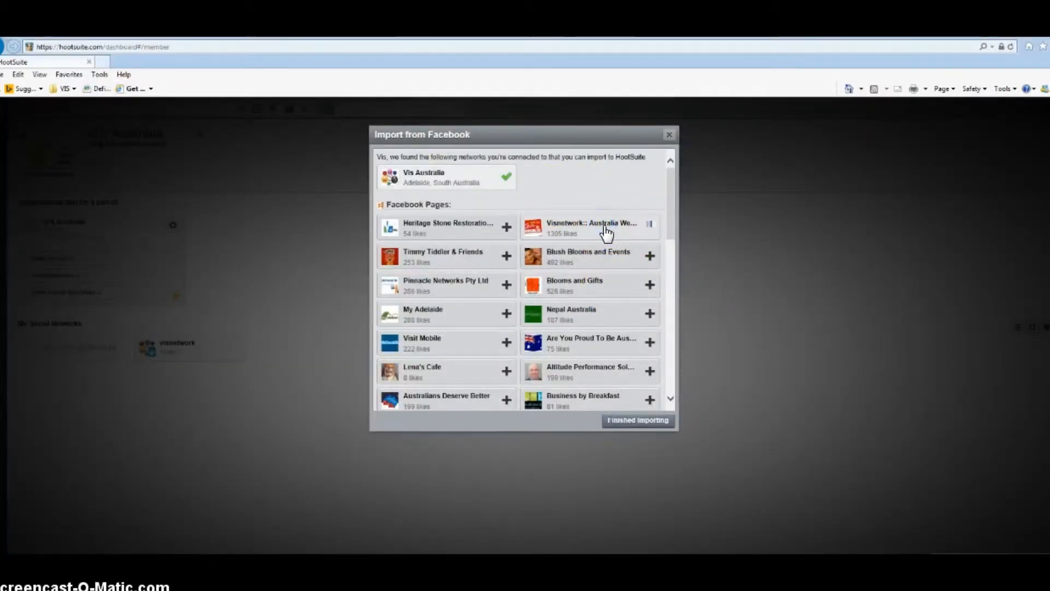
Import the Visnetwork Facebook page and finish importing
click(647, 225)
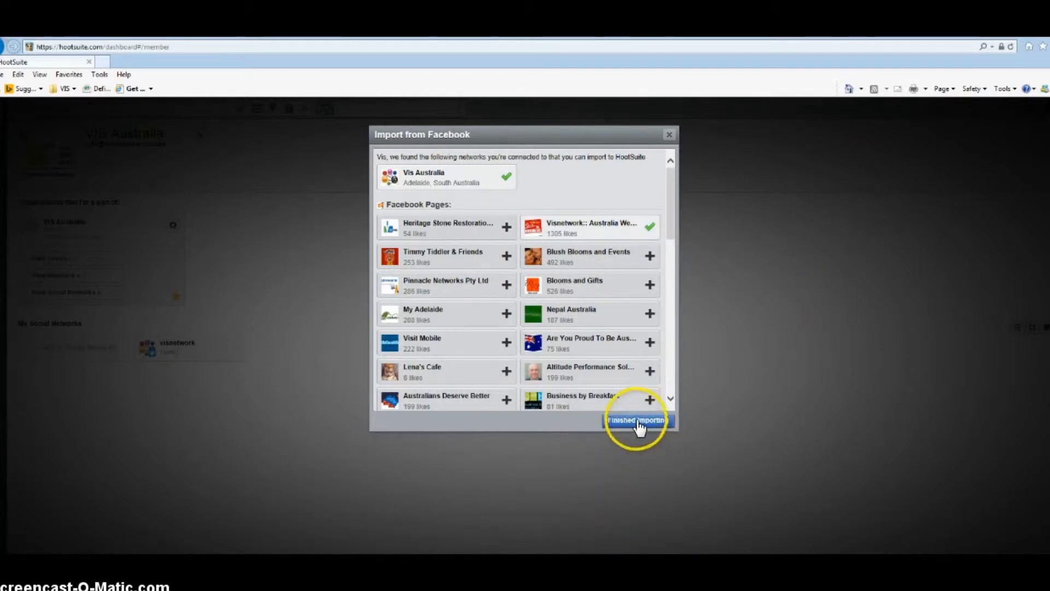
click(634, 421)
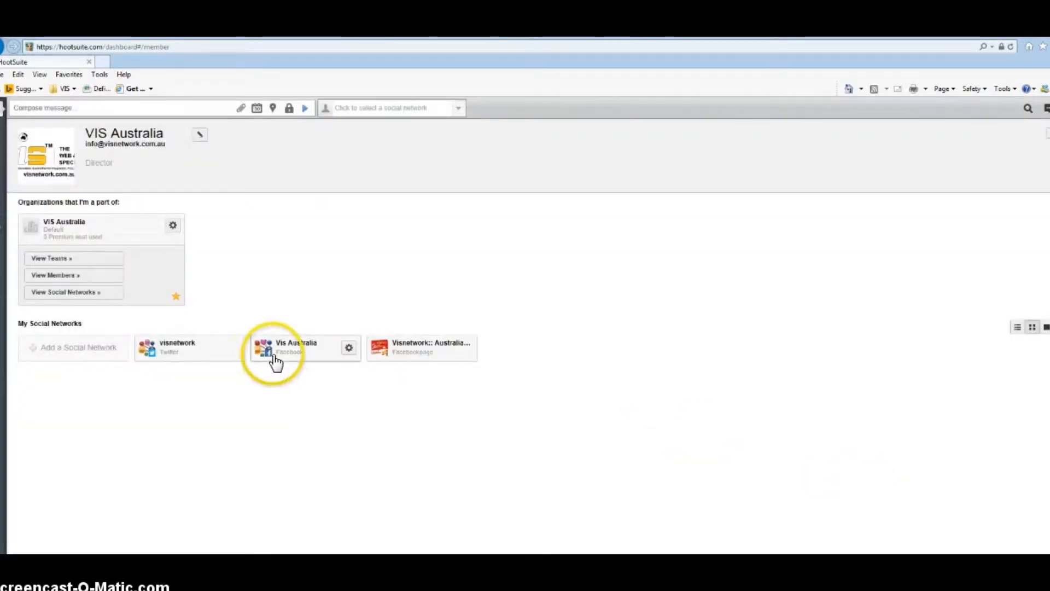
mouse_move(291, 379)
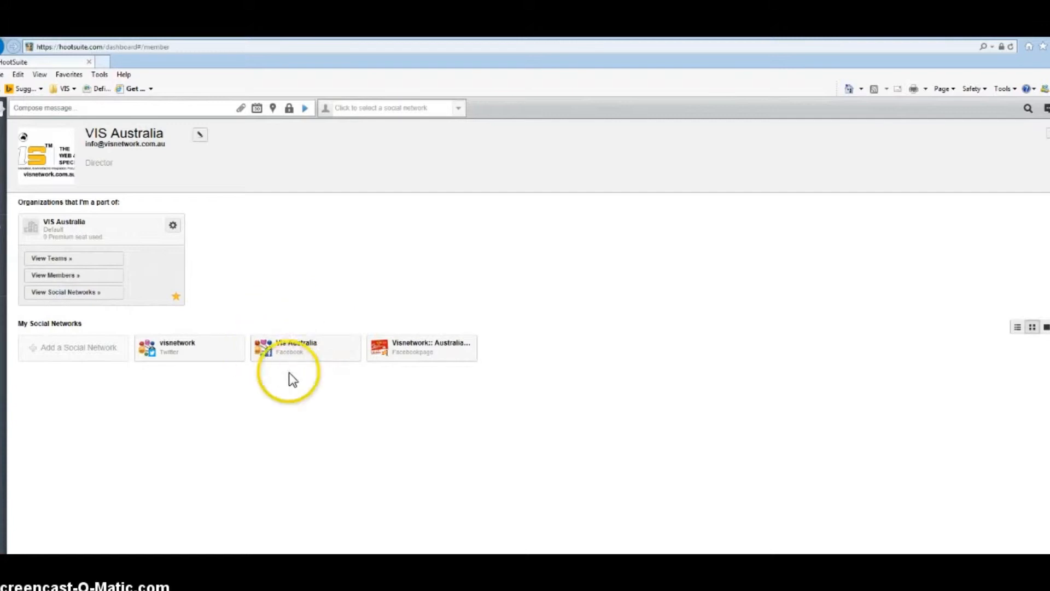
mouse_move(485, 362)
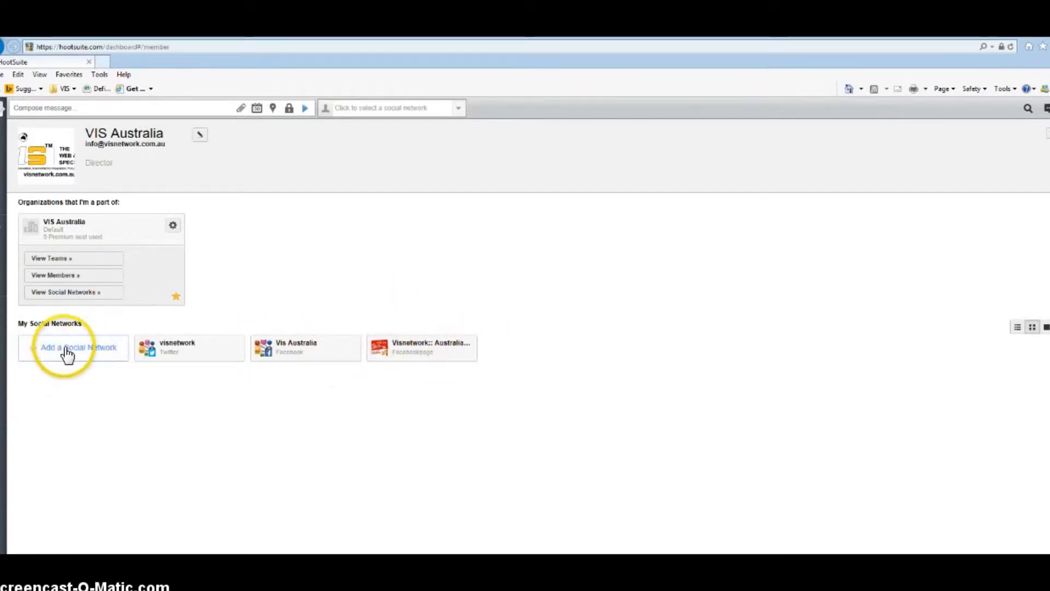
Add Google+, grant offline access and import the VIS Australia Google+ page
click(77, 347)
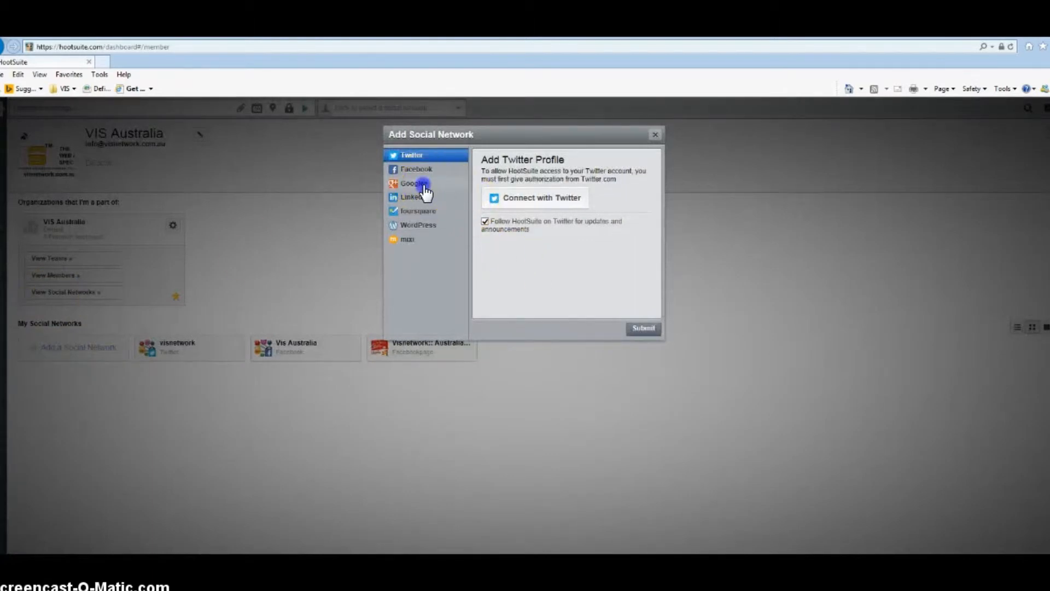
click(413, 183)
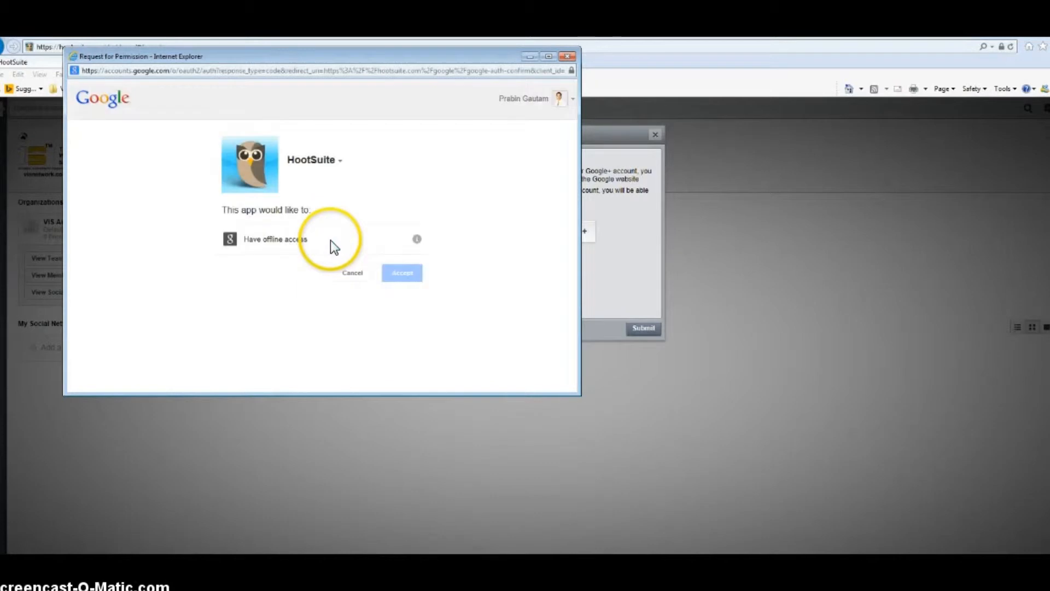
mouse_move(401, 273)
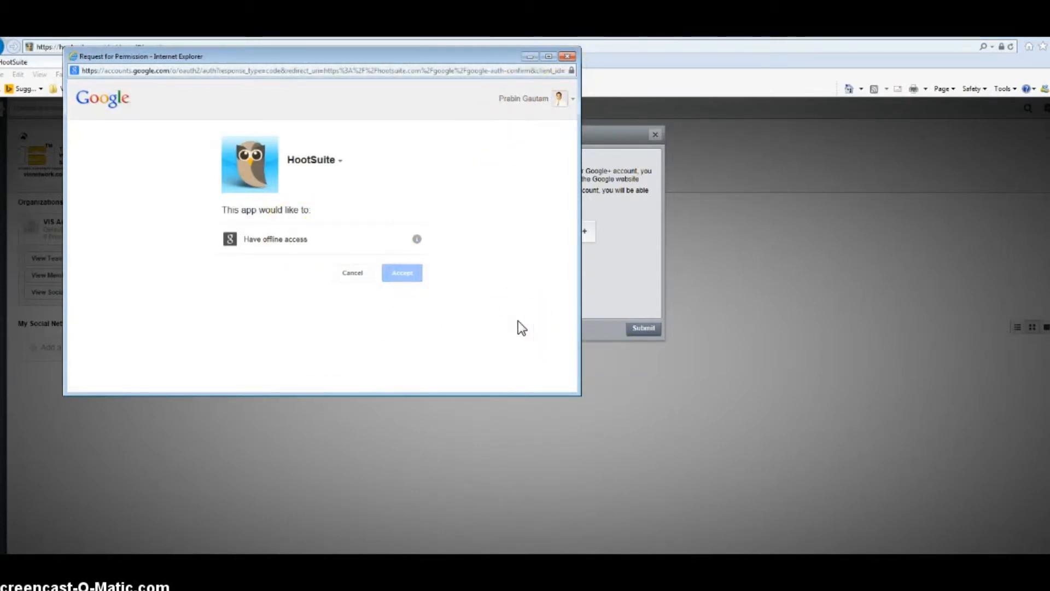
click(401, 273)
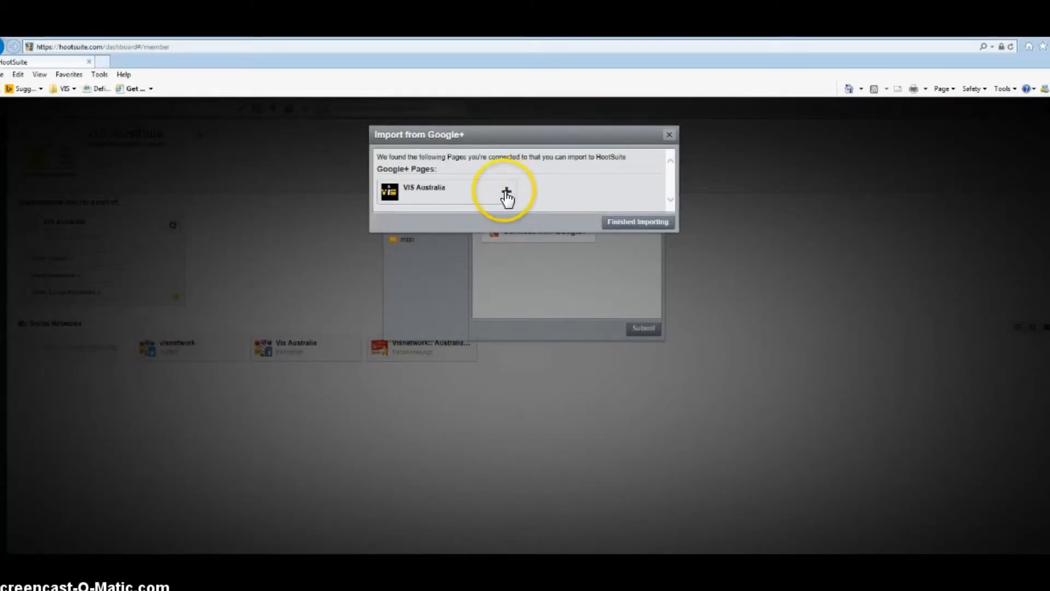
click(507, 190)
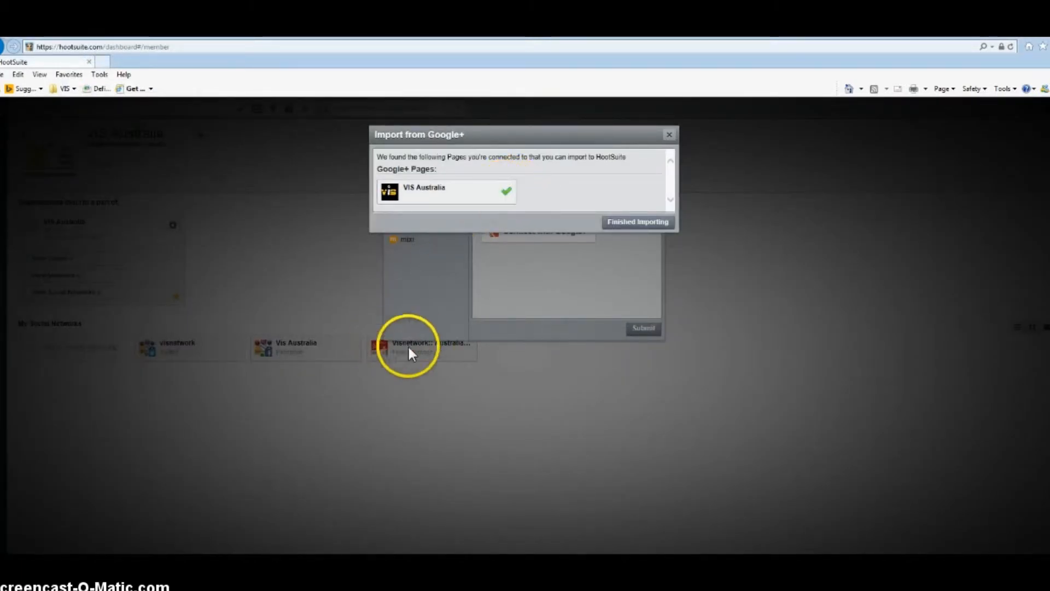
click(637, 222)
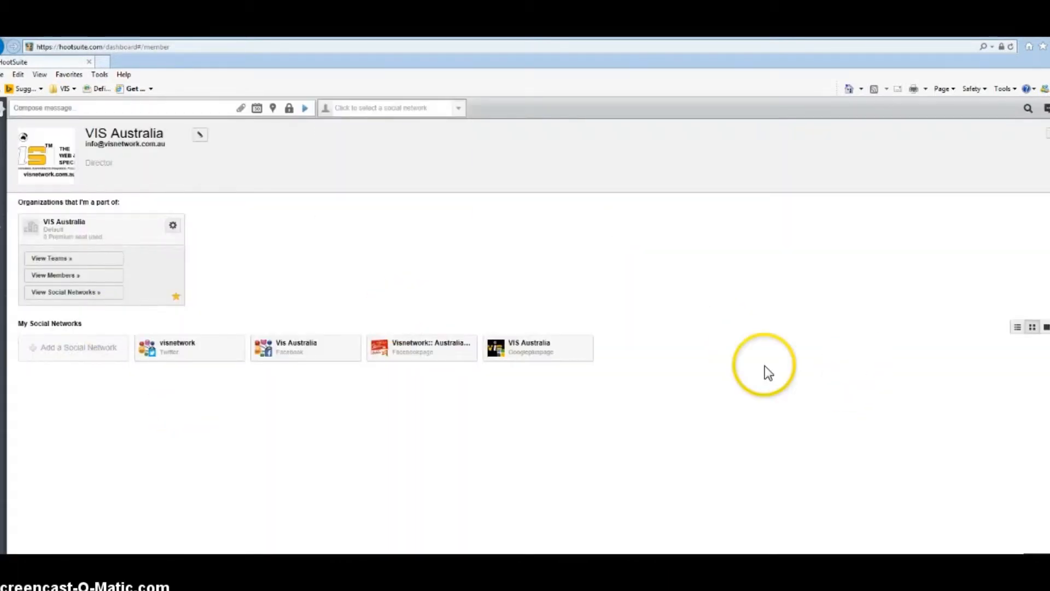
mouse_move(774, 359)
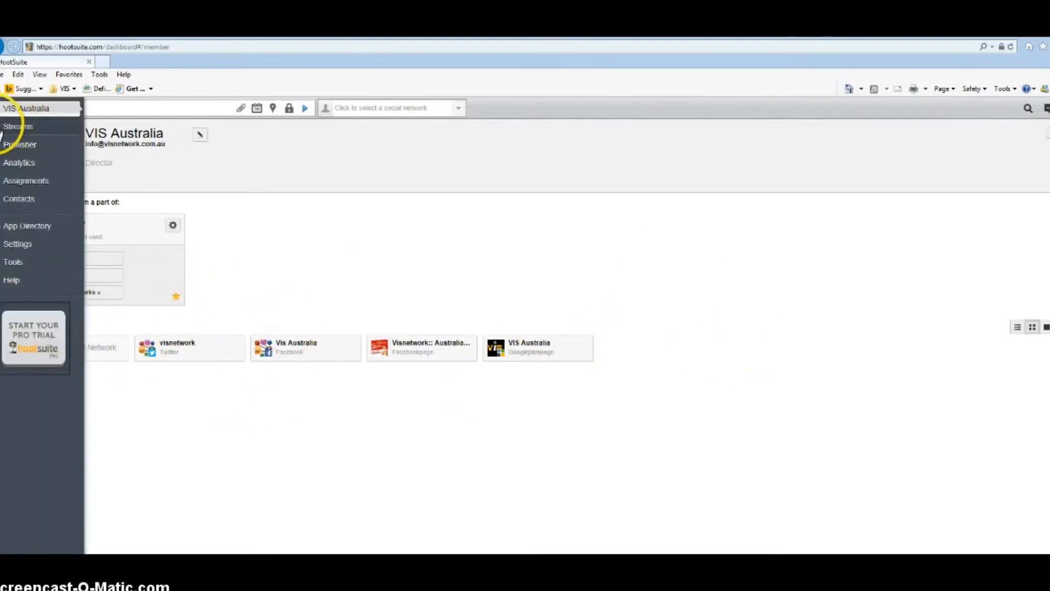
mouse_move(19, 127)
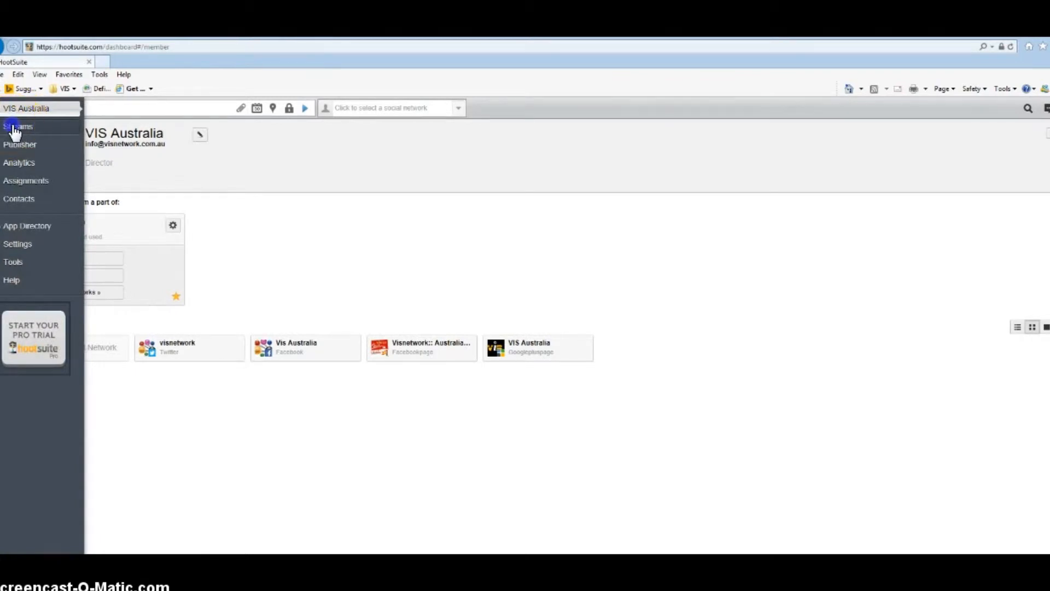
Go to the Streams dashboard and create a first tab named Twitter
click(20, 127)
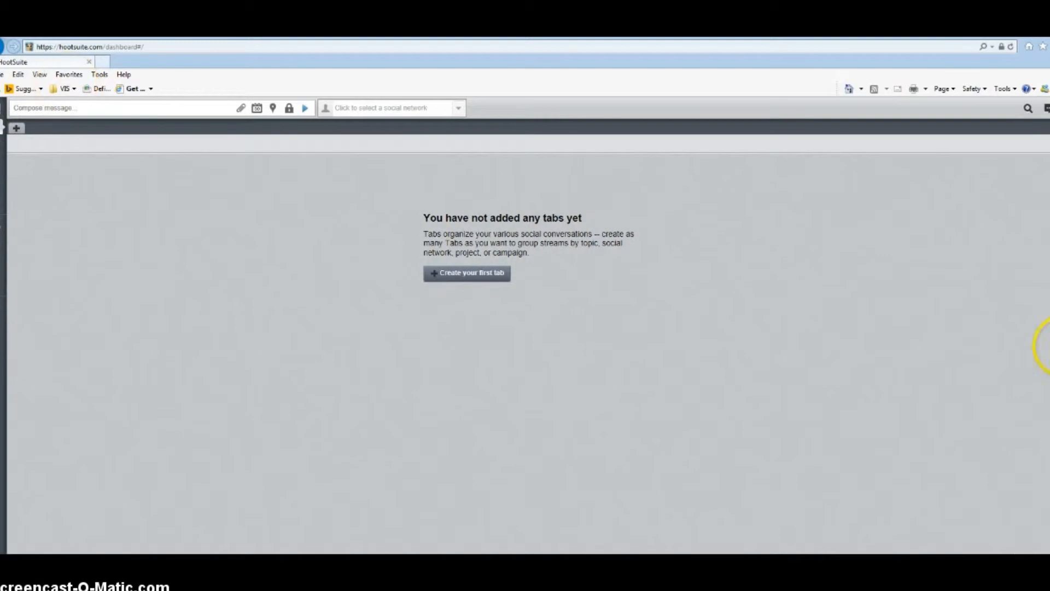
mouse_move(161, 186)
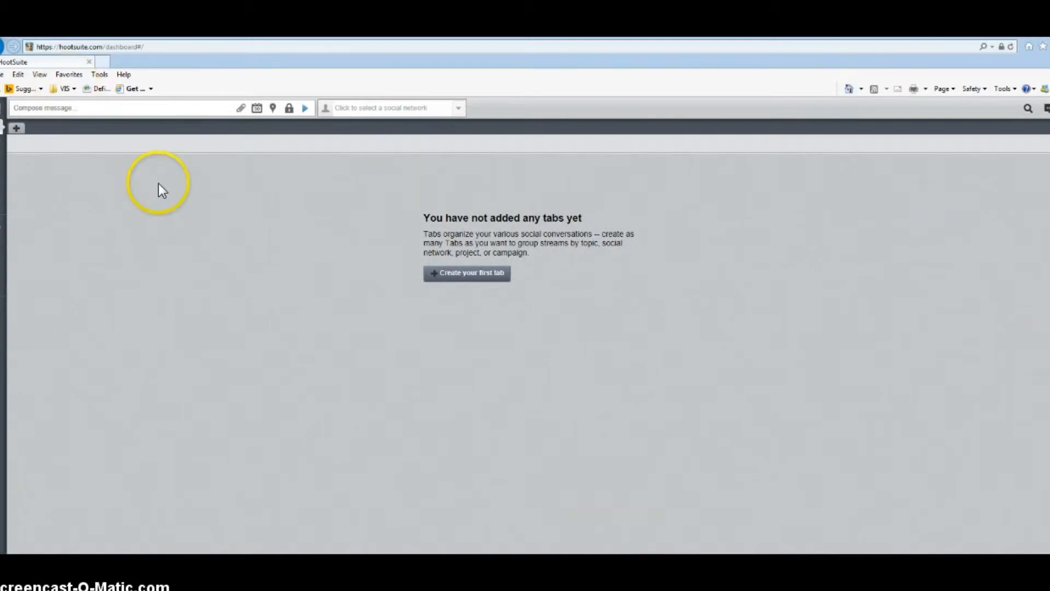
mouse_move(165, 195)
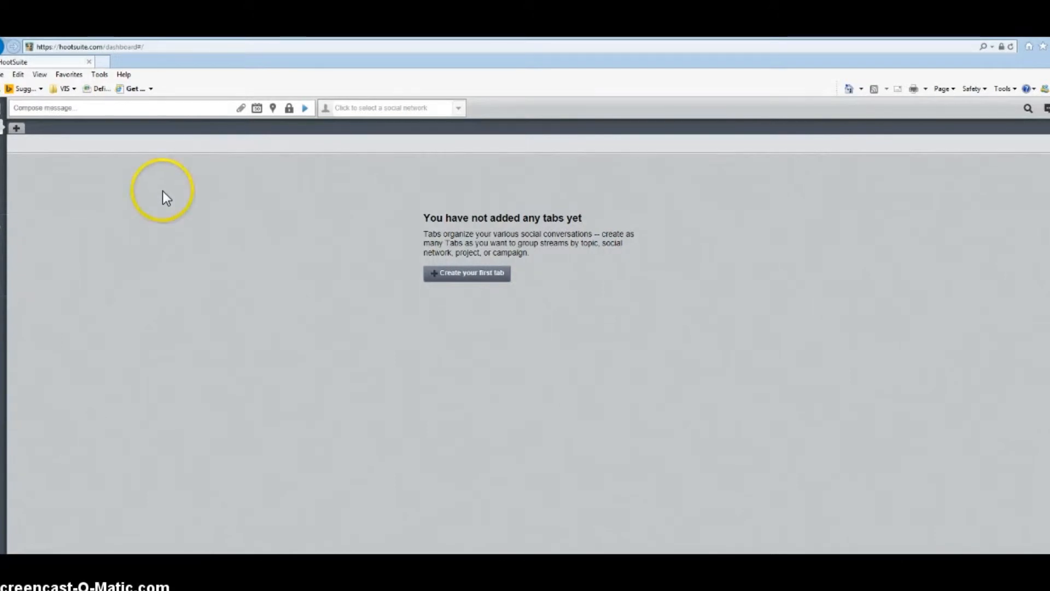
mouse_move(16, 128)
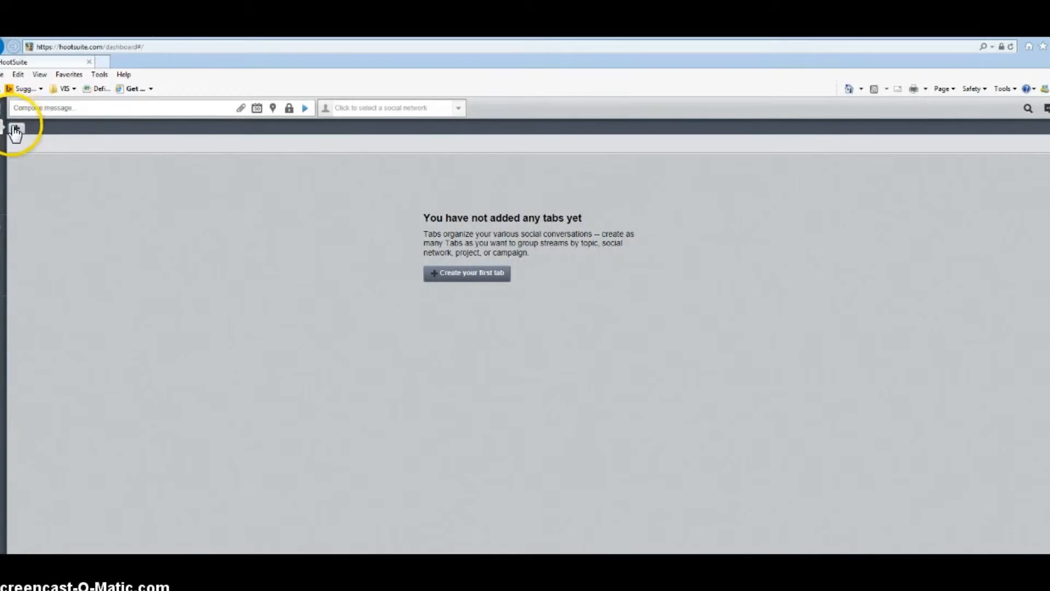
click(15, 129)
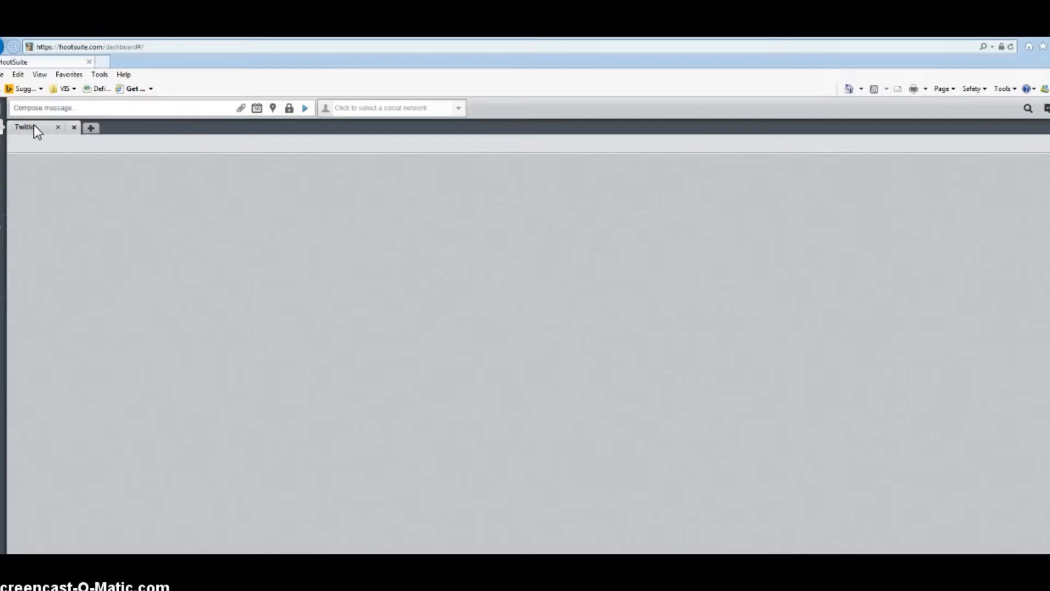
Add Home Feed, Mentions and DM Inbox streams for the visnetwork Twitter profile
click(25, 127)
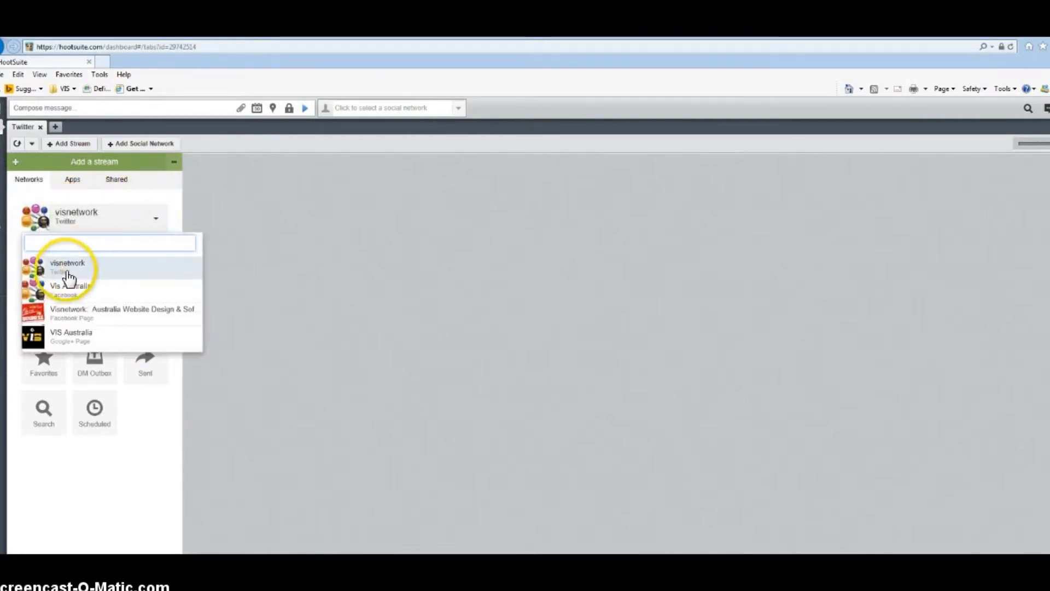
click(67, 267)
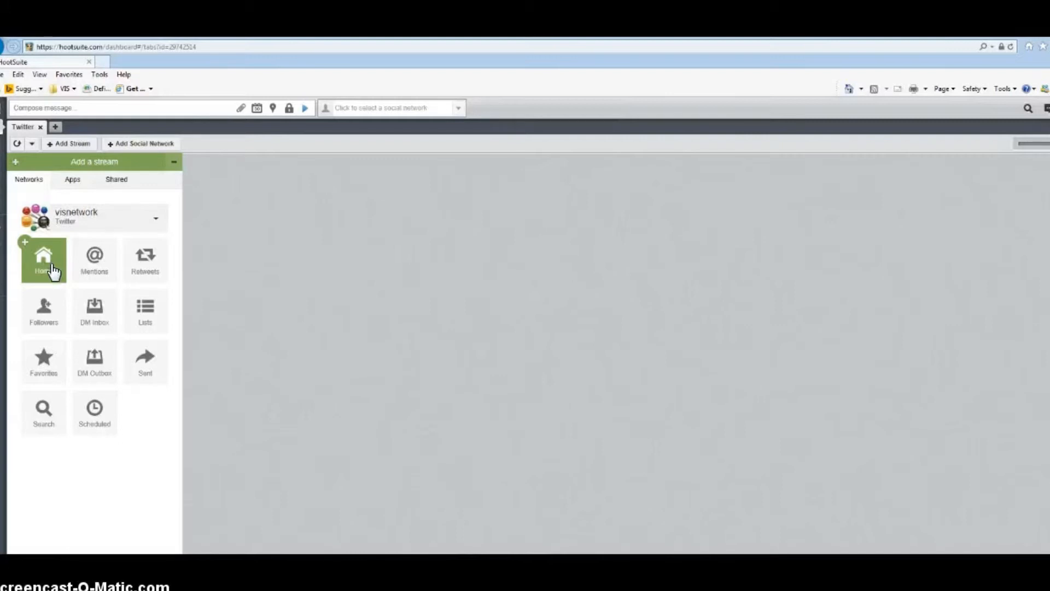
click(43, 260)
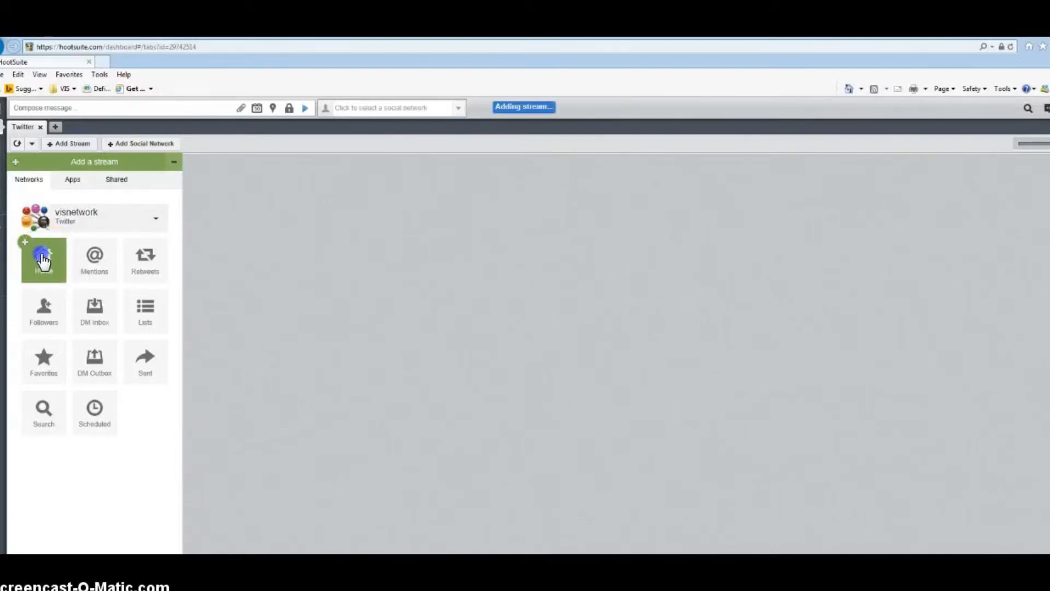
click(43, 261)
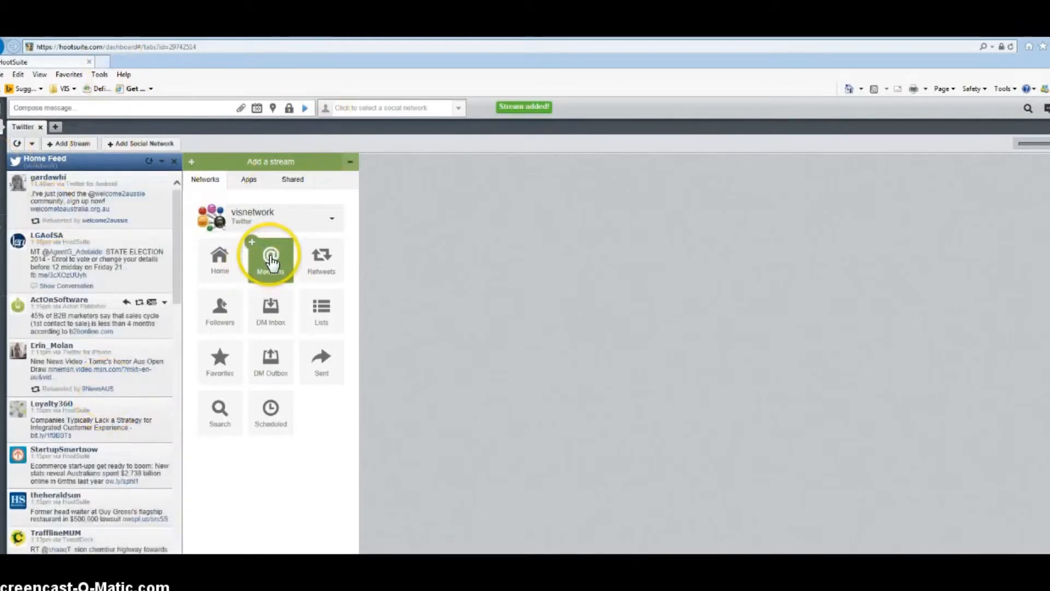
click(270, 260)
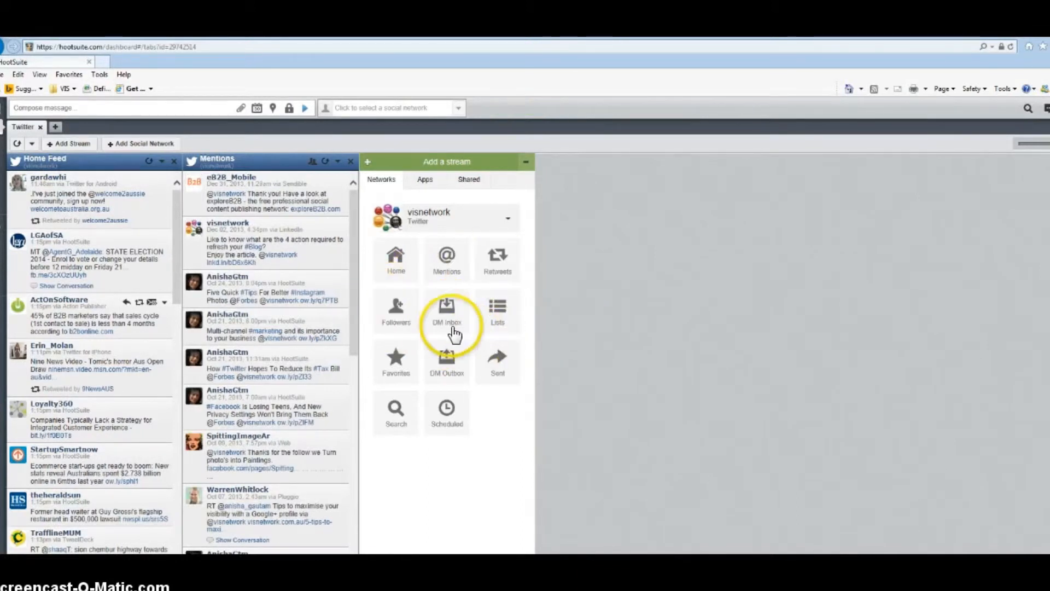
click(446, 312)
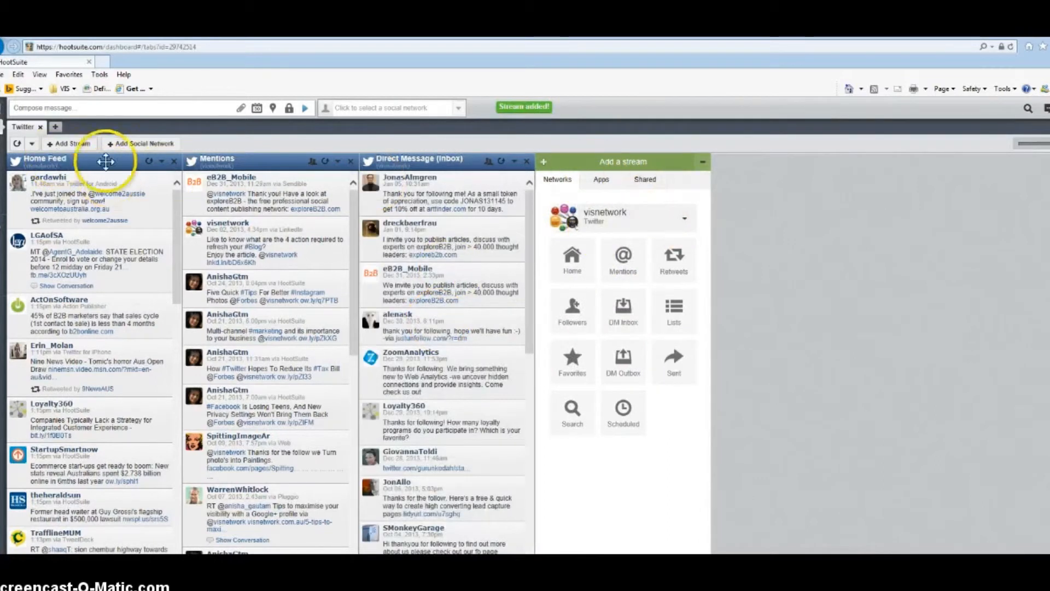
mouse_move(60, 147)
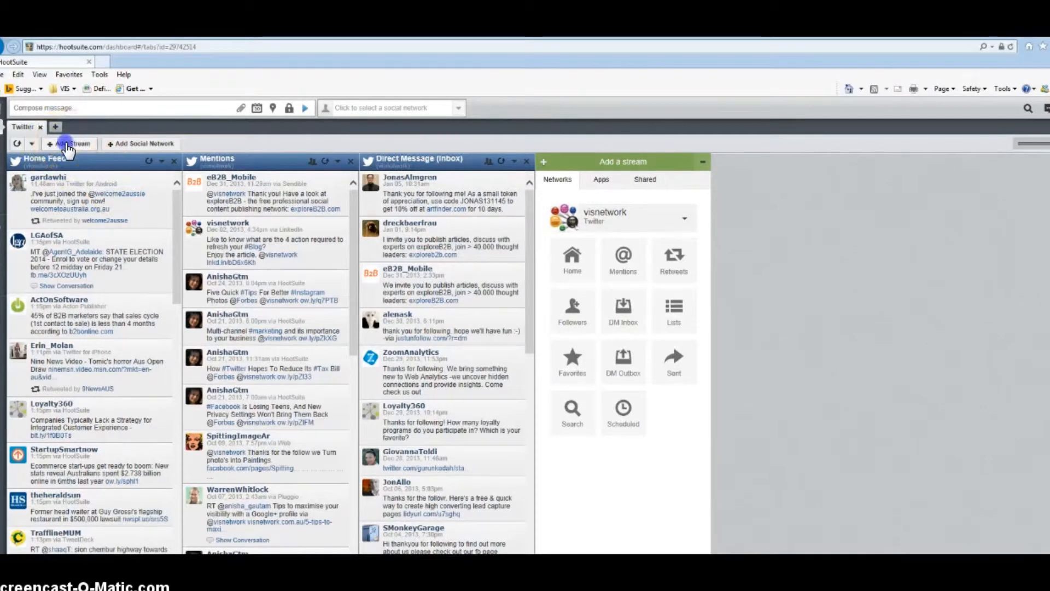
Add a Twitter keyword stream tracking 'Website, Online Marketing'
click(68, 144)
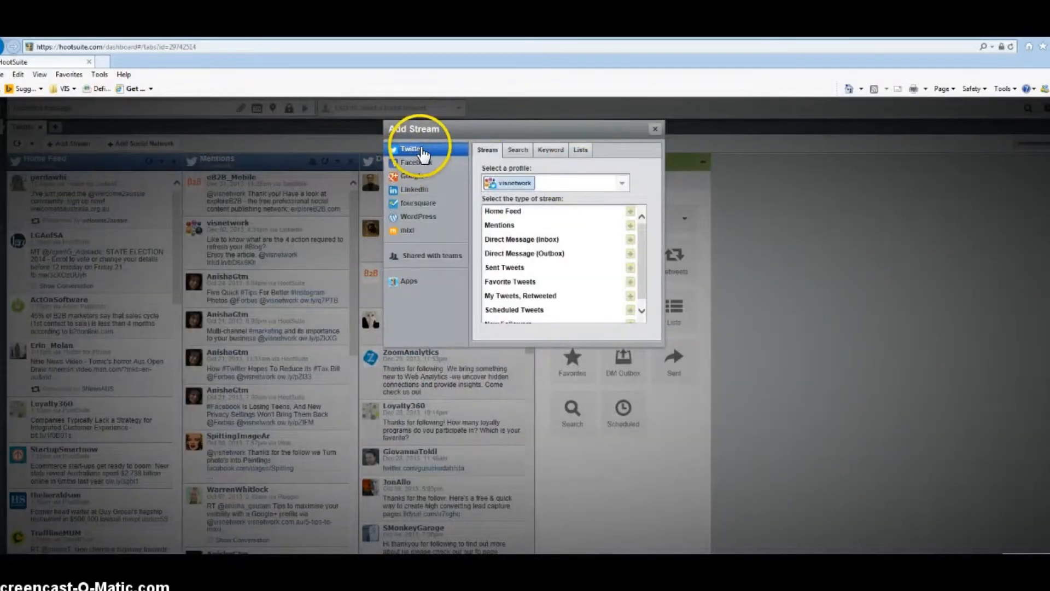
click(550, 150)
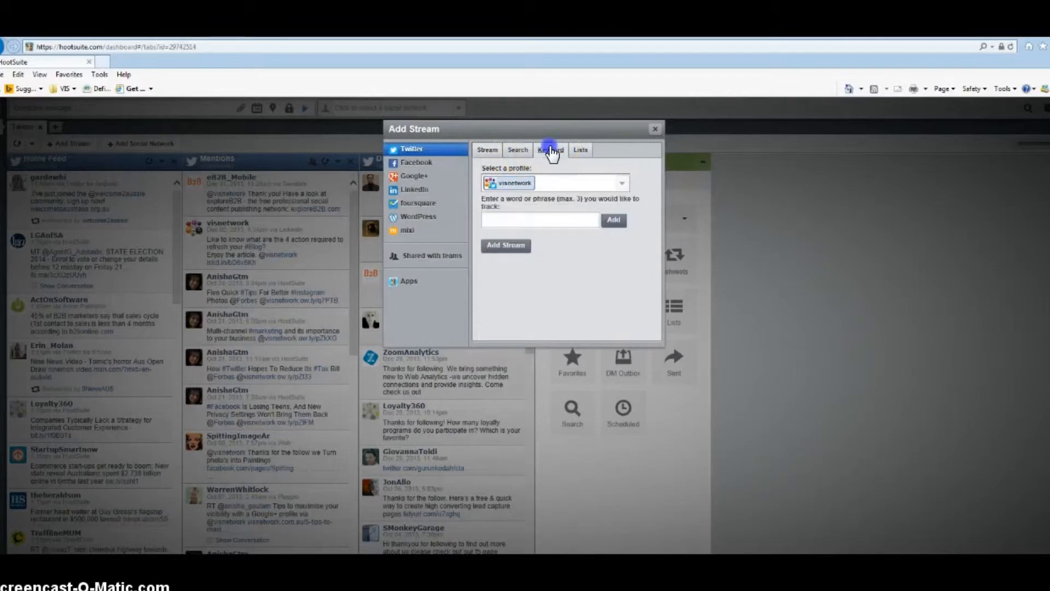
click(550, 150)
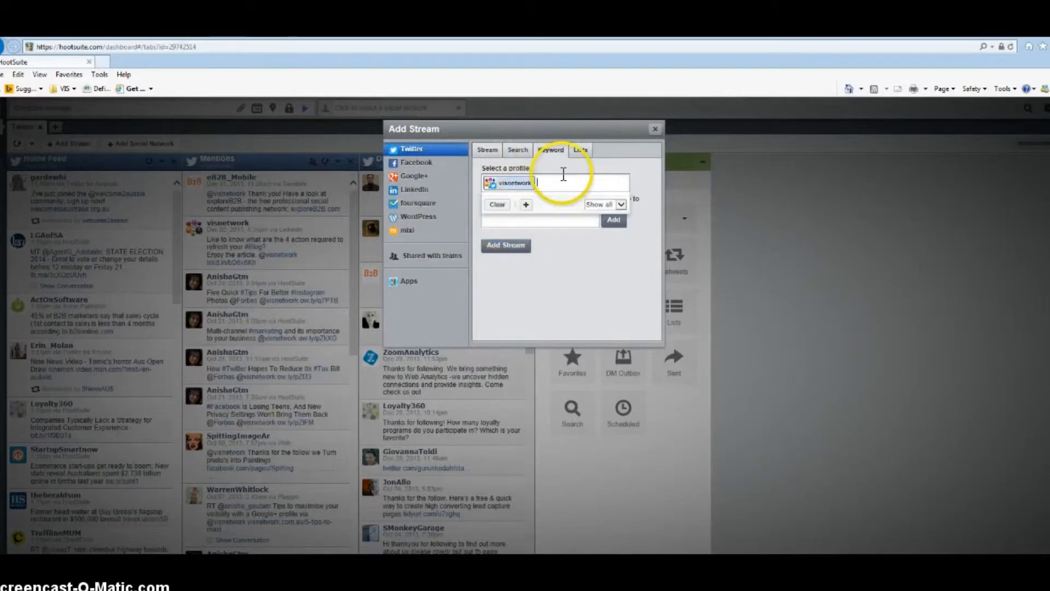
text(Website)
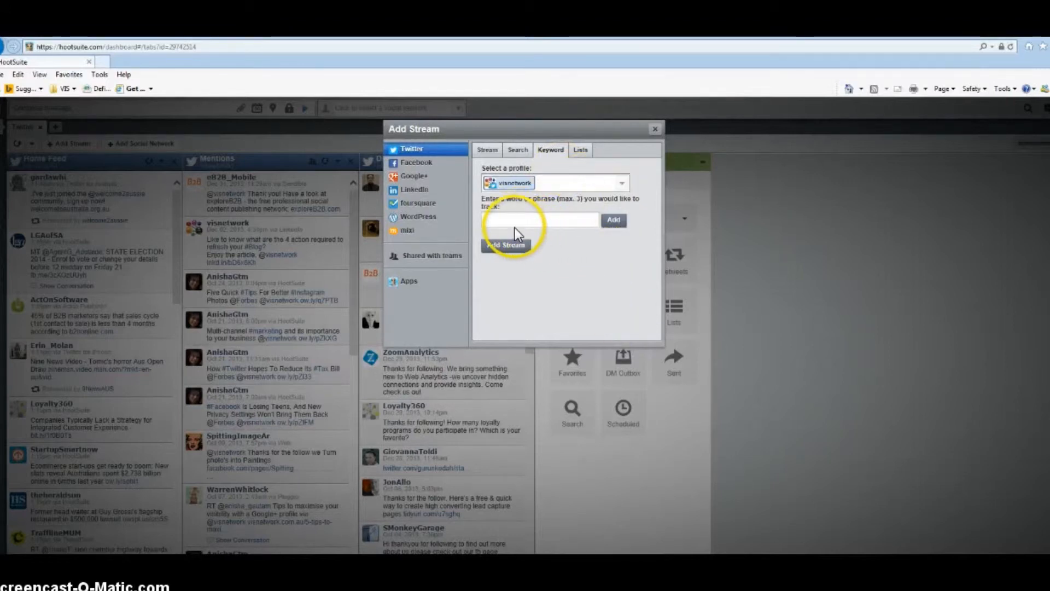
text(Website,)
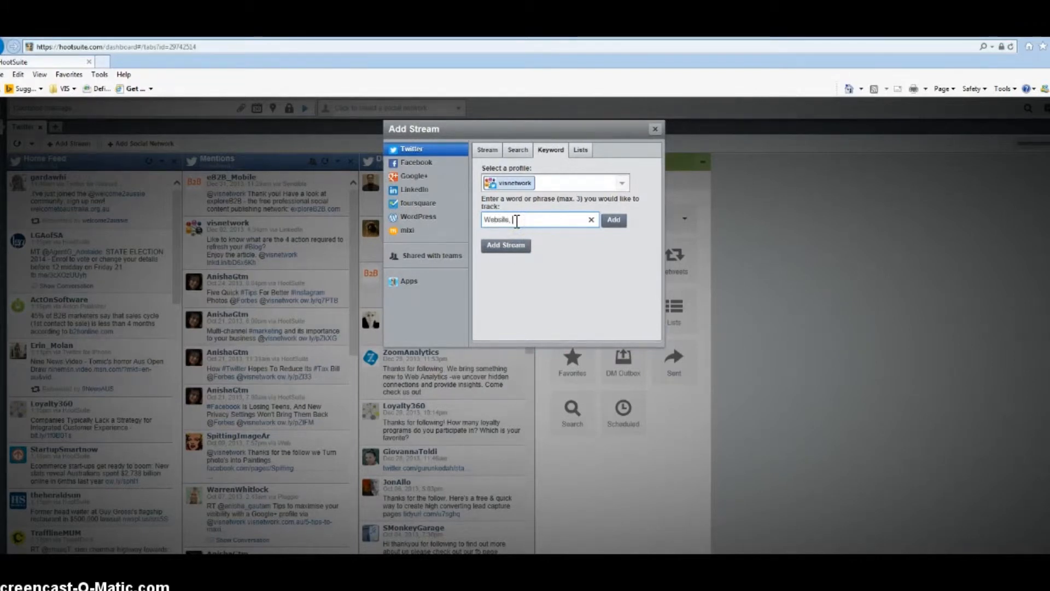
text(Online)
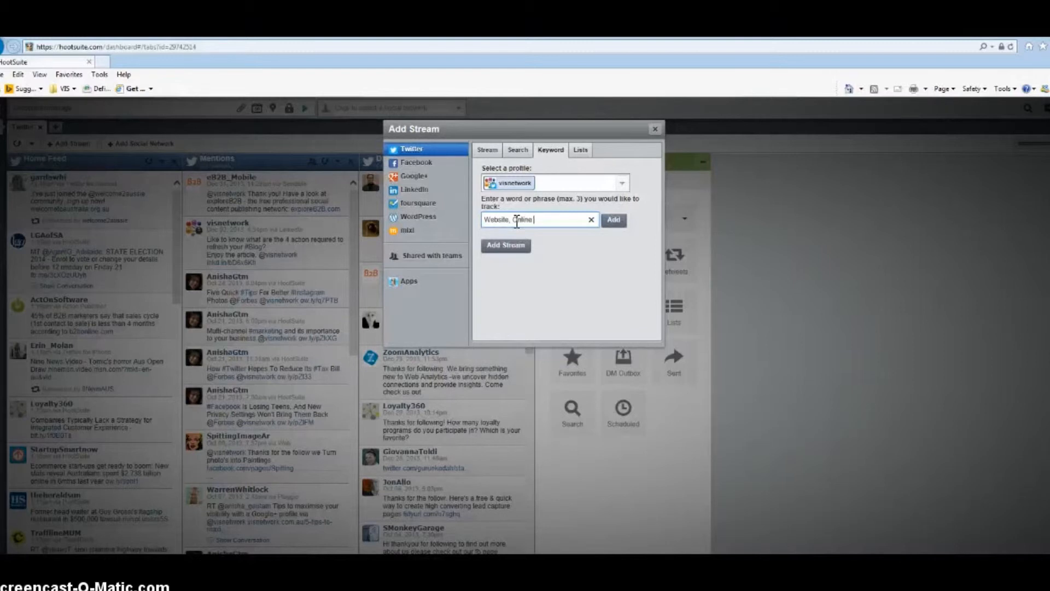
text(Marketing)
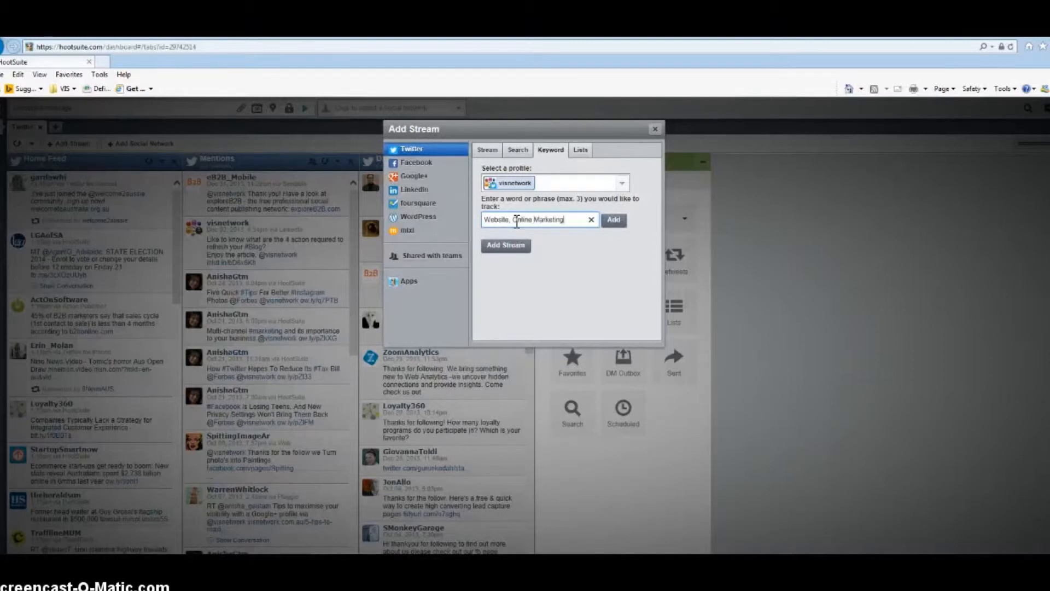
click(613, 220)
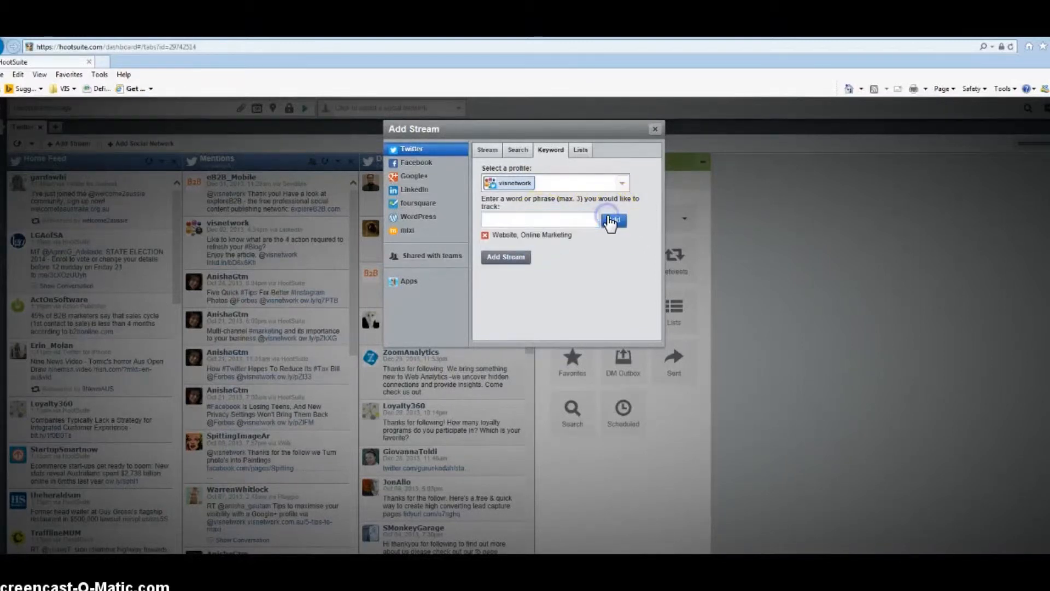
click(505, 258)
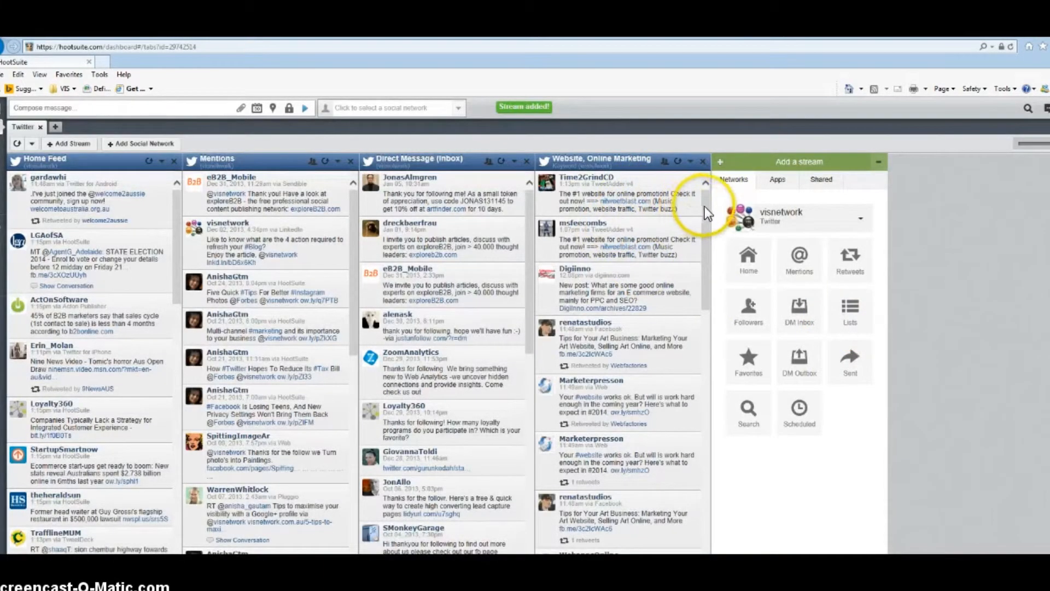
mouse_move(713, 214)
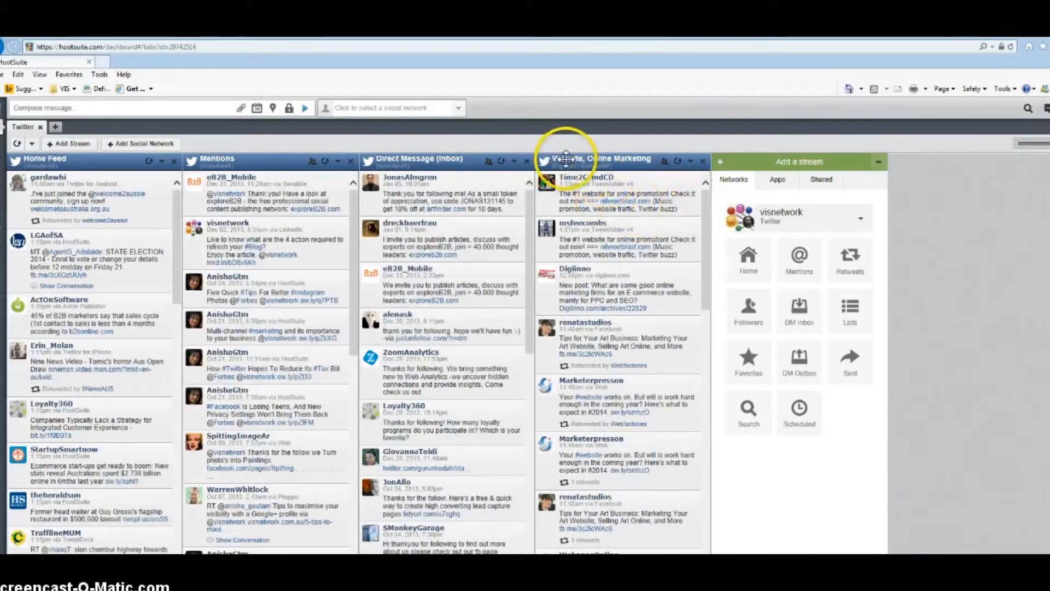
mouse_move(567, 303)
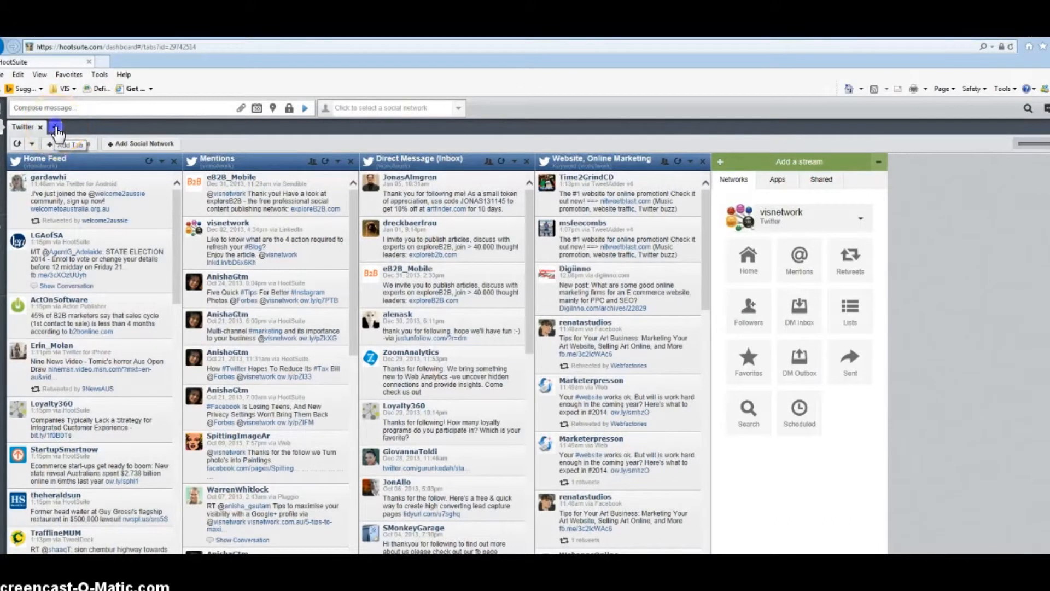
Create a Facebook tab and select the Visnetwork Facebook page profile for its streams
click(73, 143)
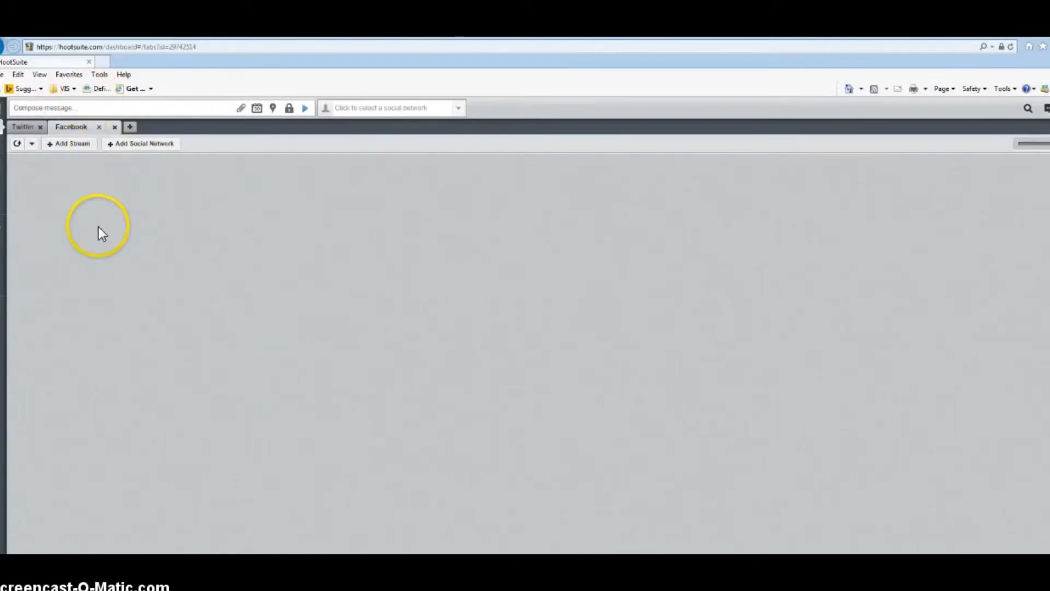
click(69, 142)
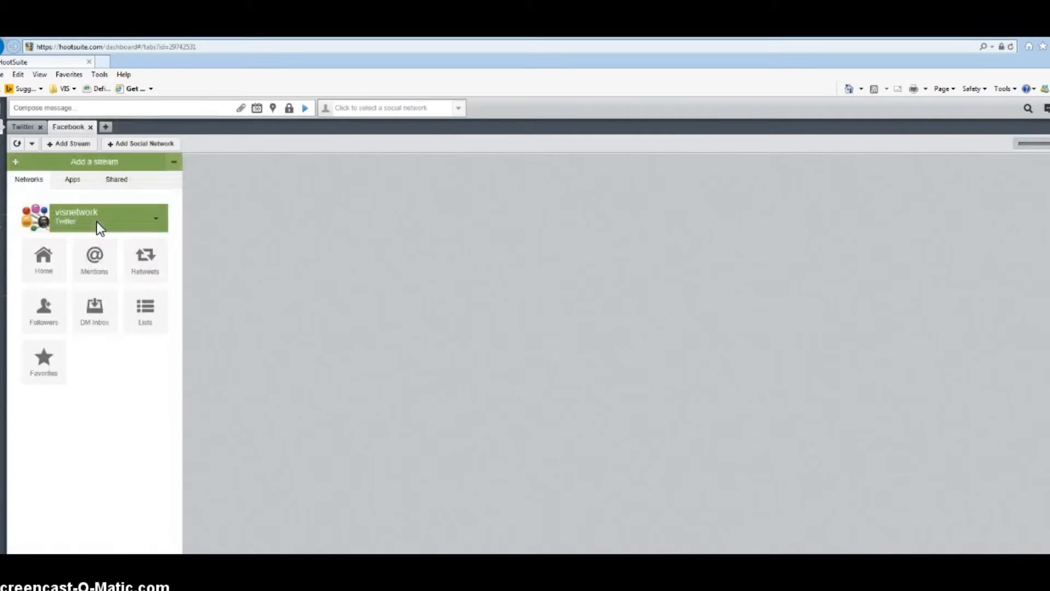
click(157, 218)
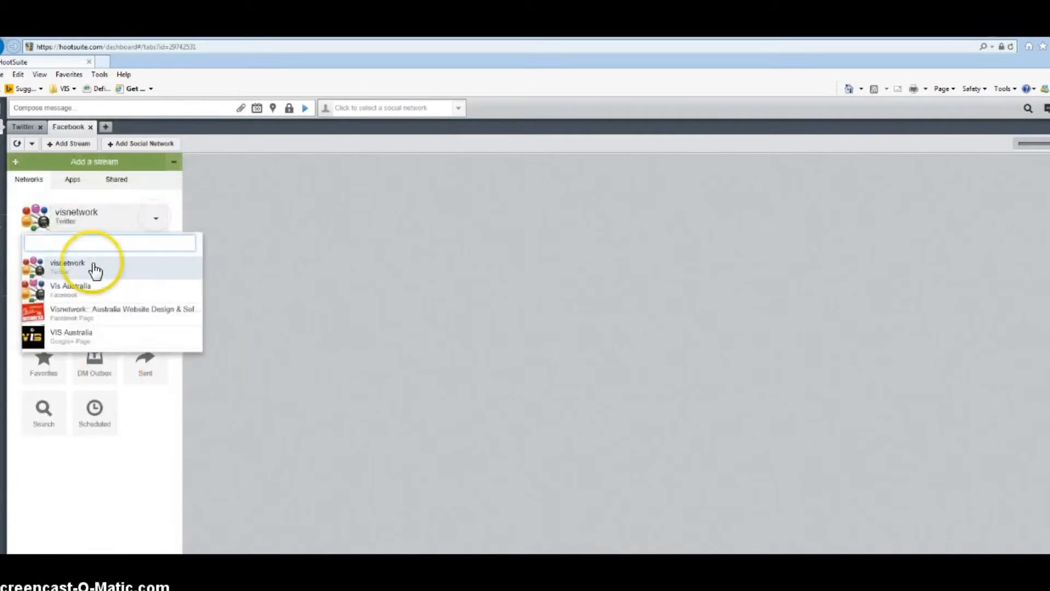
mouse_move(64, 312)
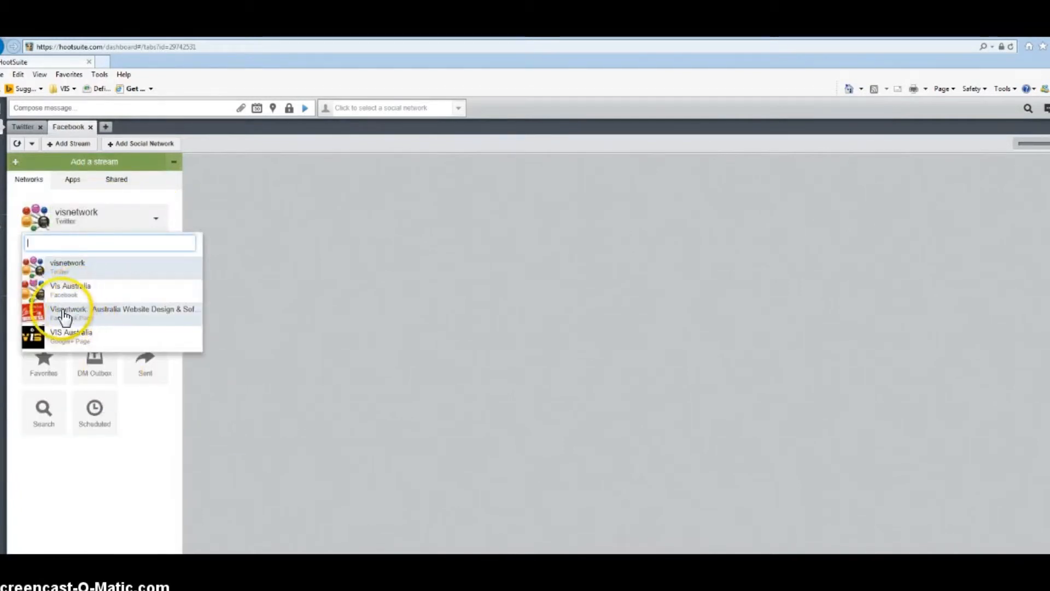
mouse_move(76, 294)
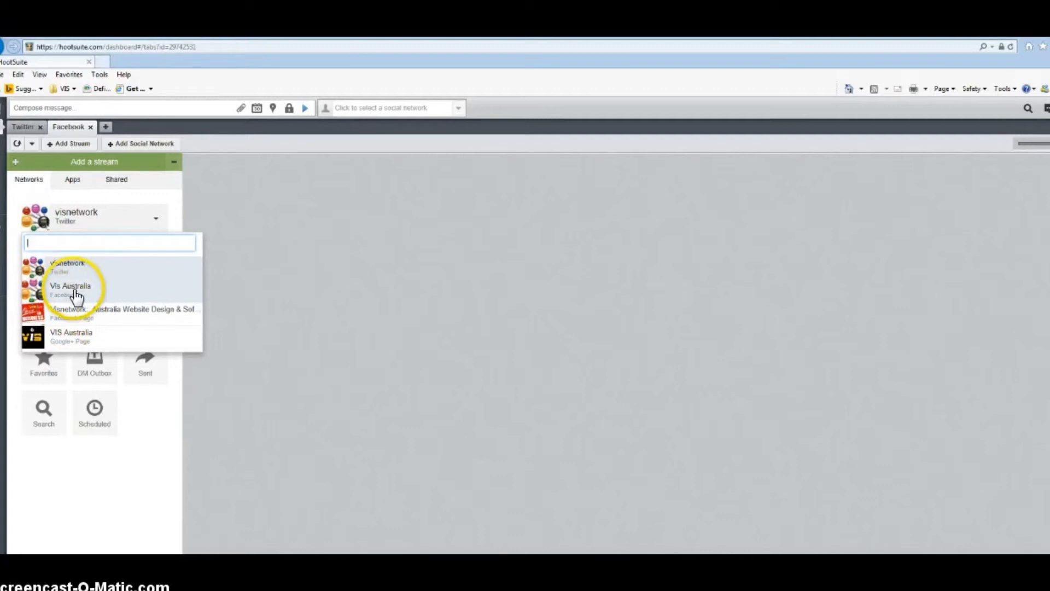
mouse_move(70, 315)
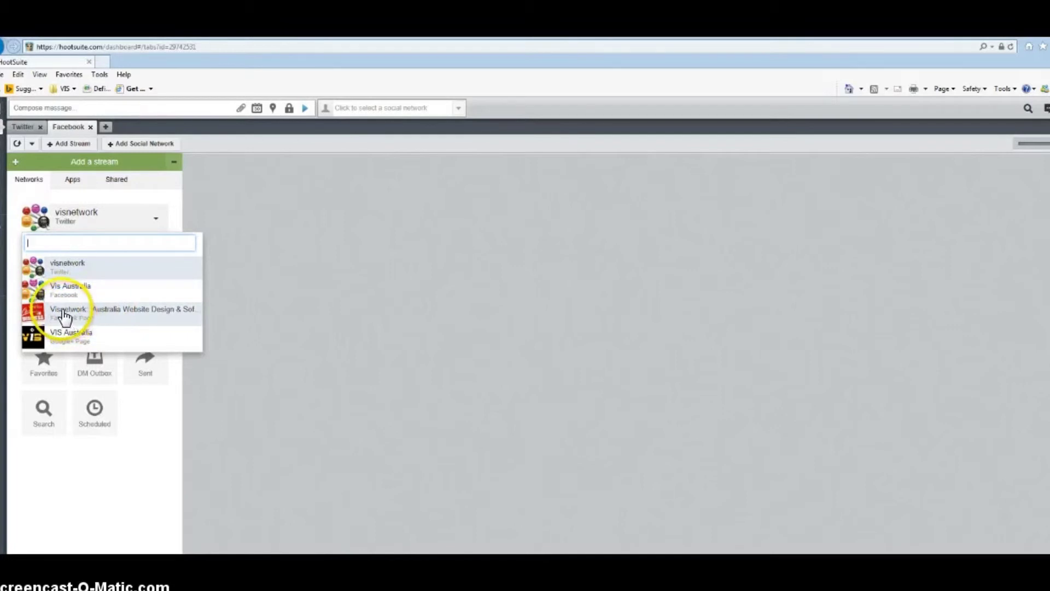
click(123, 309)
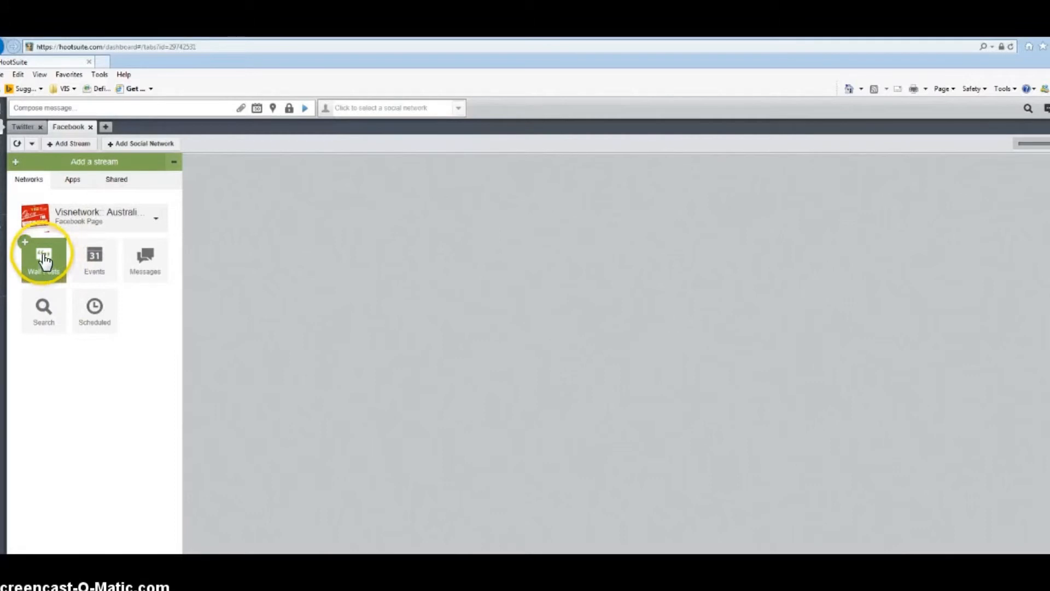
Add Wall Posts and Private Messages streams for the Visnetwork page
click(42, 260)
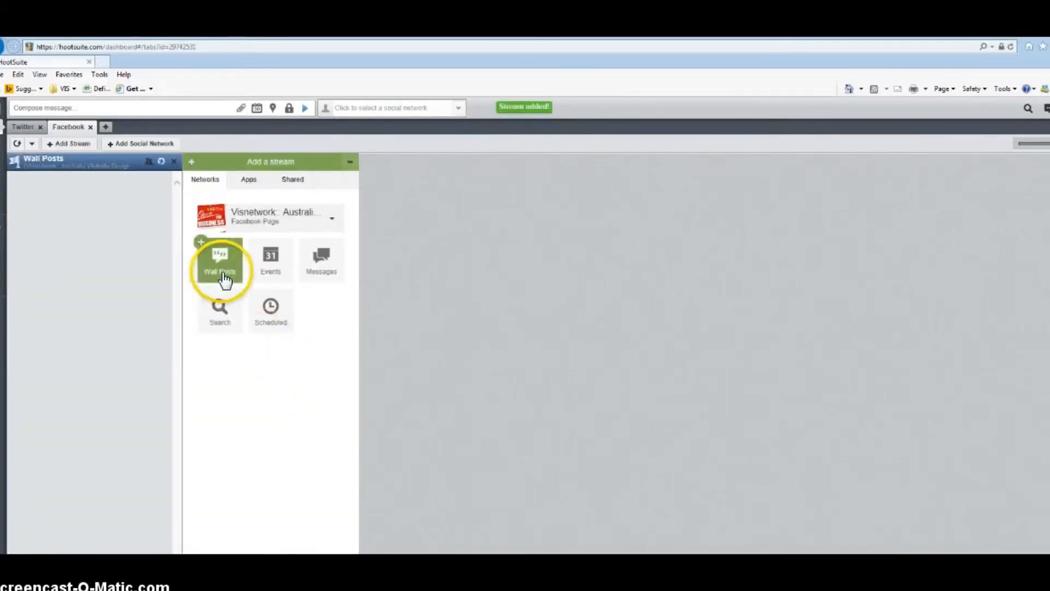
click(321, 260)
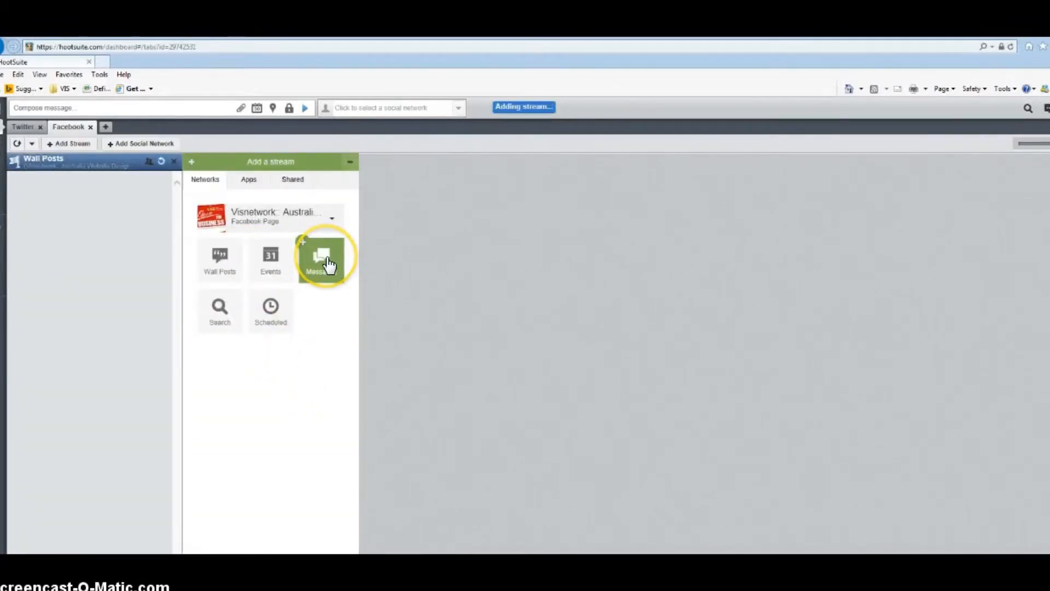
click(323, 258)
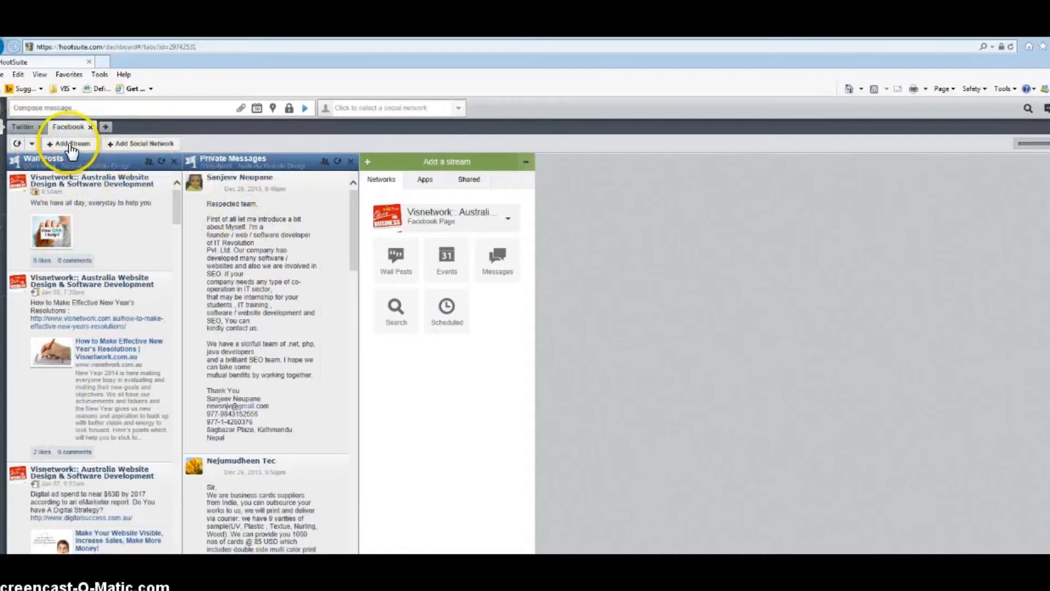
click(67, 144)
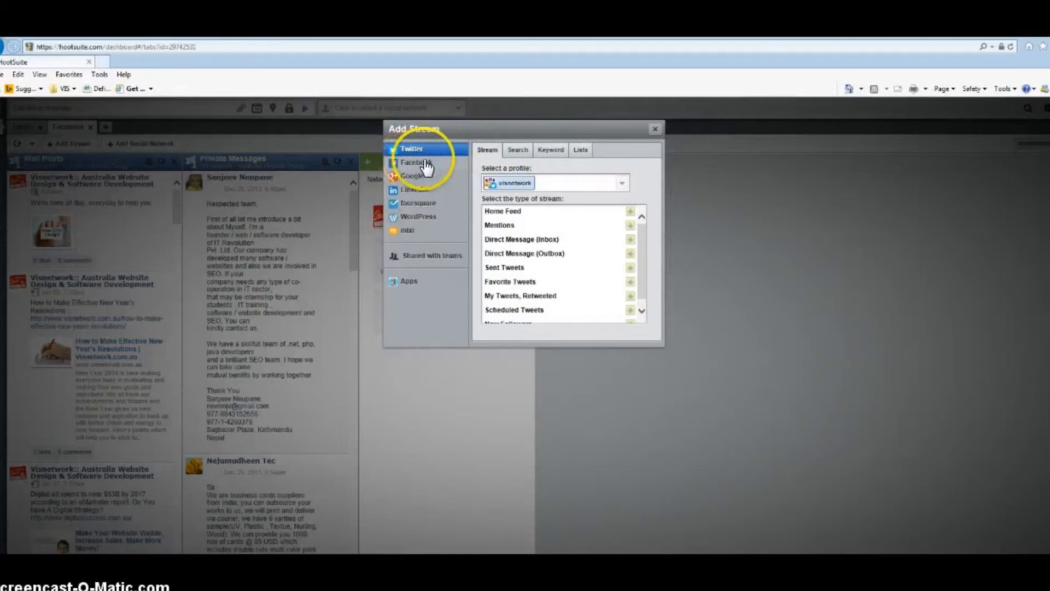
Add a Facebook search stream for 'Website, Social Media, Apps' on the Visnetwork page
click(416, 162)
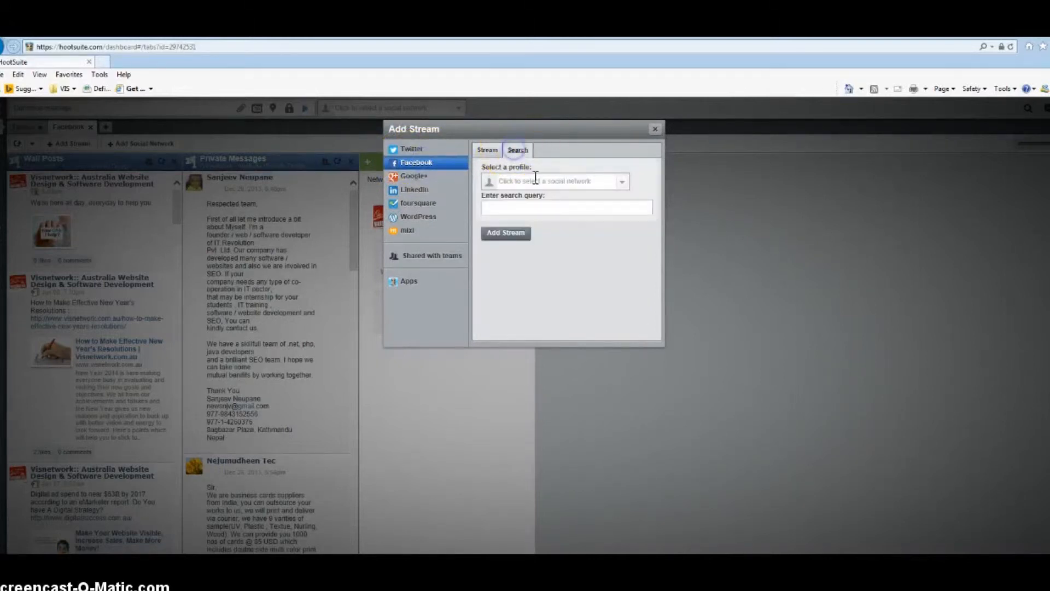
click(554, 181)
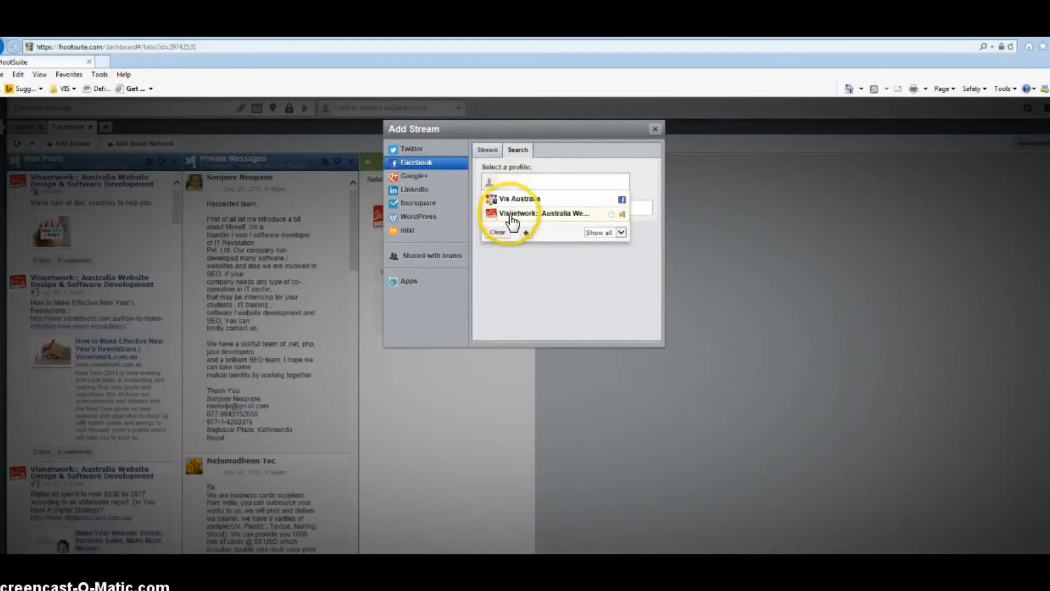
click(542, 213)
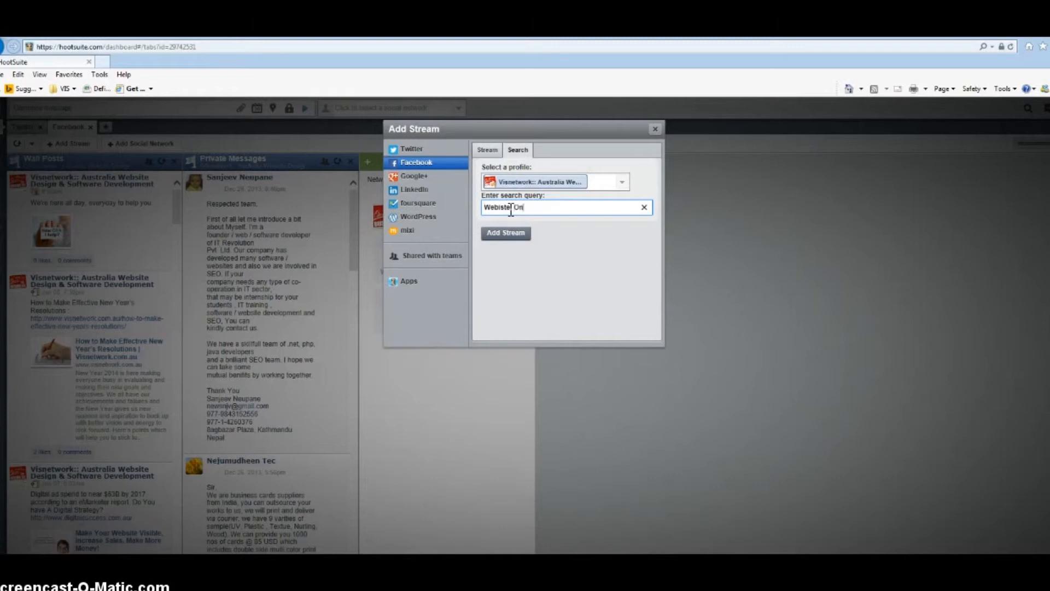
key(BackSpace)
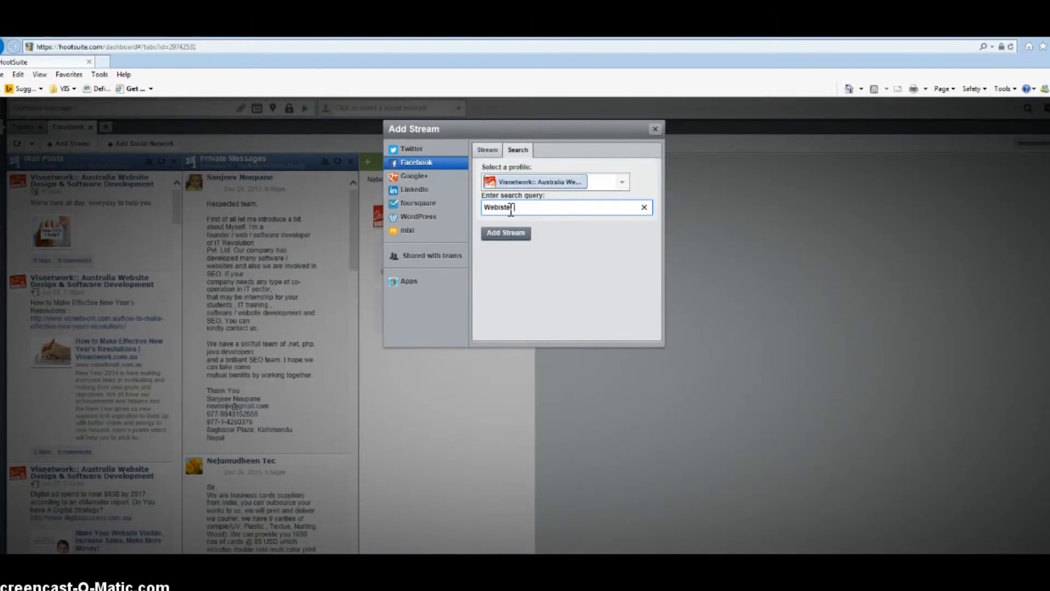
text(Social)
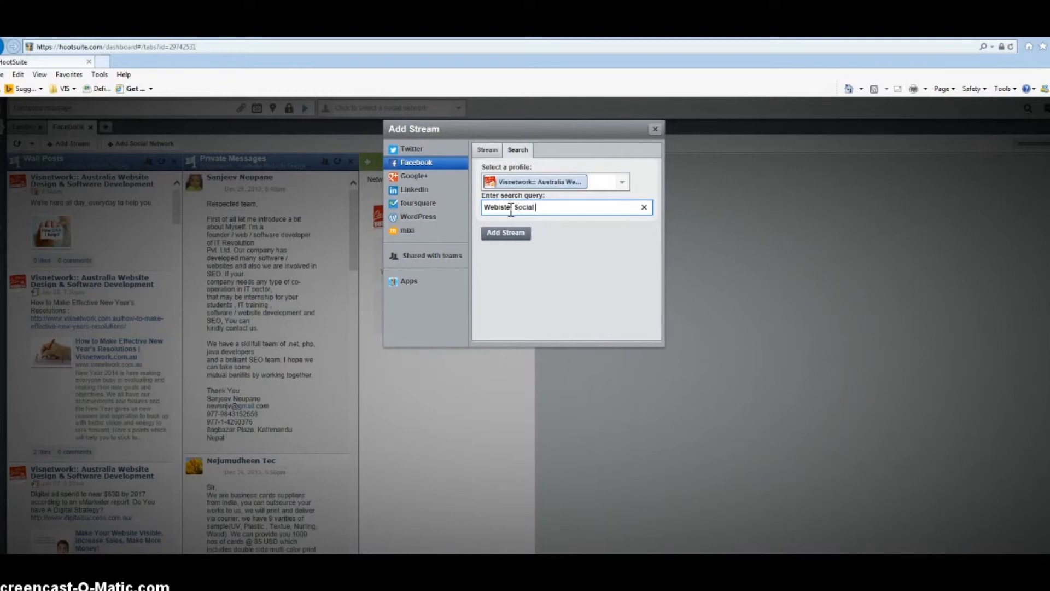
text(Media)
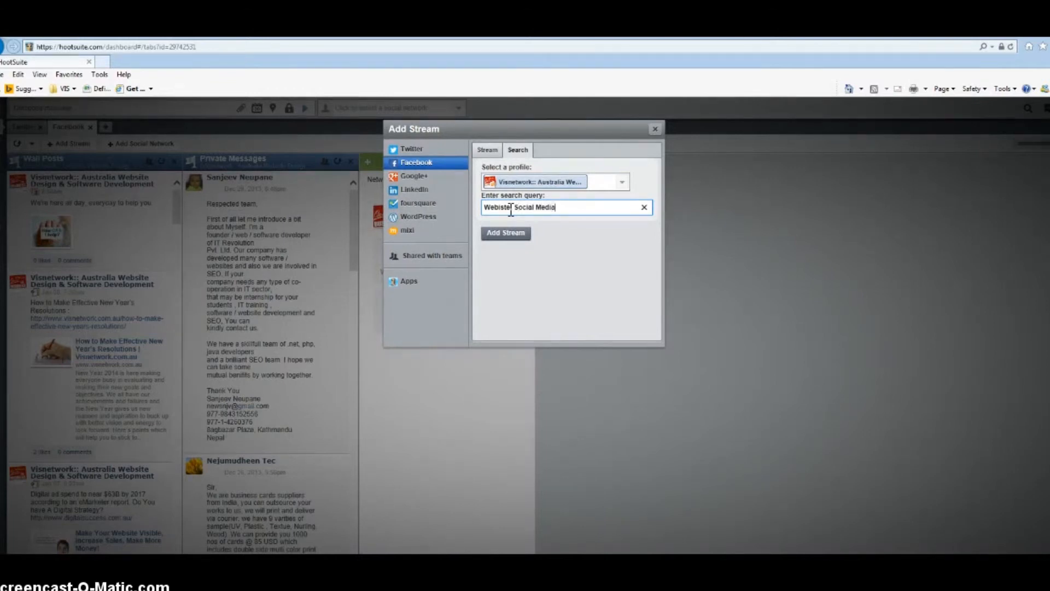
text(, Apps)
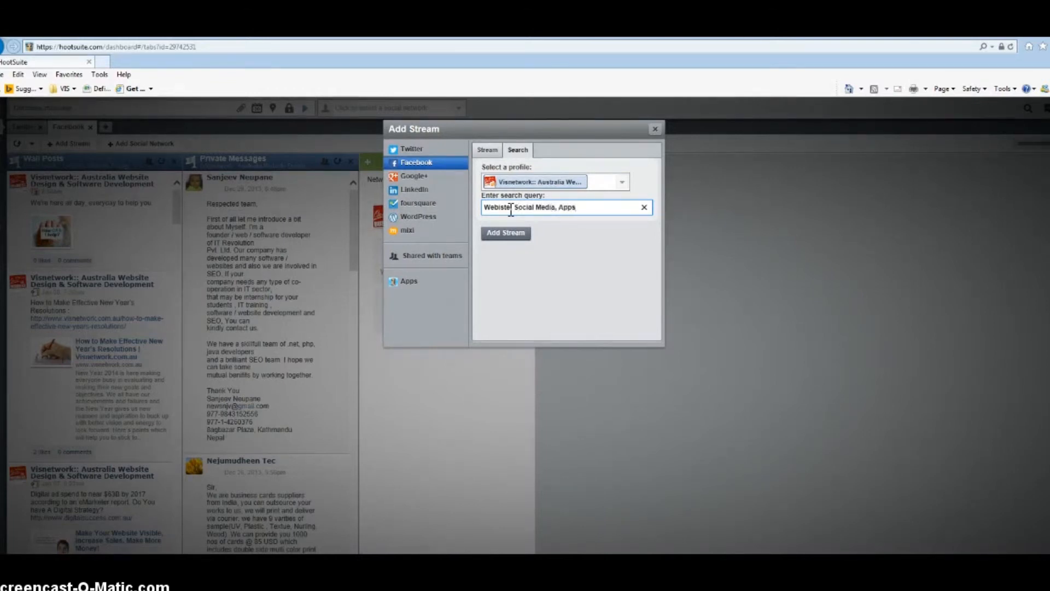
click(505, 233)
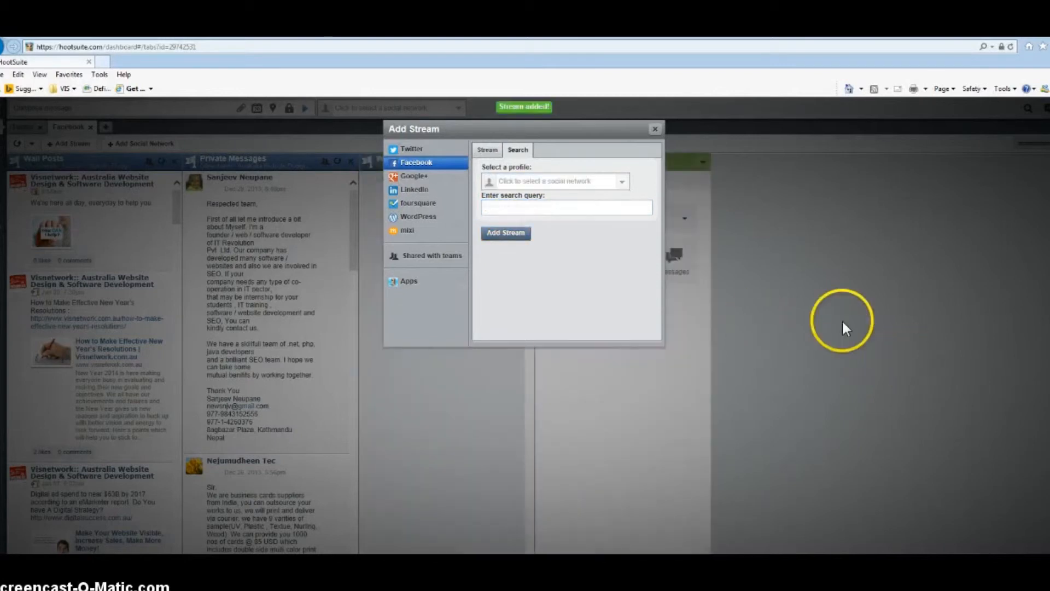
mouse_move(657, 130)
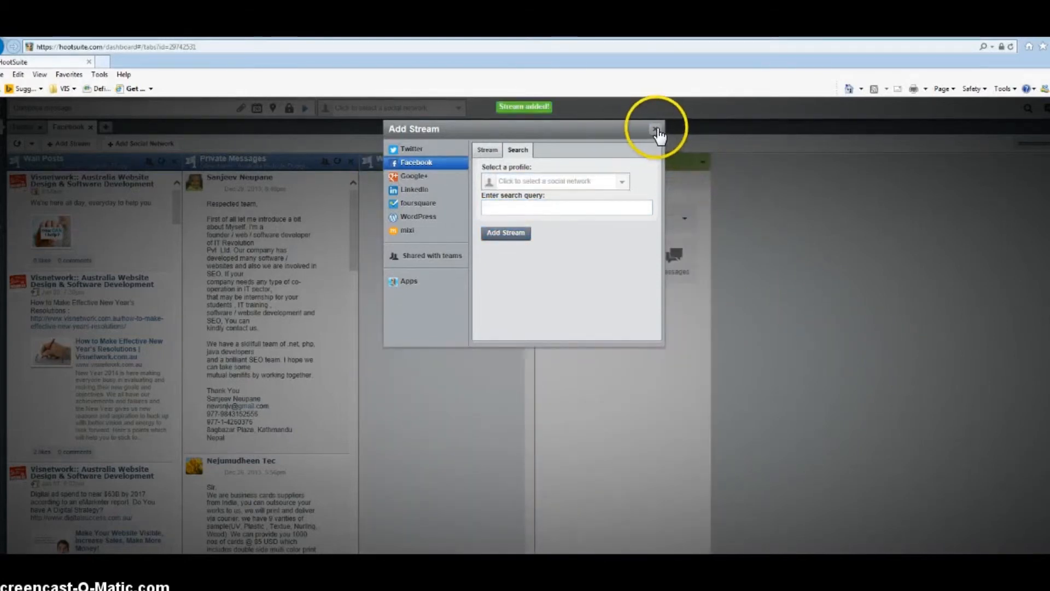
click(656, 130)
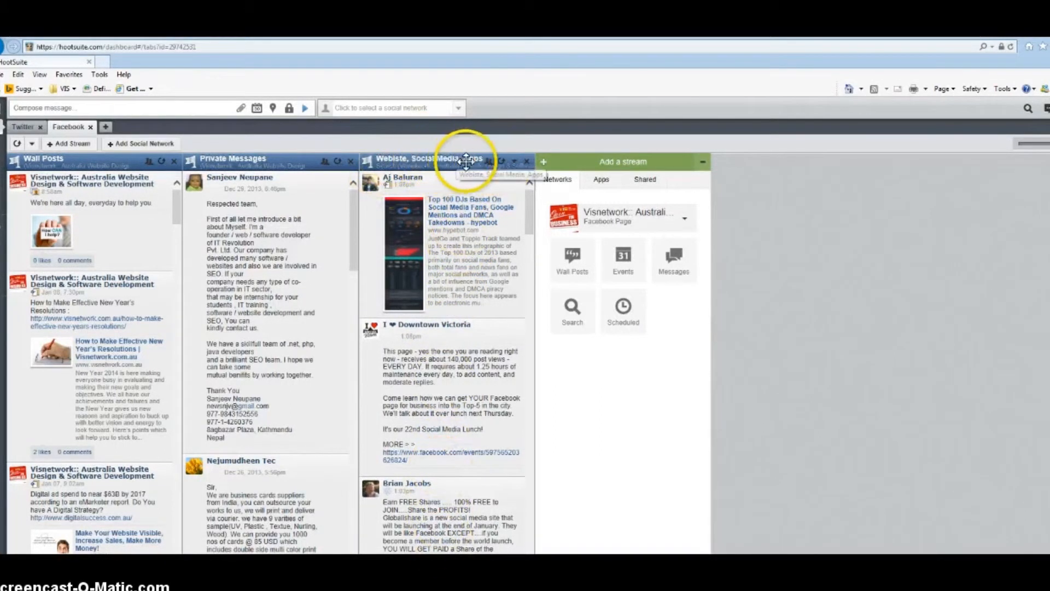
mouse_move(424, 410)
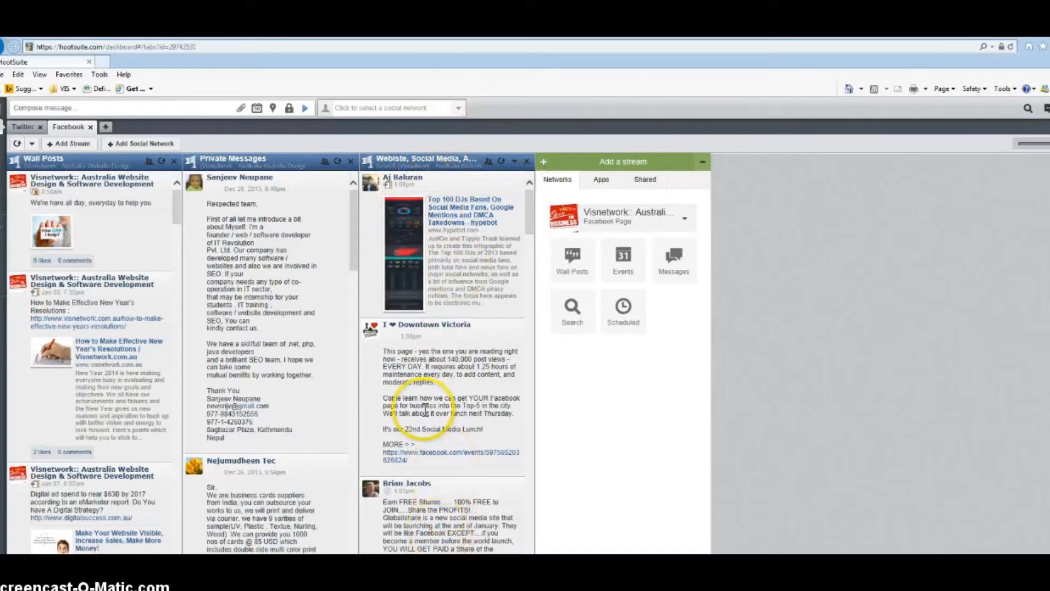
mouse_move(434, 241)
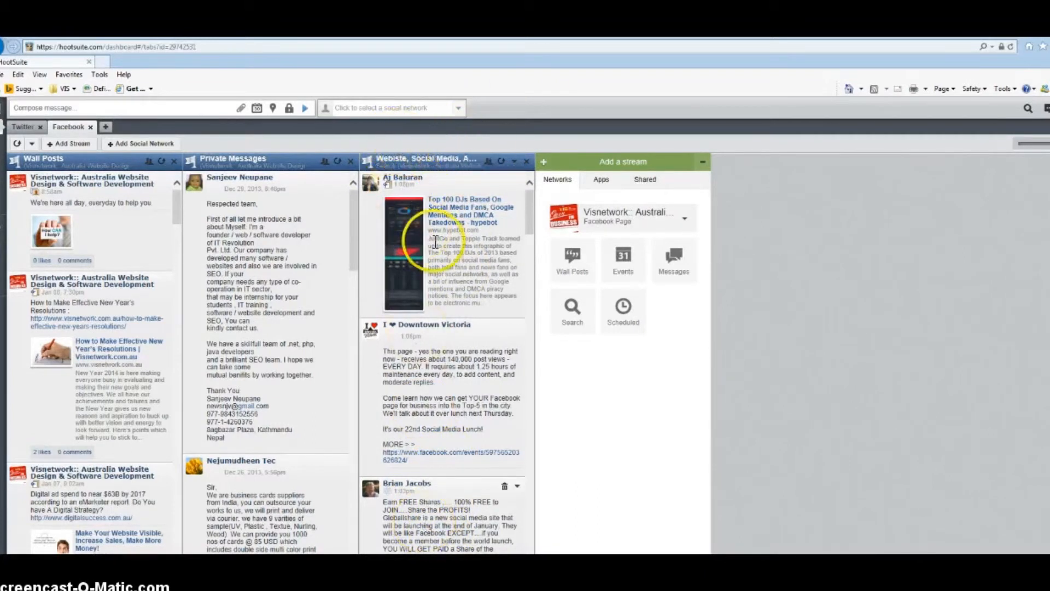
mouse_move(123, 215)
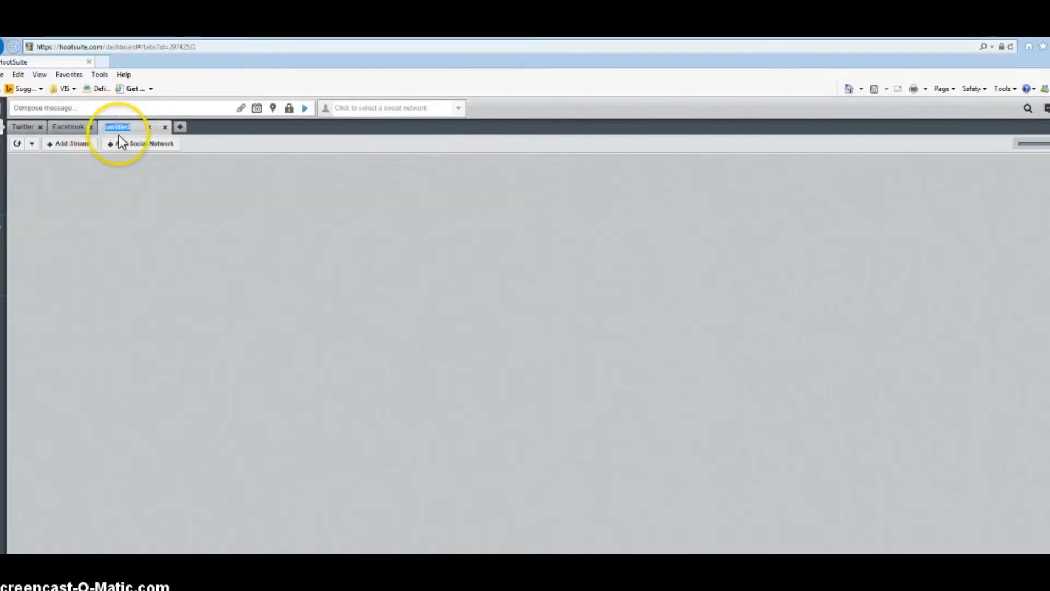
Name the new tab Google plus and choose the VIS Australia Google+ page profile for its stream
text(Google plu)
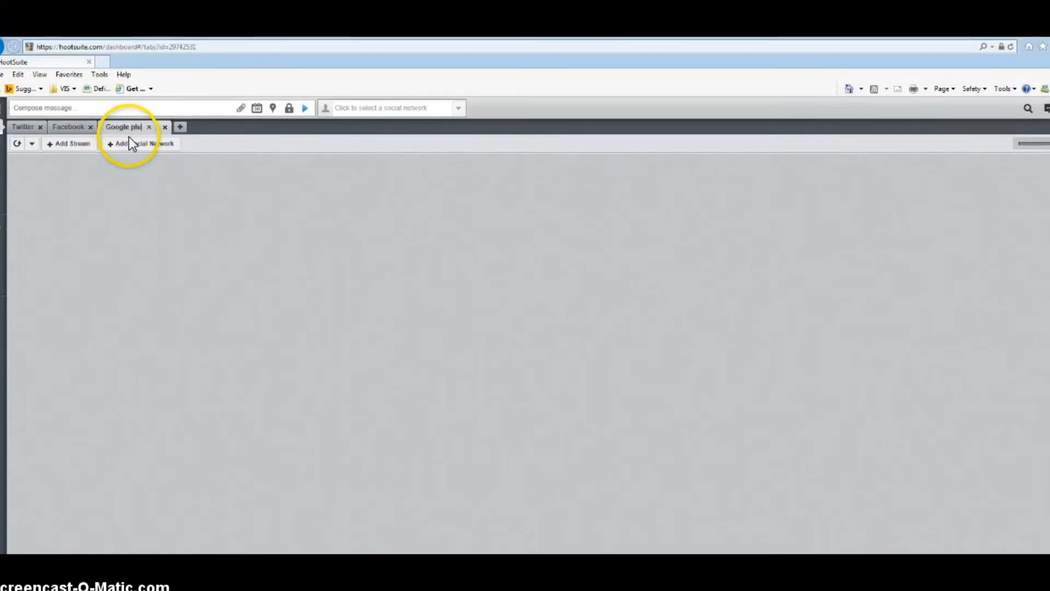
click(179, 127)
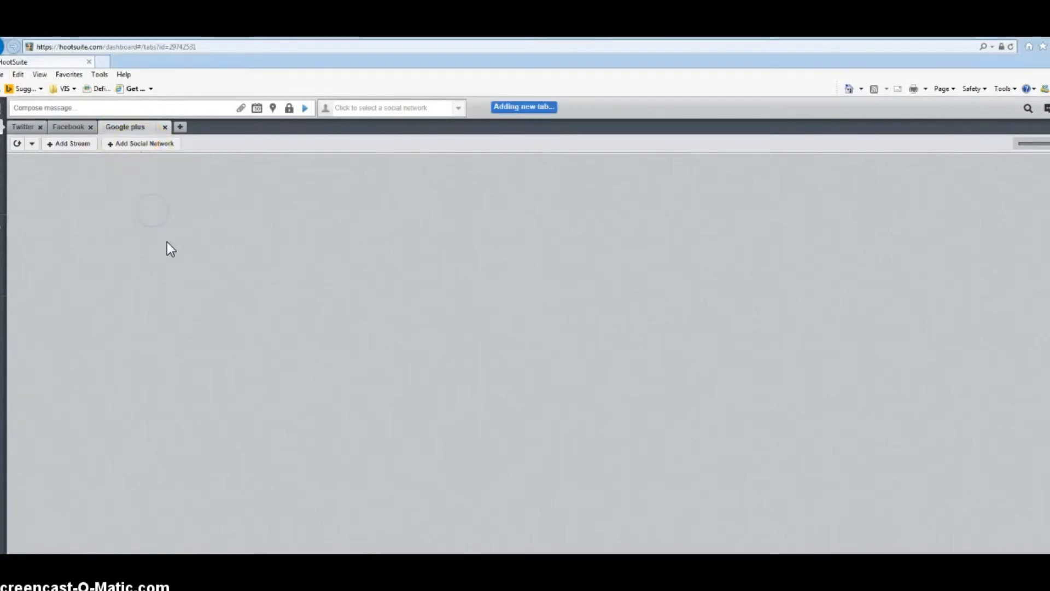
click(68, 143)
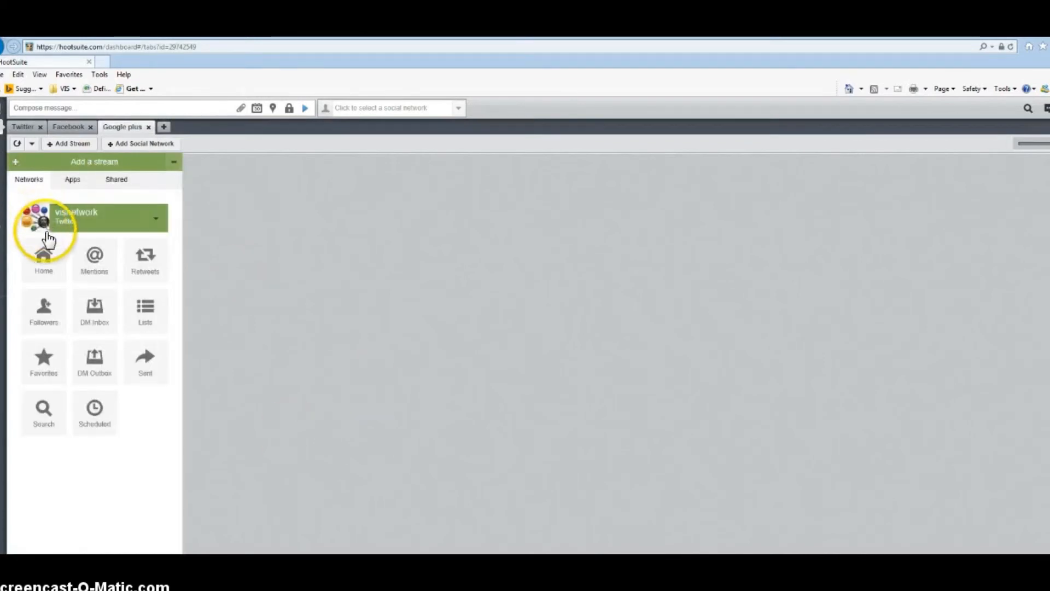
click(156, 219)
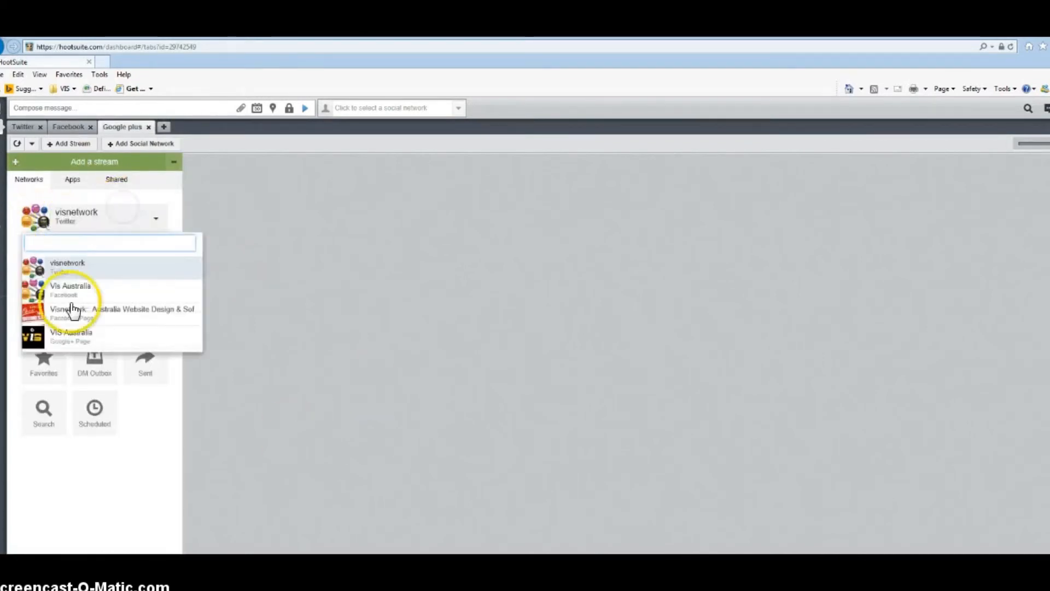
click(70, 335)
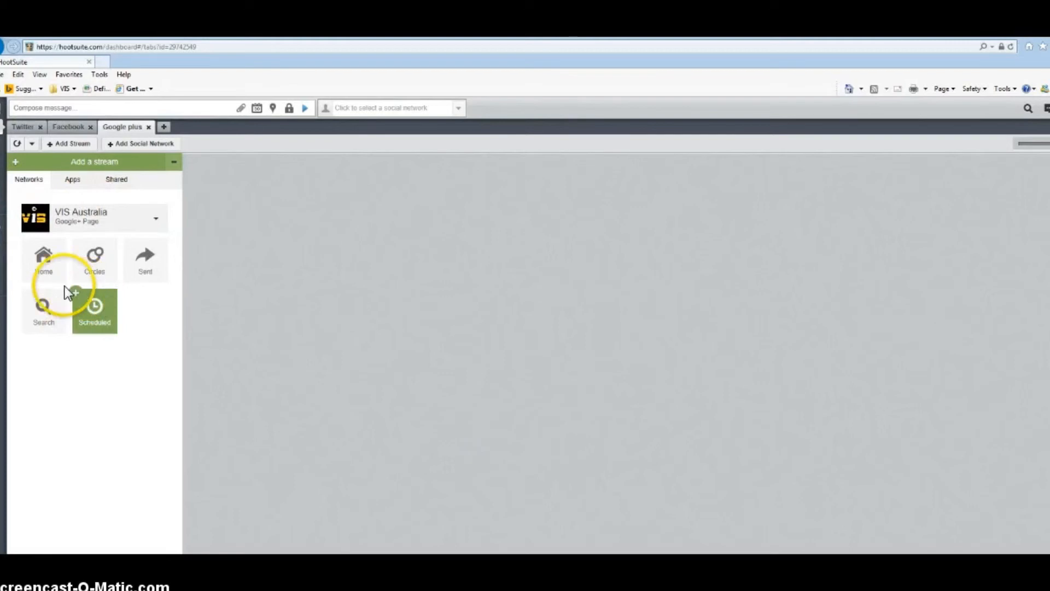
Add the Following circle of VIS Australia as a stream beside the Home Stream
click(44, 259)
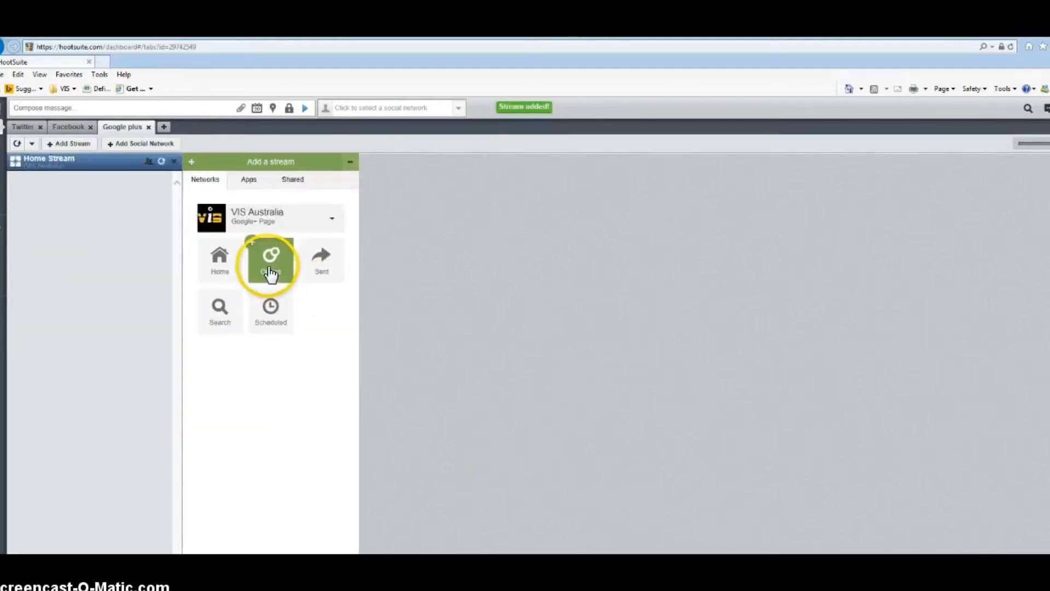
click(270, 261)
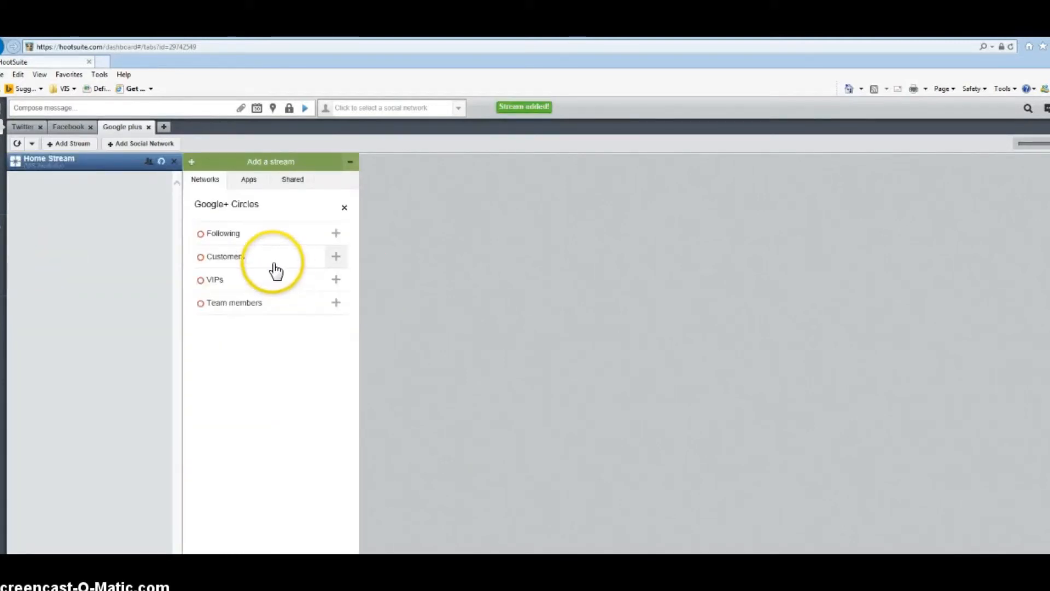
click(336, 256)
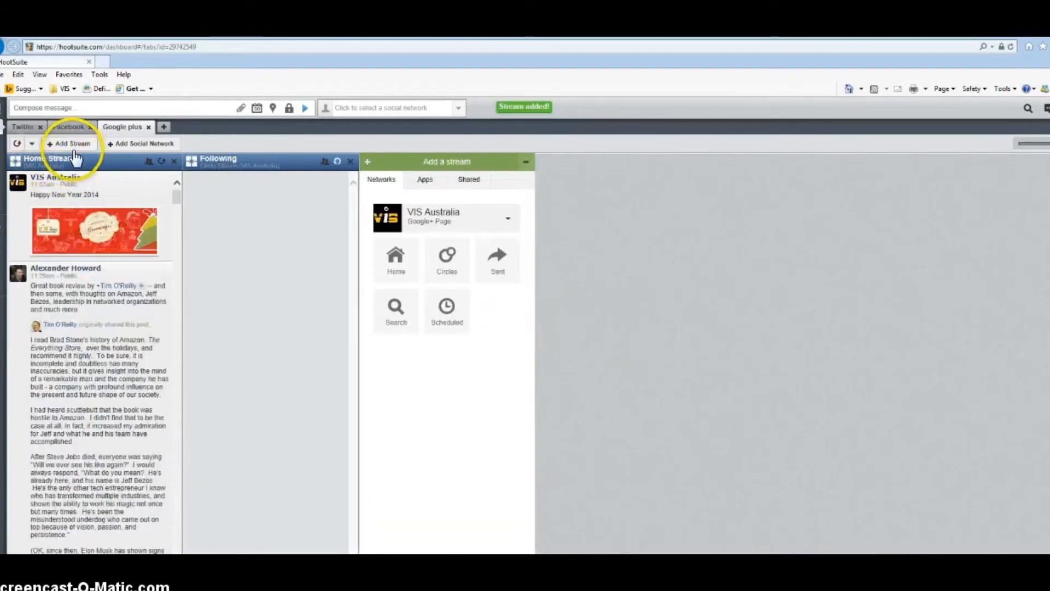
Start a new Google+ search stream in the Google plus tab
click(69, 143)
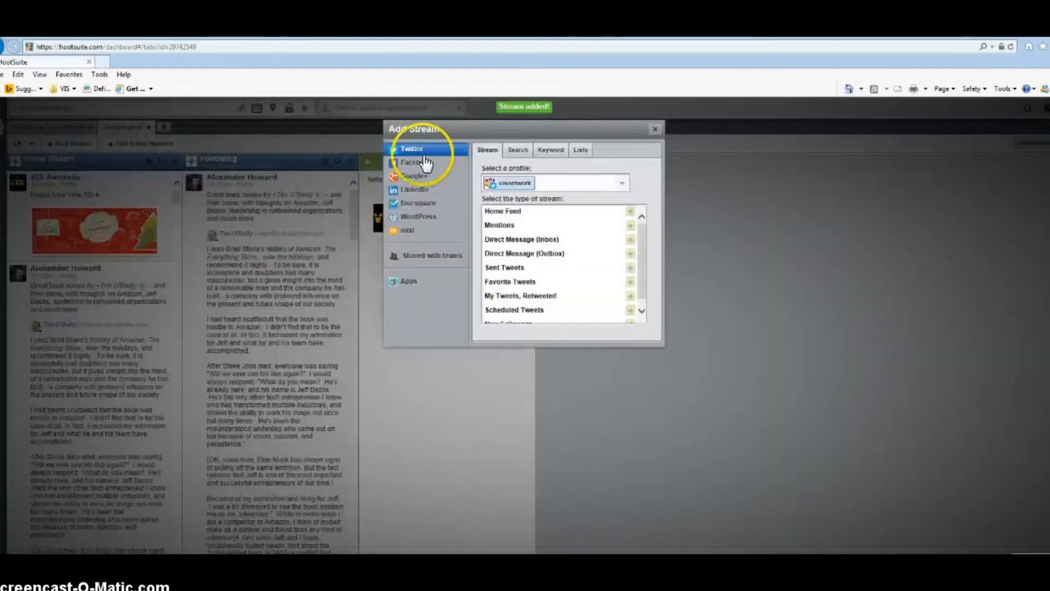
click(413, 175)
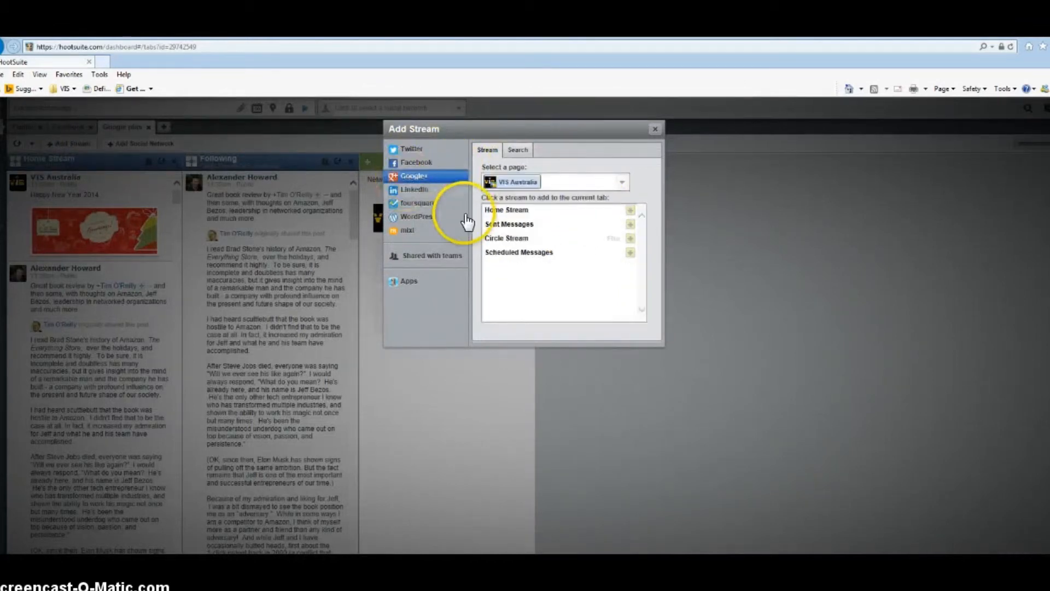
click(518, 150)
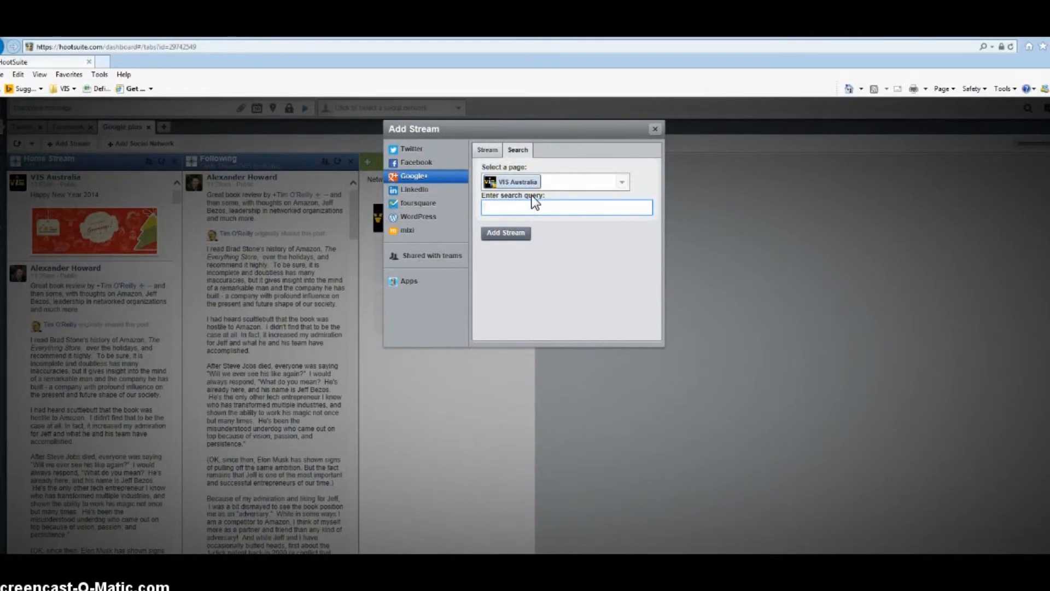
Create the Google+ search stream for 'Apps, Marketing tips' as a third column
text(A)
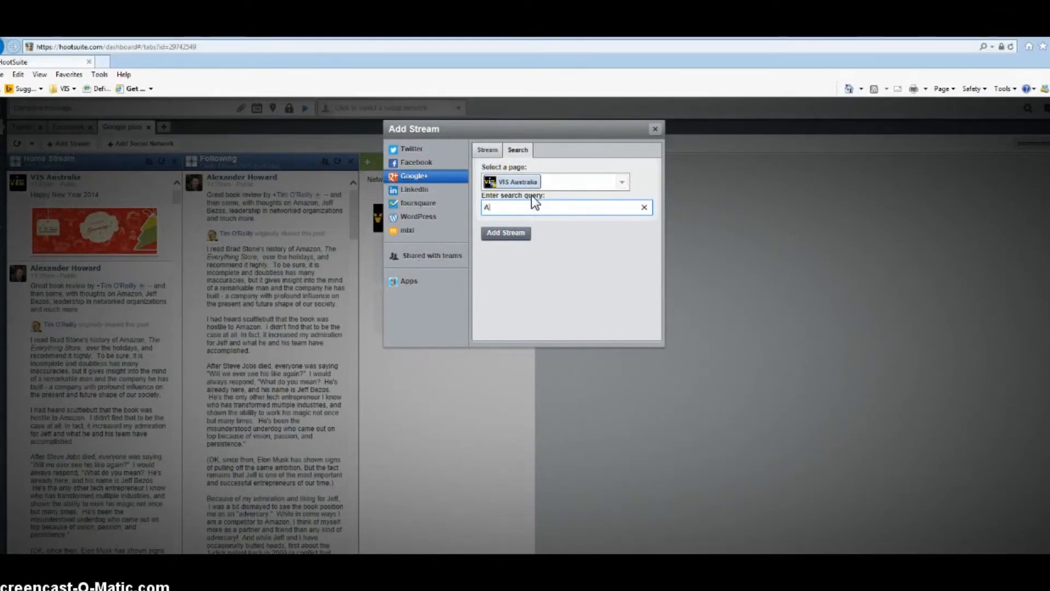
text(Apps,)
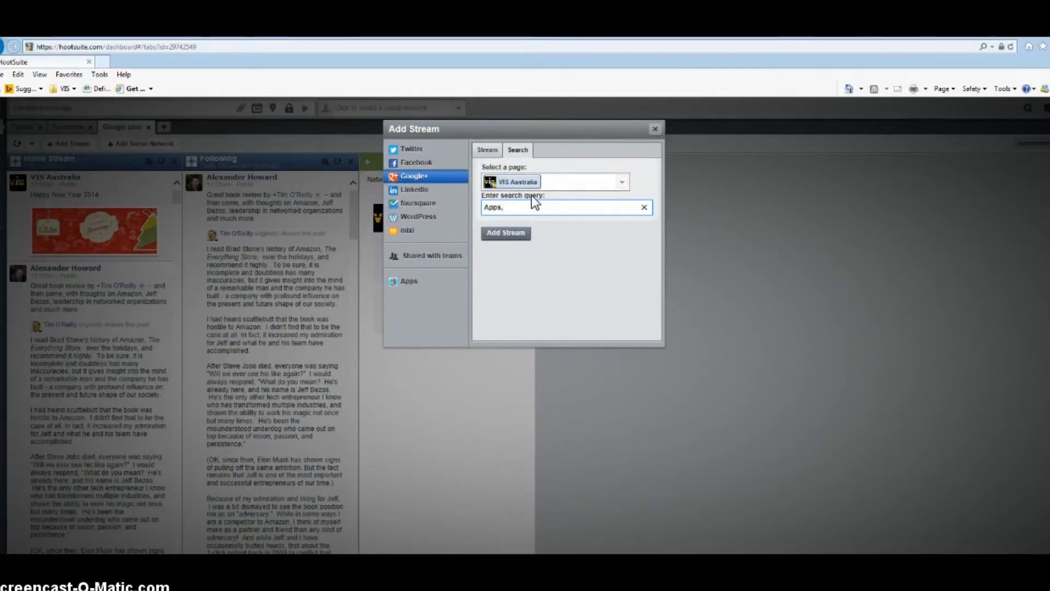
text(Ma)
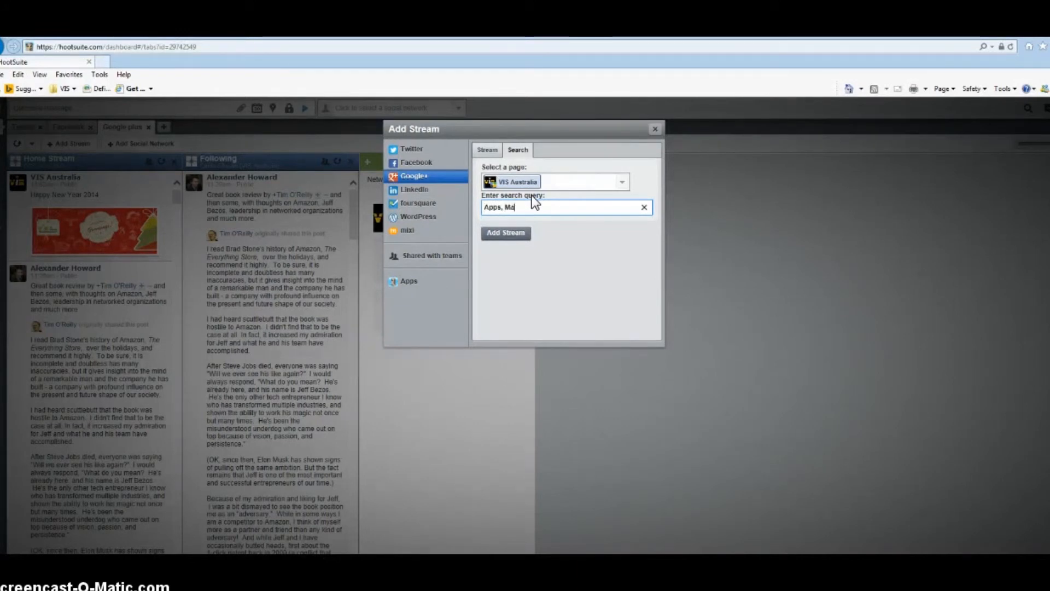
text(rketing)
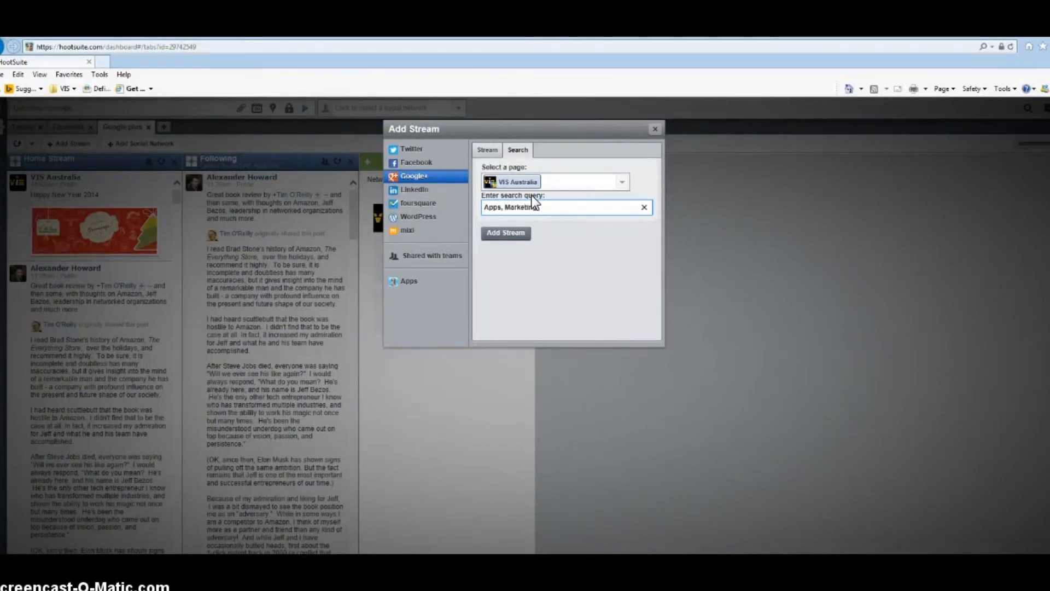
text(tips)
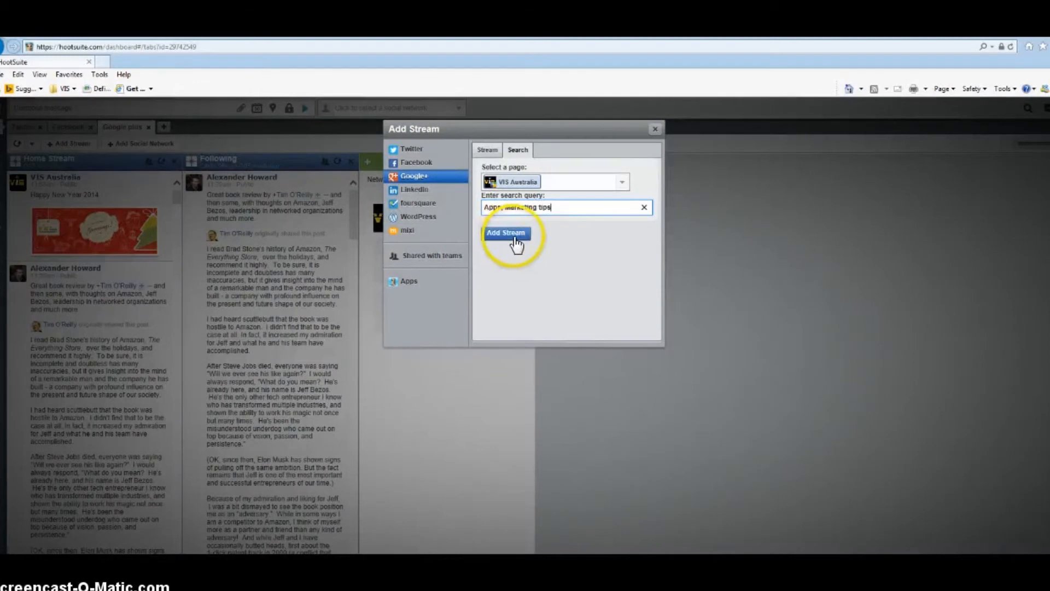
click(506, 232)
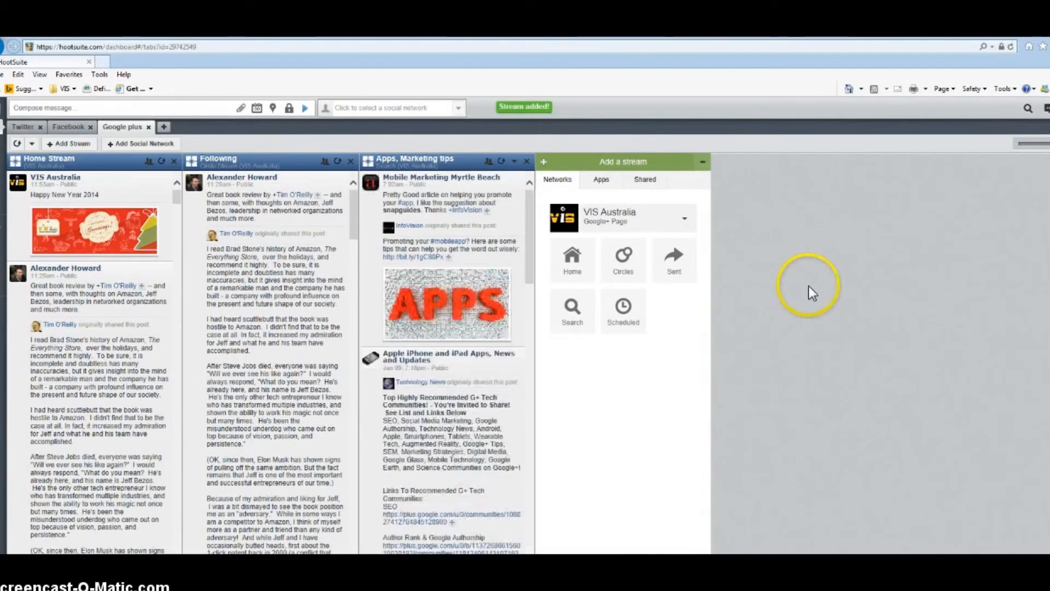
mouse_move(439, 259)
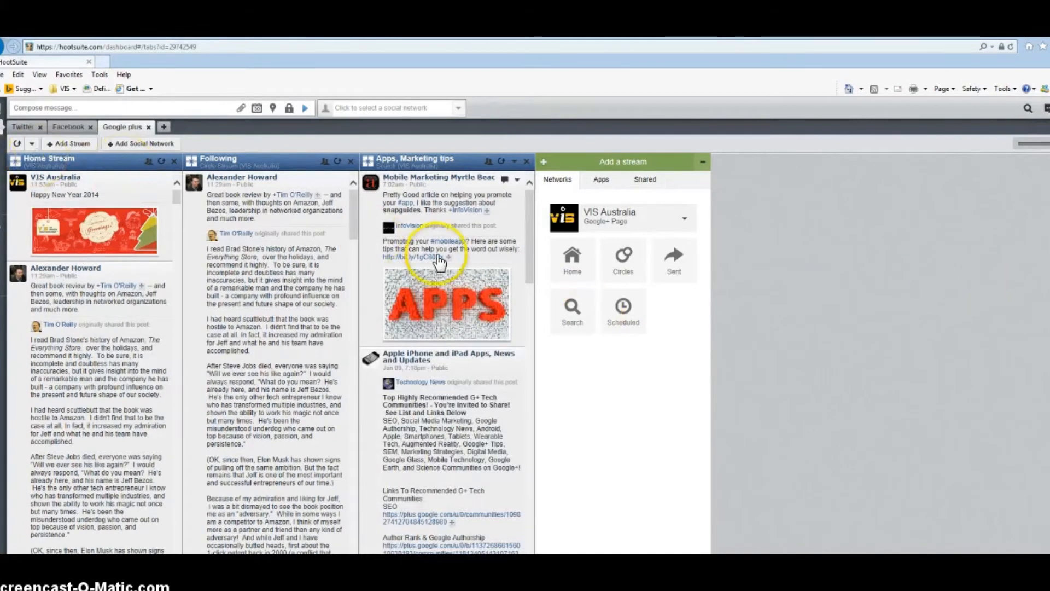
mouse_move(481, 195)
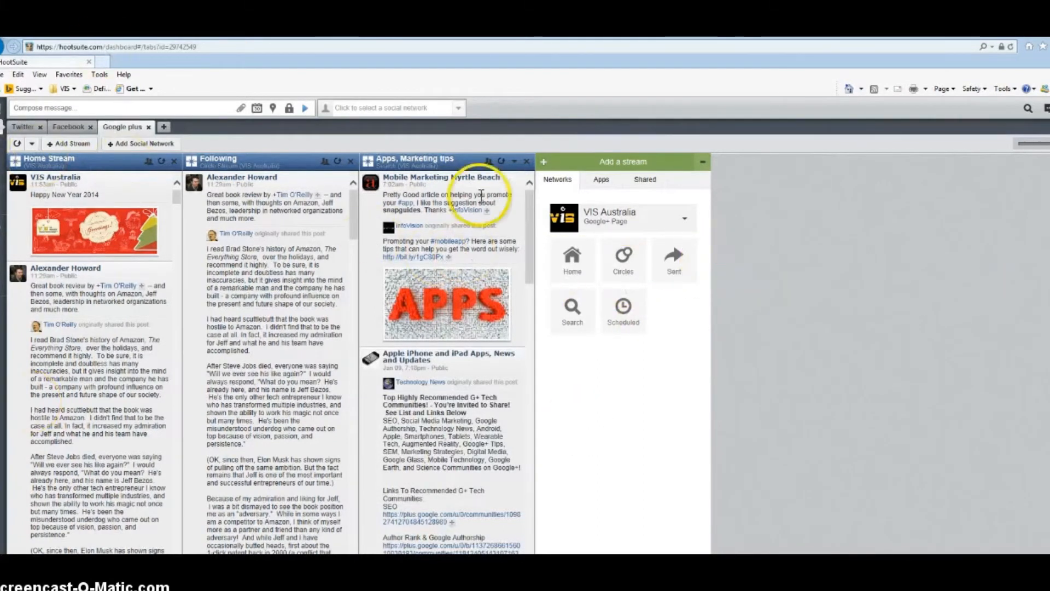
mouse_move(878, 347)
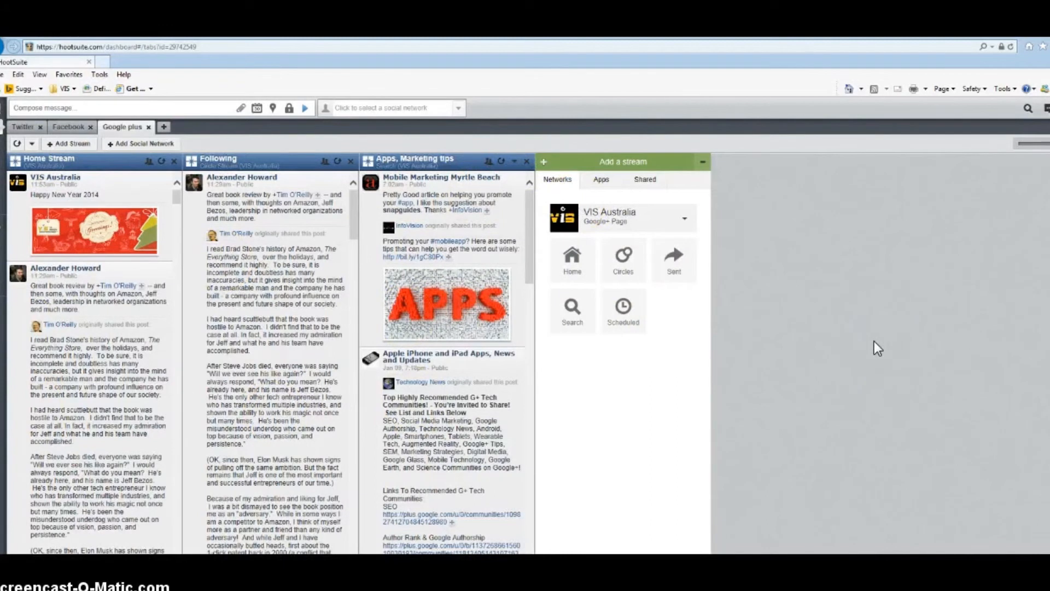
mouse_move(879, 339)
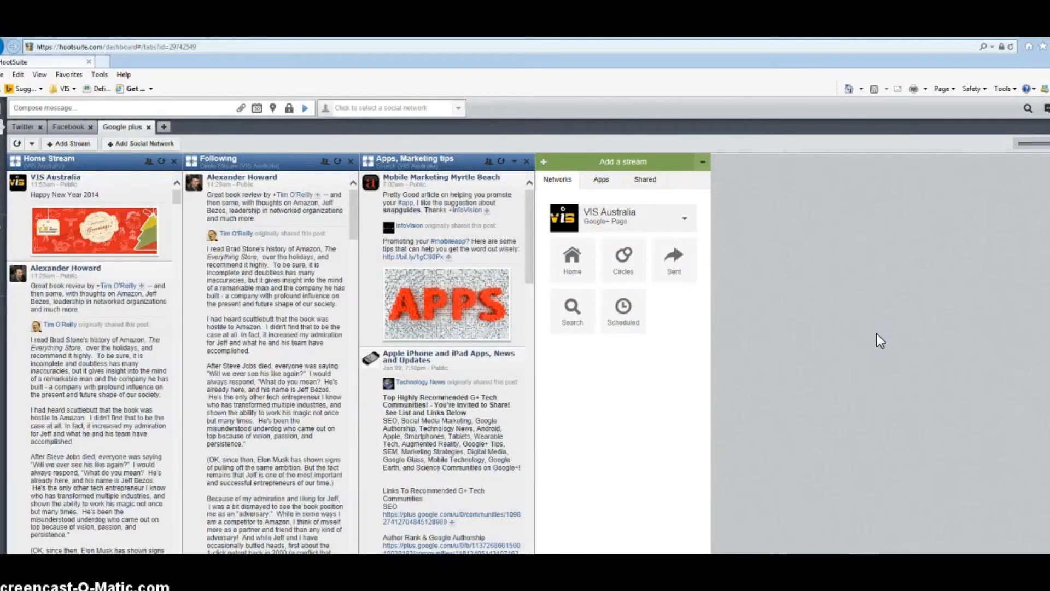
mouse_move(66, 107)
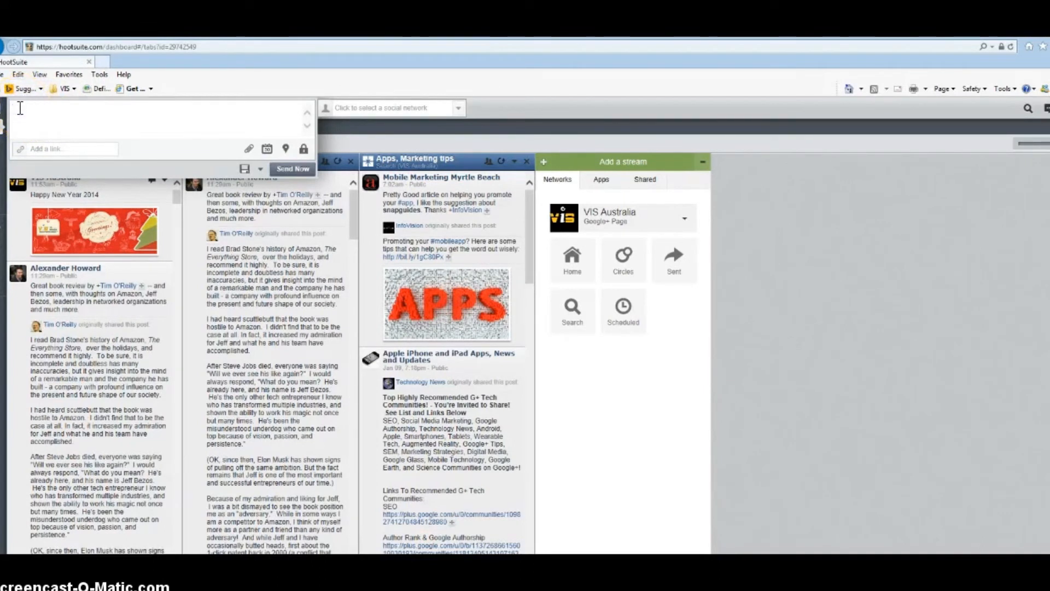
mouse_move(79, 122)
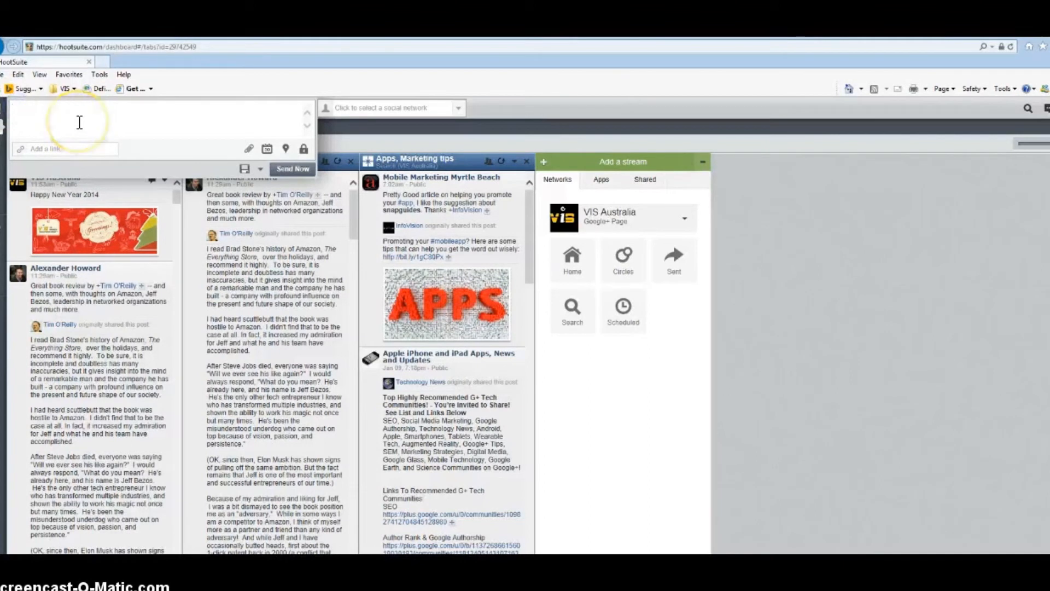
Write 'Happy New Year 2014' in the composer and show the list of profiles to post from
text(Happy)
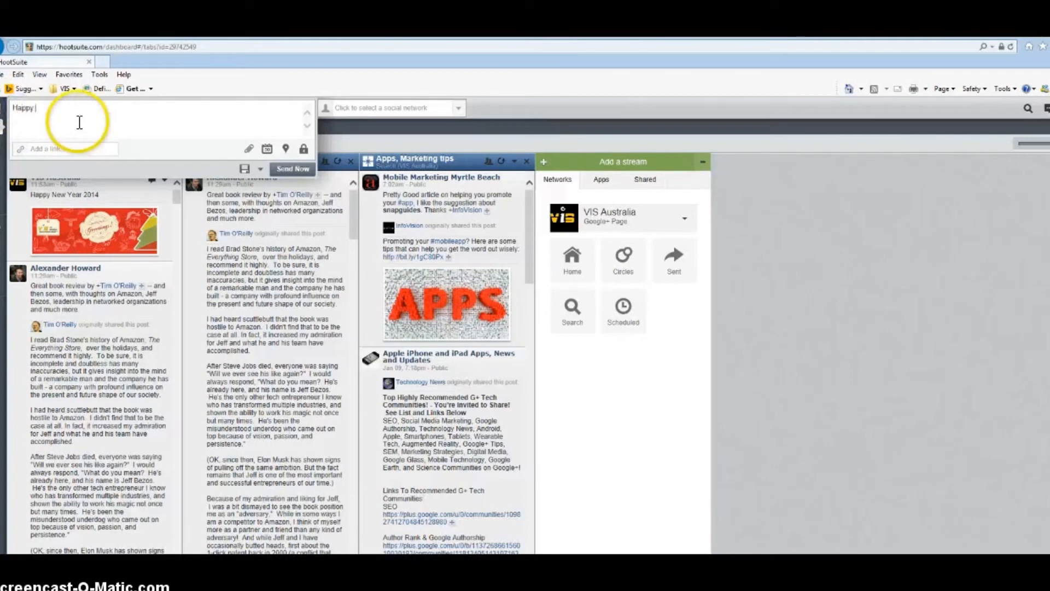
text(New)
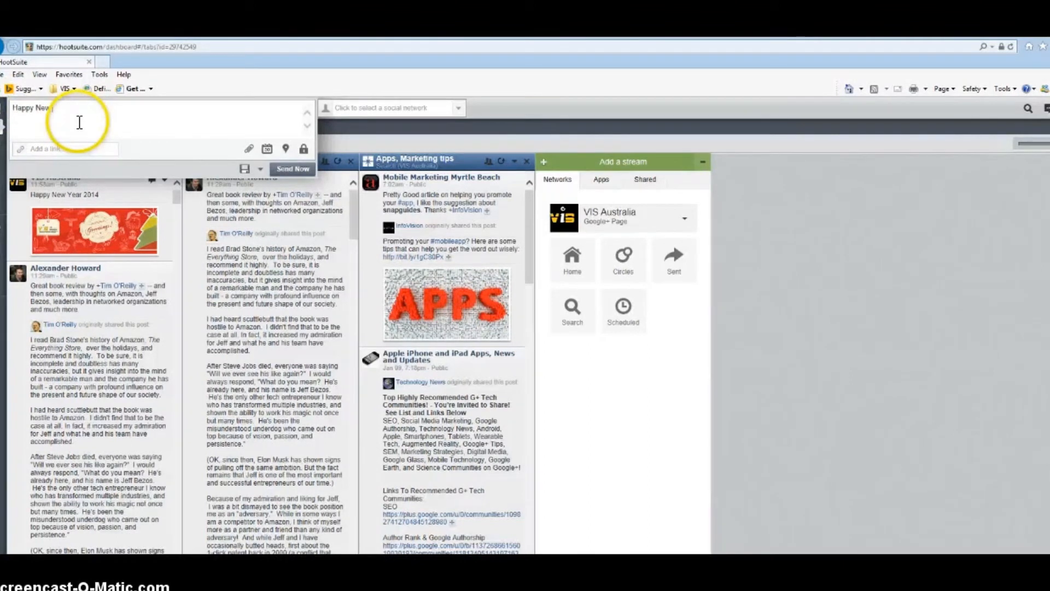
text(Year 20)
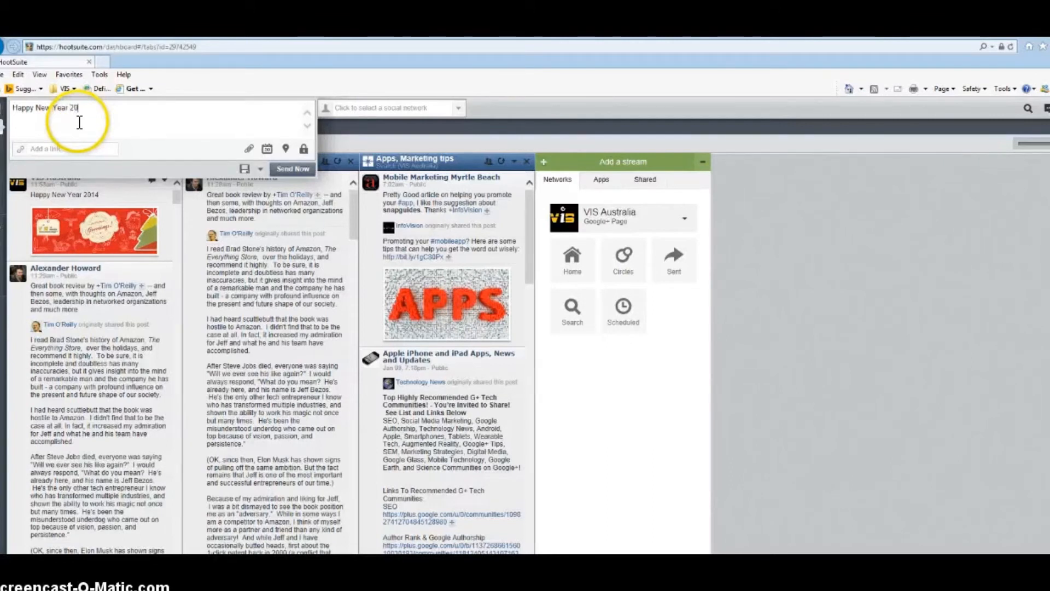
text(14)
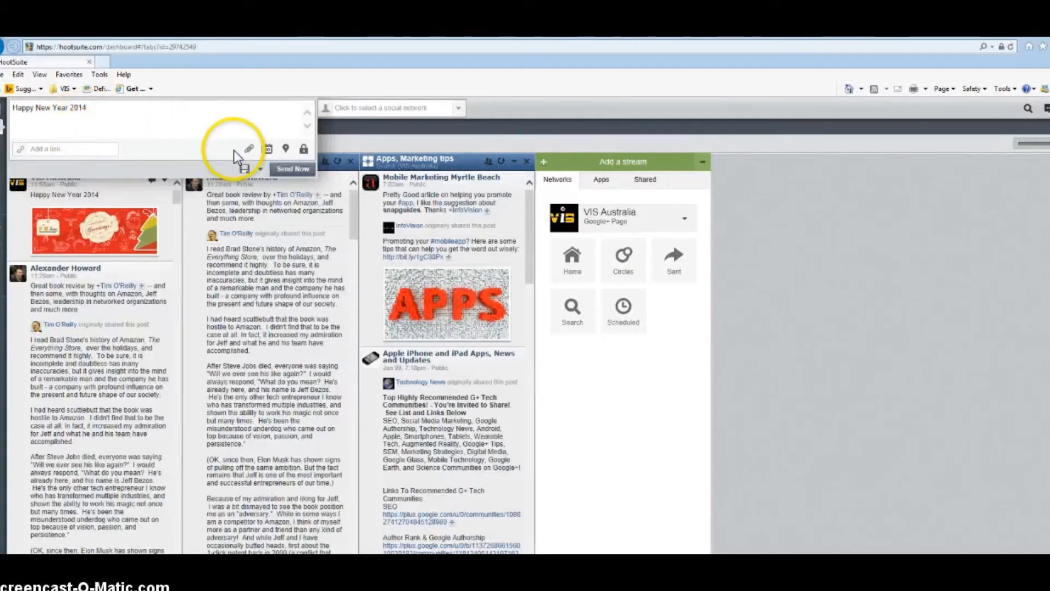
mouse_move(249, 148)
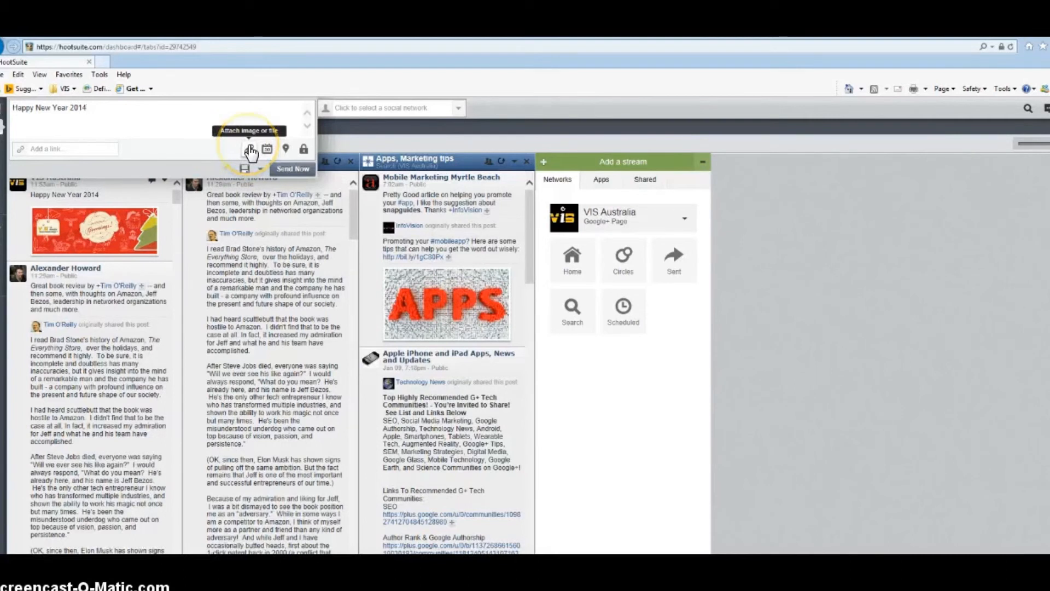
mouse_move(267, 149)
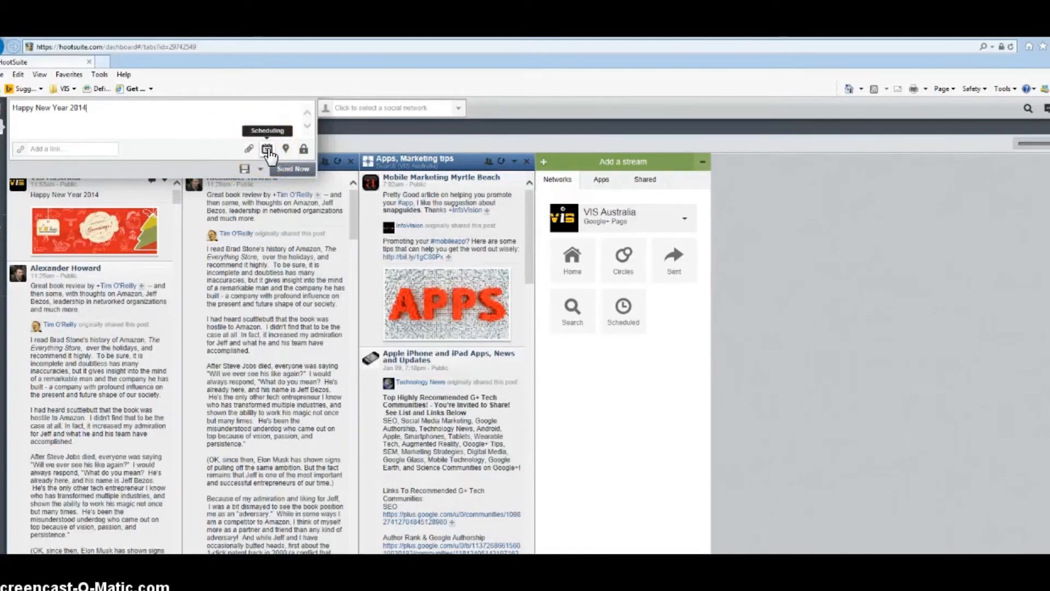
mouse_move(285, 149)
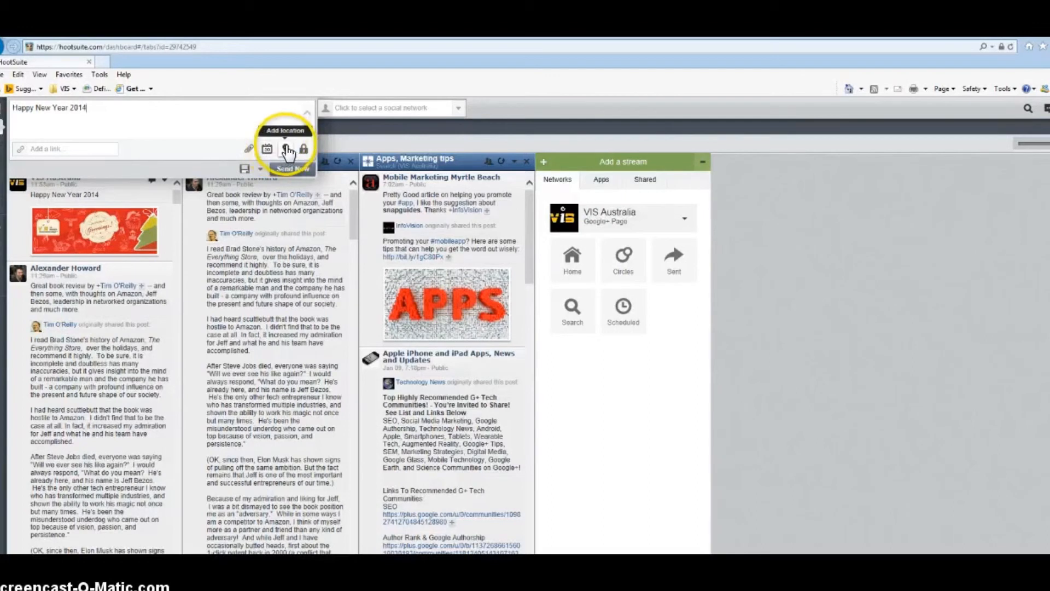
click(391, 108)
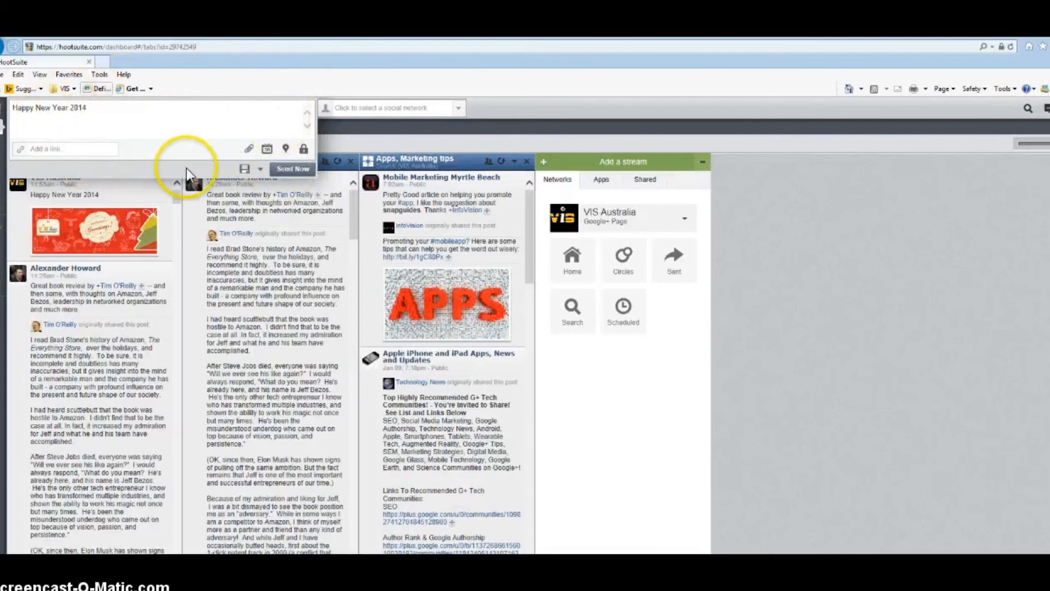
click(391, 109)
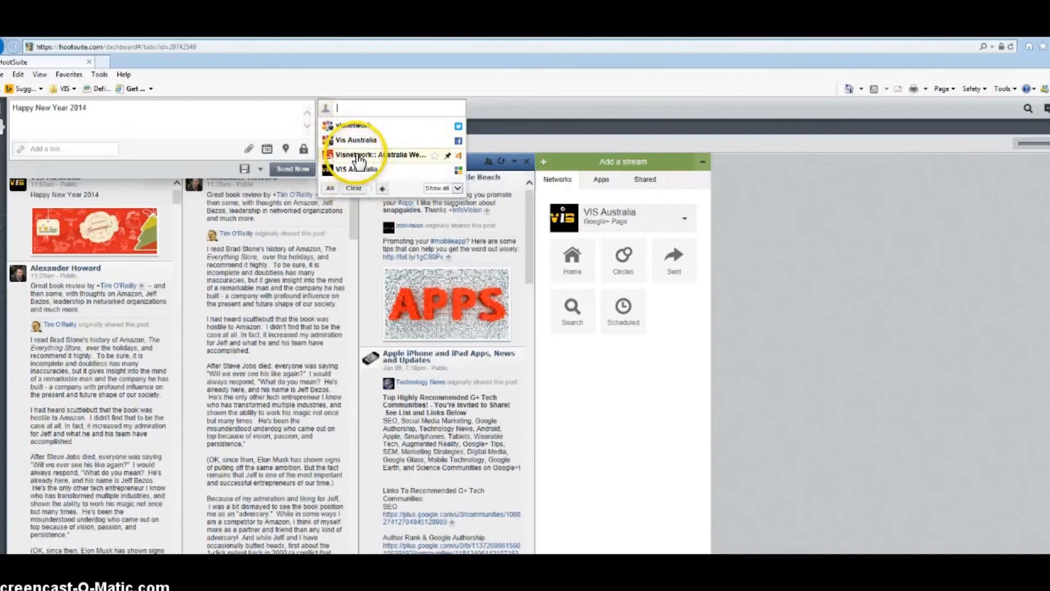
mouse_move(348, 126)
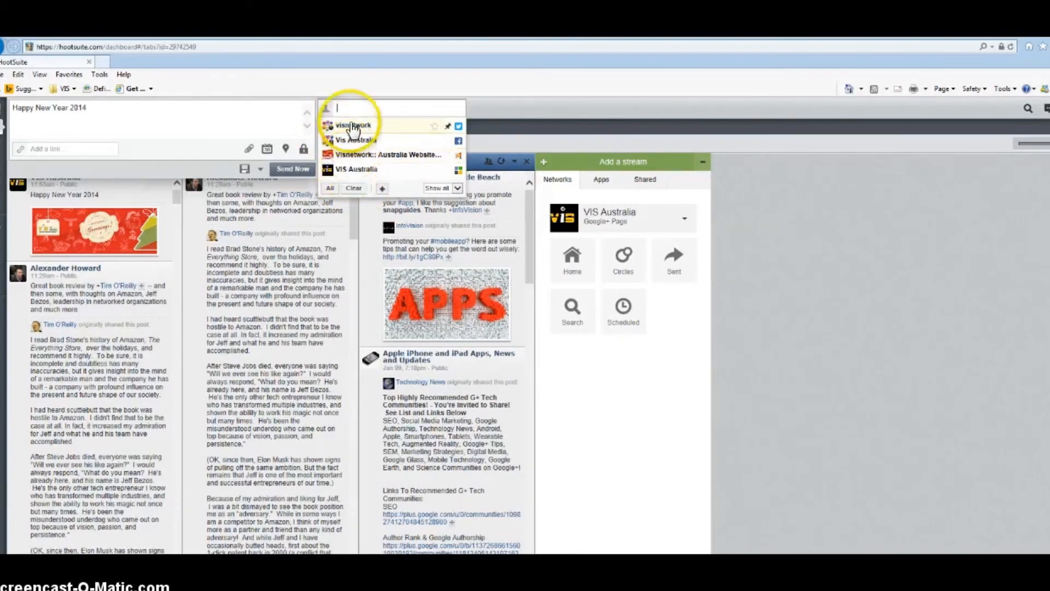